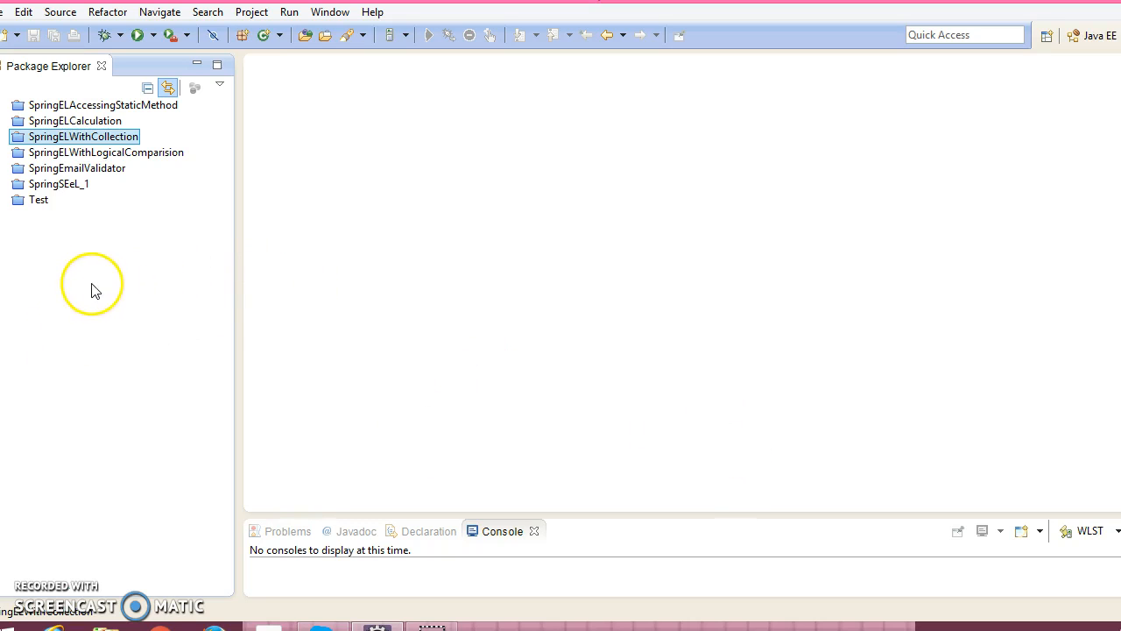
Create a new Java project named SpringELAccessingMap from the Package Explorer.
{"action": "right_click", "coordinate": [83, 136]}
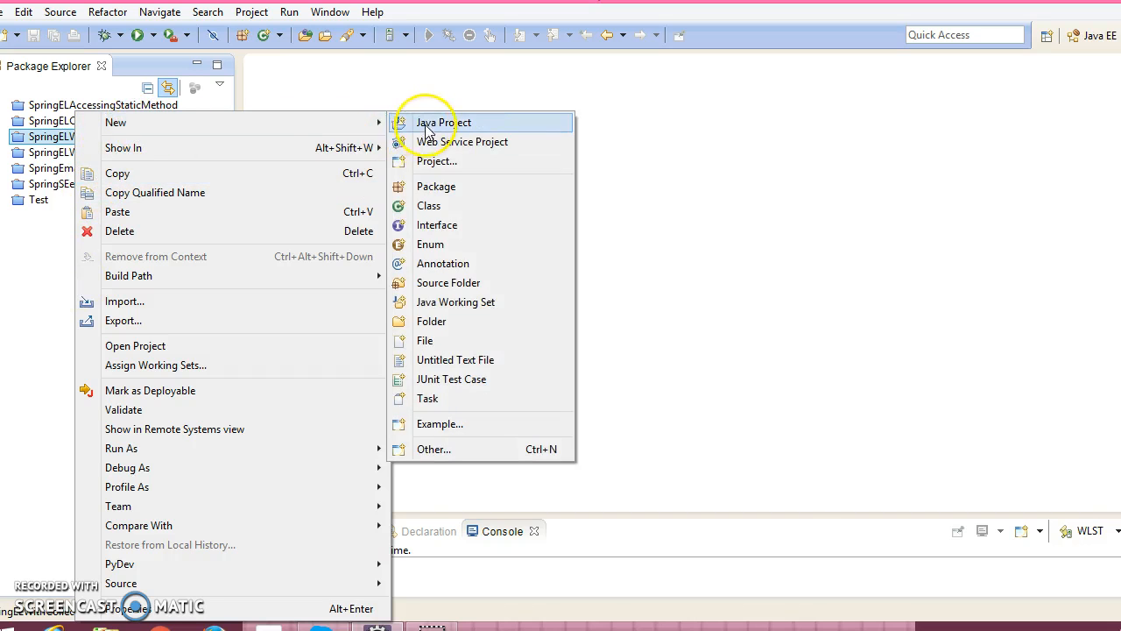
{"action": "left_click", "coordinate": [443, 122]}
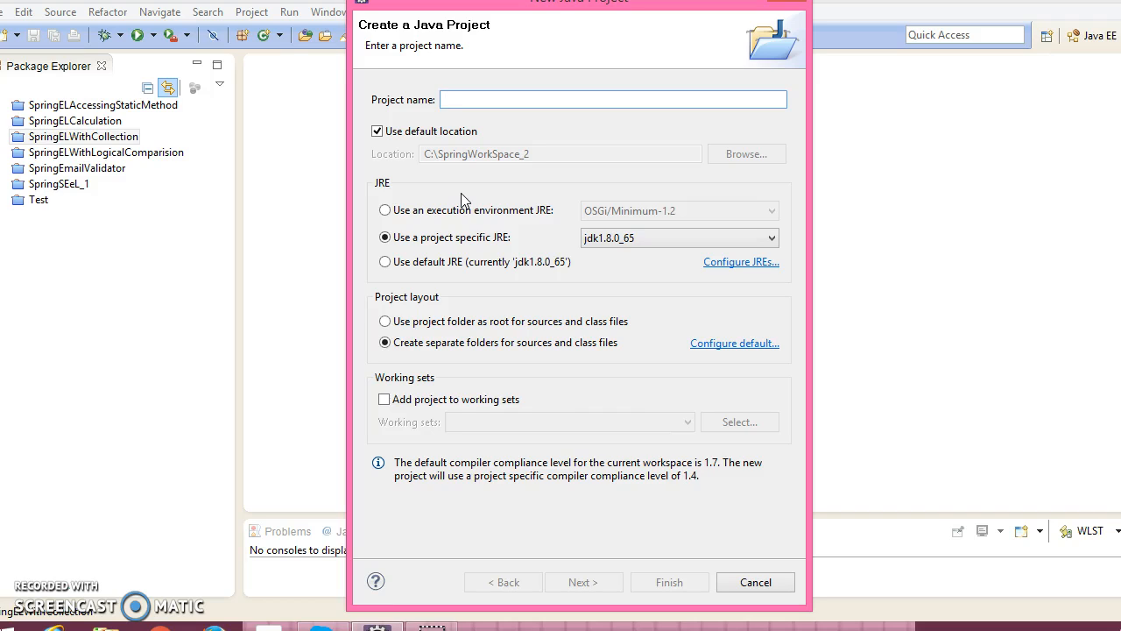
{"action": "type", "text": "SpringEL"}
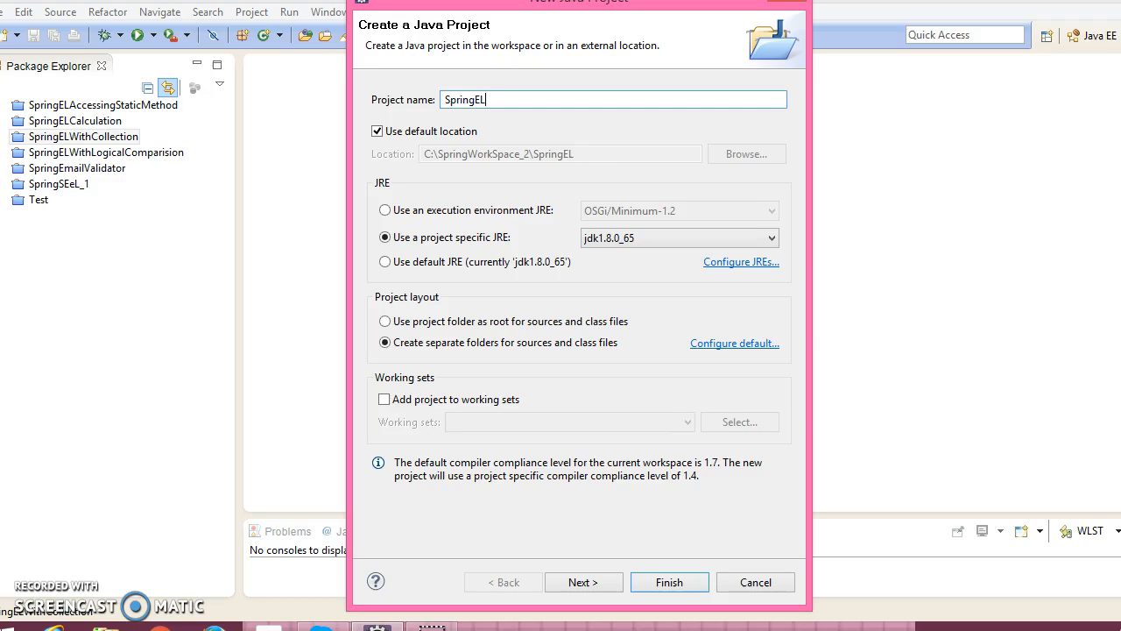
{"action": "type", "text": "AccessingMap"}
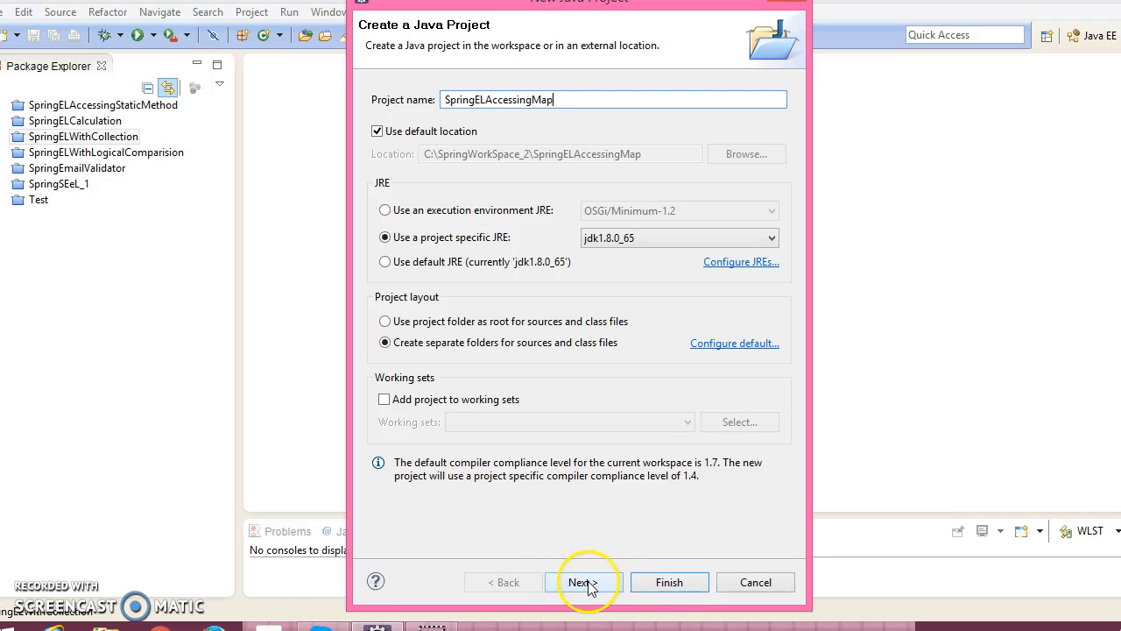
{"action": "left_click", "coordinate": [583, 582]}
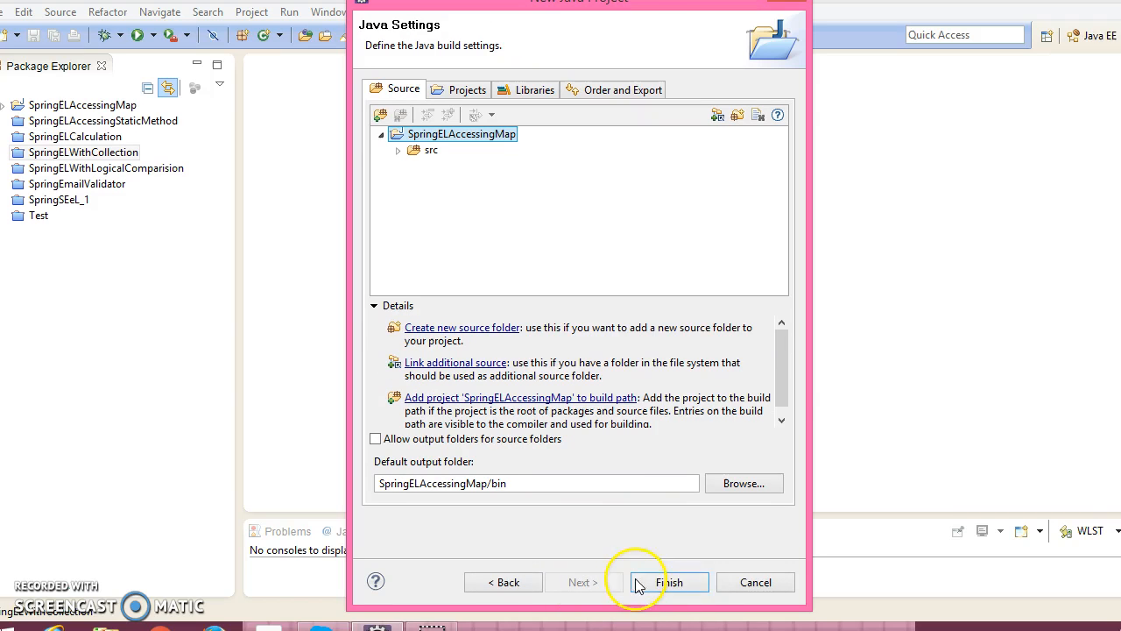
{"action": "left_click", "coordinate": [671, 582]}
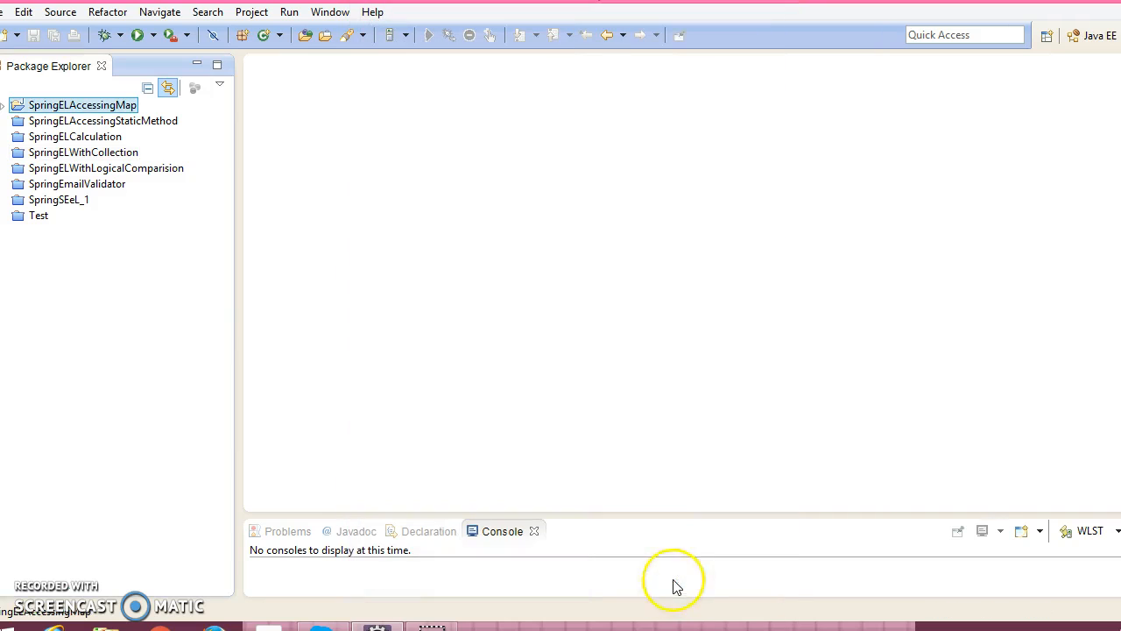
Add the SpringLib user library to SpringELAccessingMap's Java build path.
{"action": "right_click", "coordinate": [83, 104]}
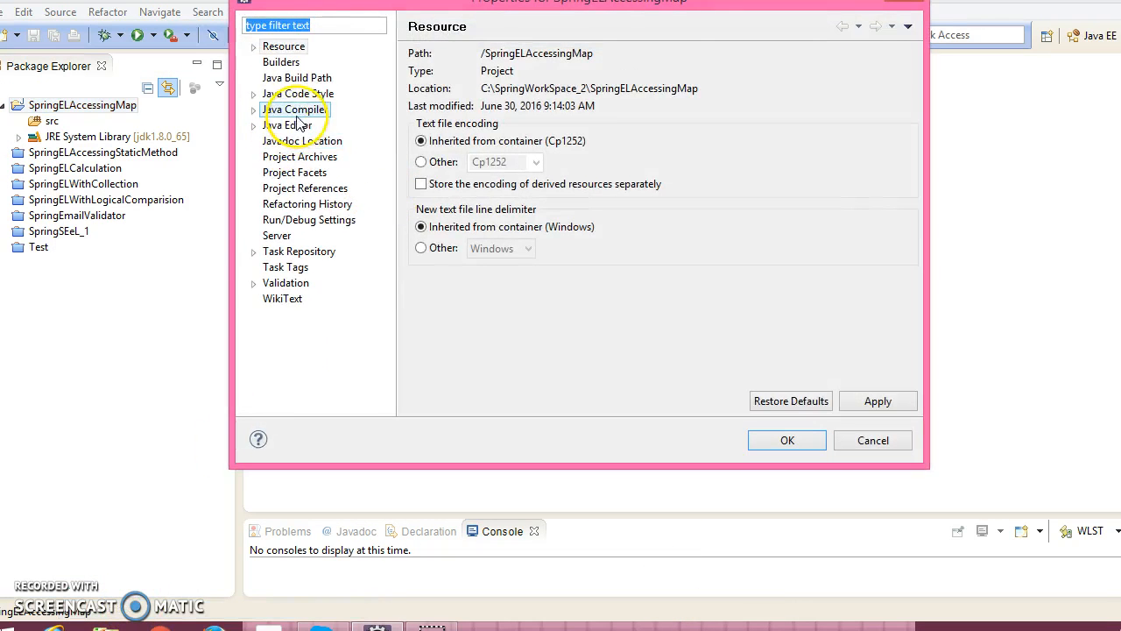
{"action": "left_click", "coordinate": [295, 109]}
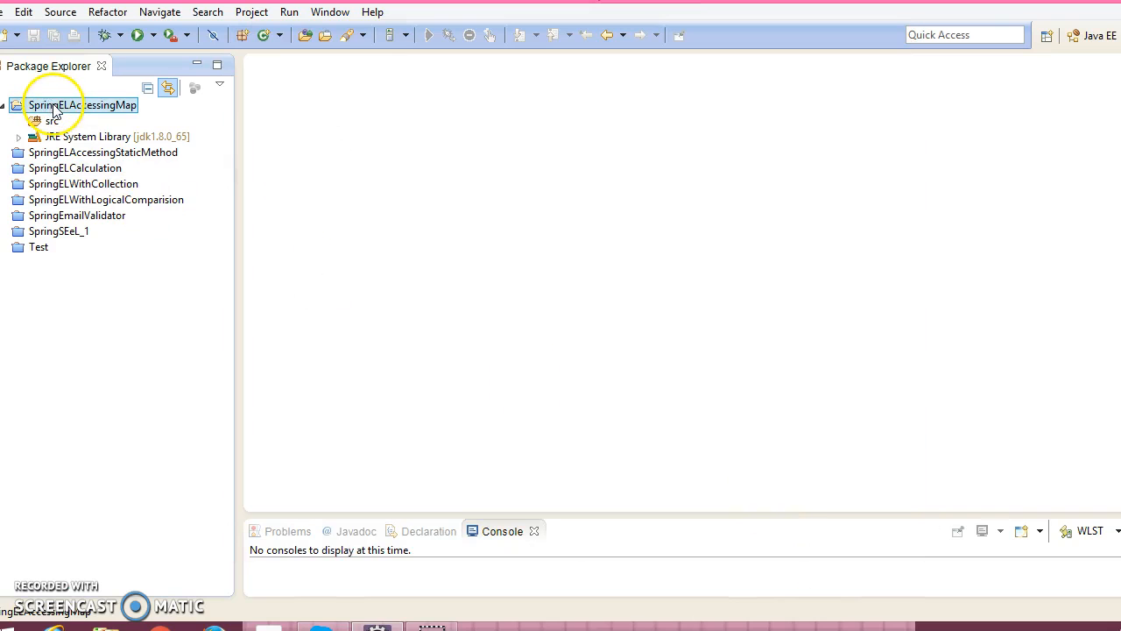
{"action": "right_click", "coordinate": [83, 104]}
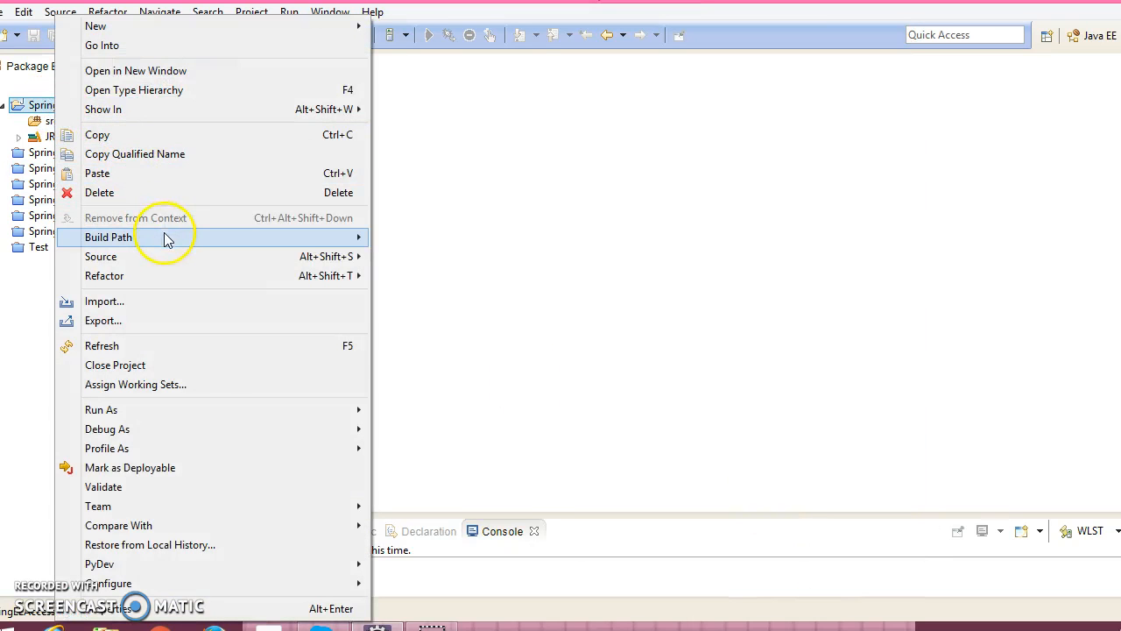
{"action": "left_click", "coordinate": [107, 237]}
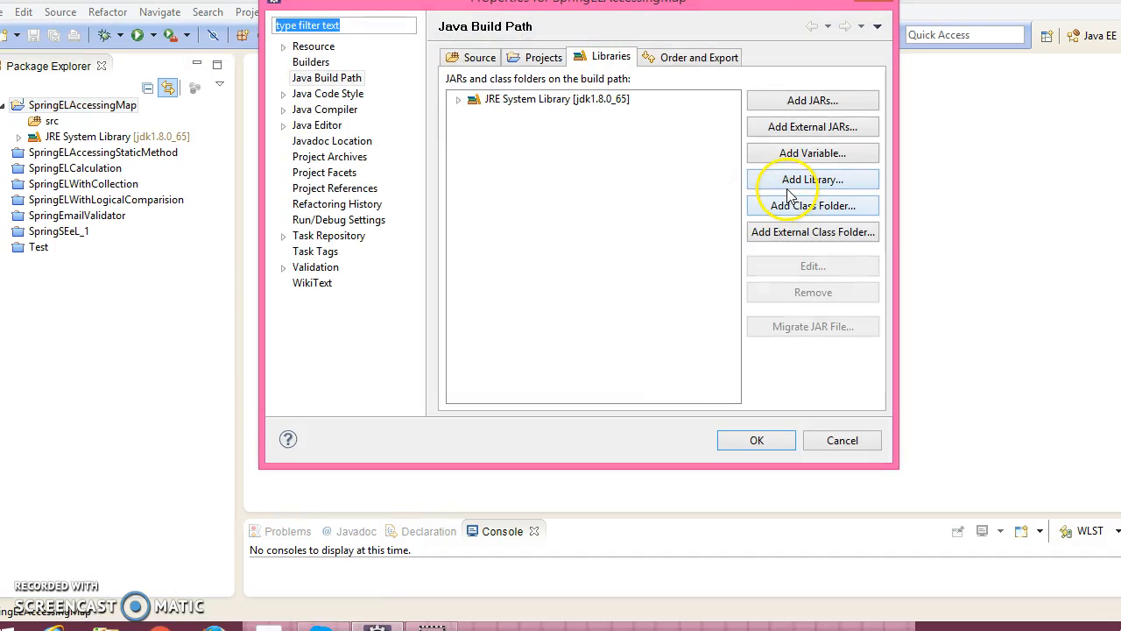
{"action": "left_click", "coordinate": [813, 179]}
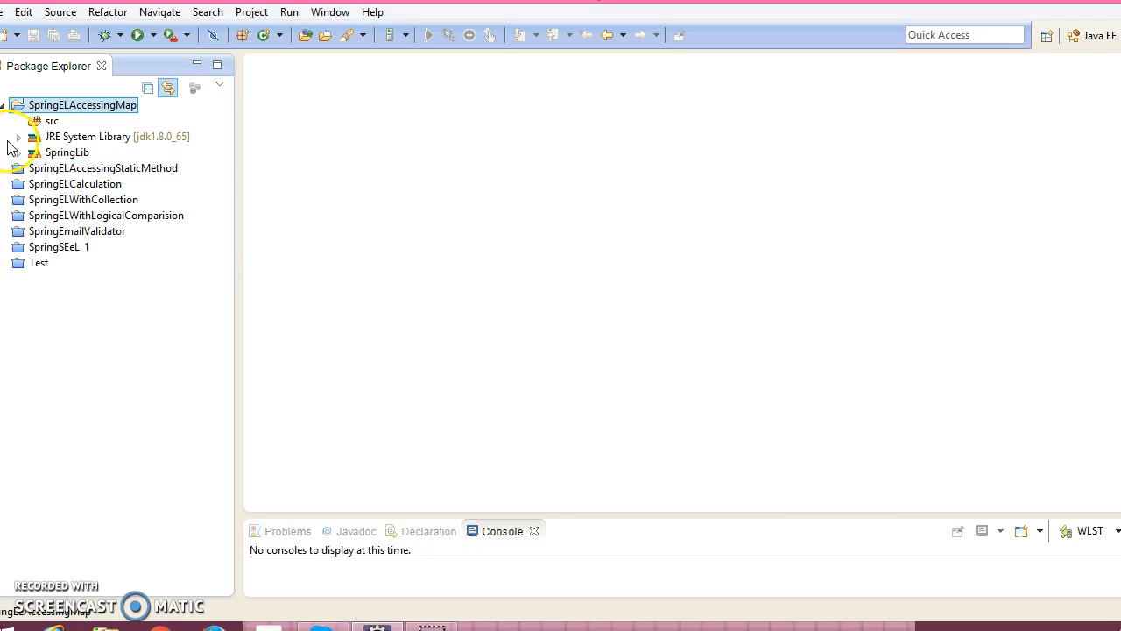
Create Beans.xml in src with the XML File wizard and add the Spring beans header.
{"action": "right_click", "coordinate": [52, 121]}
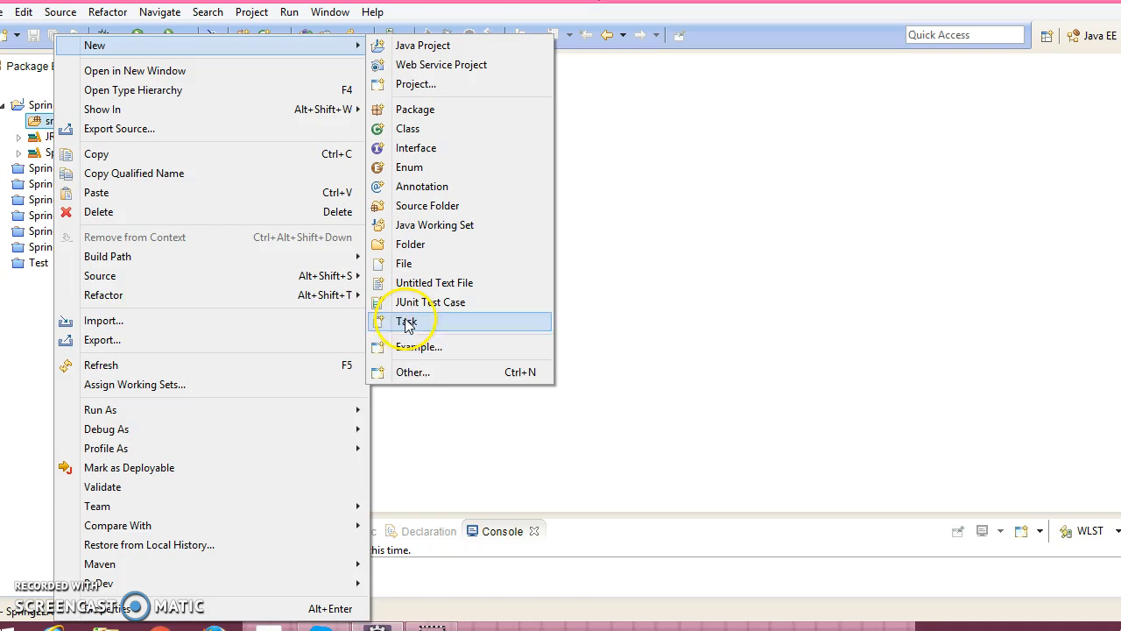
{"action": "left_click", "coordinate": [412, 371]}
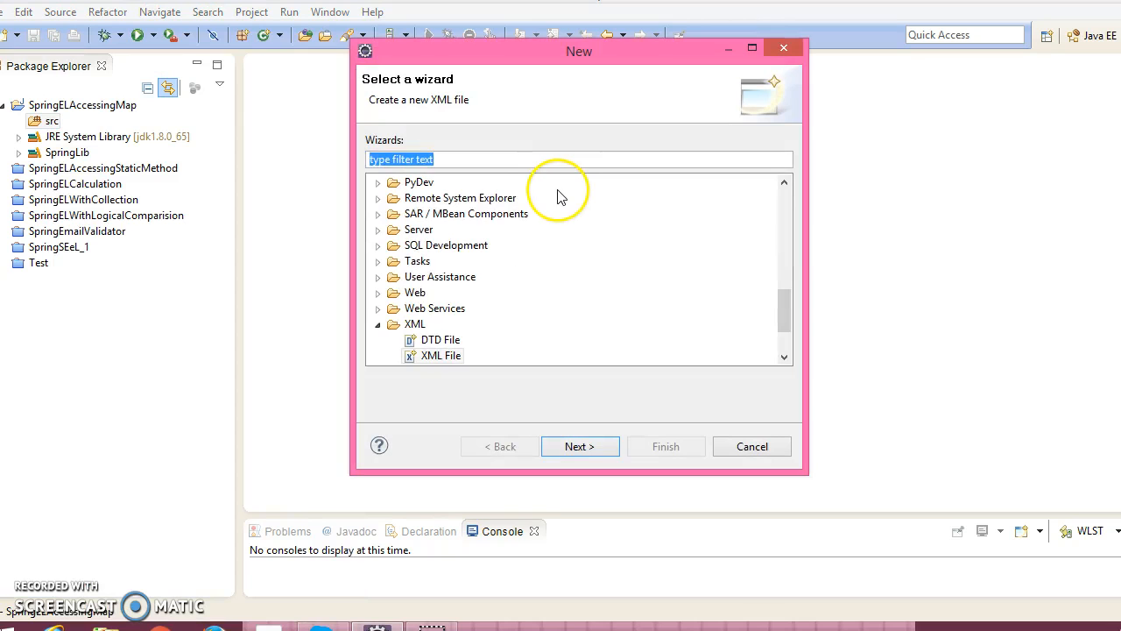
{"action": "type", "text": "xml"}
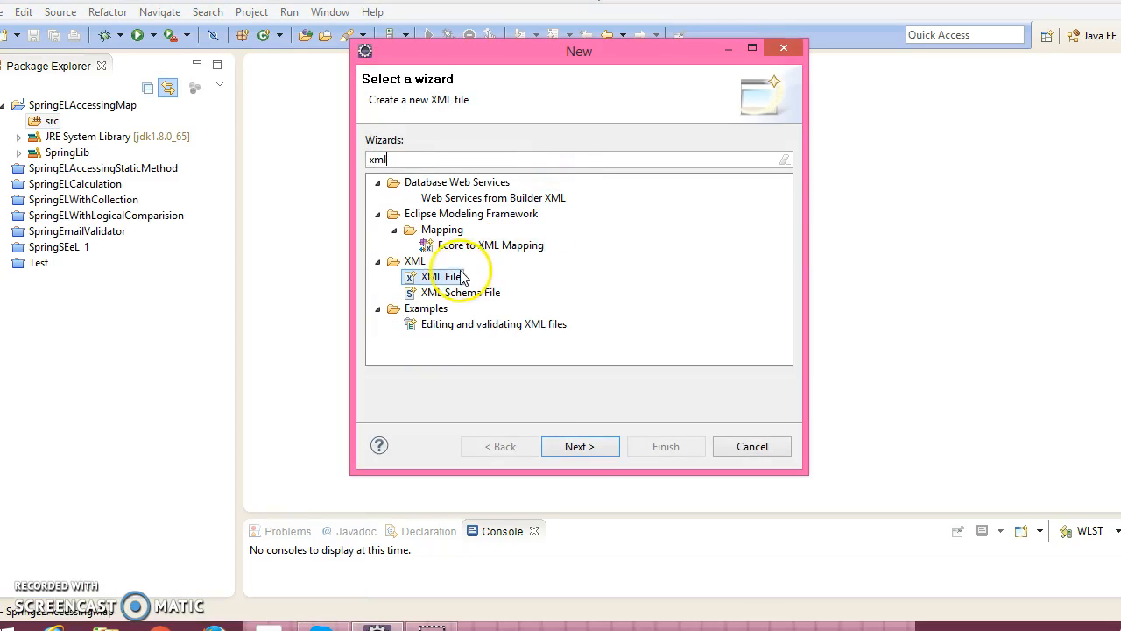
{"action": "left_click", "coordinate": [579, 446]}
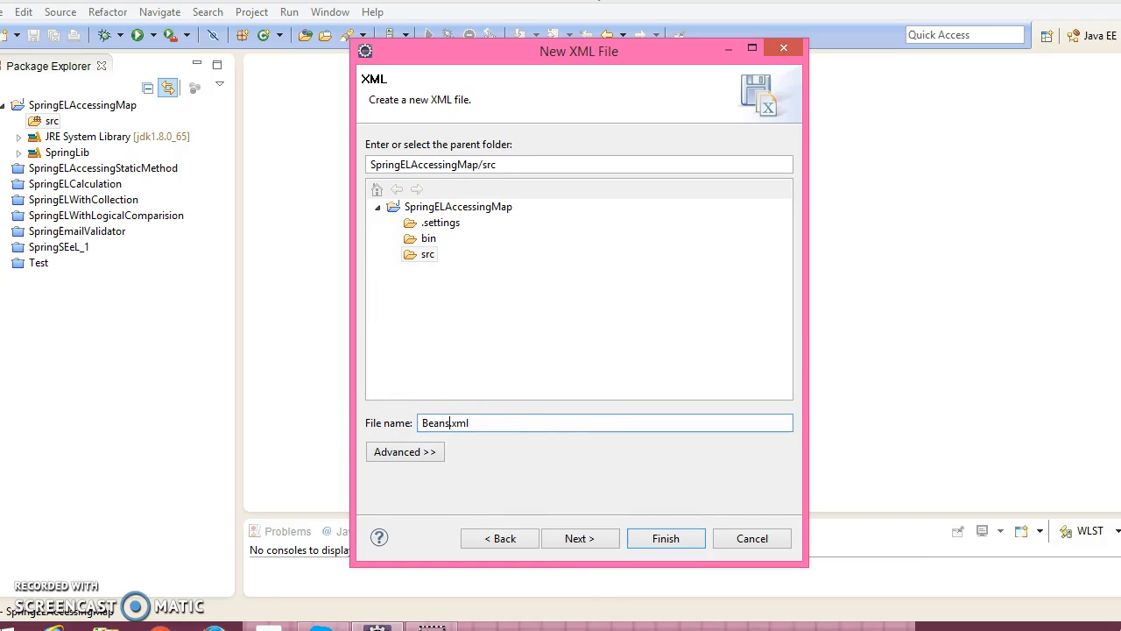
{"action": "left_click", "coordinate": [580, 538]}
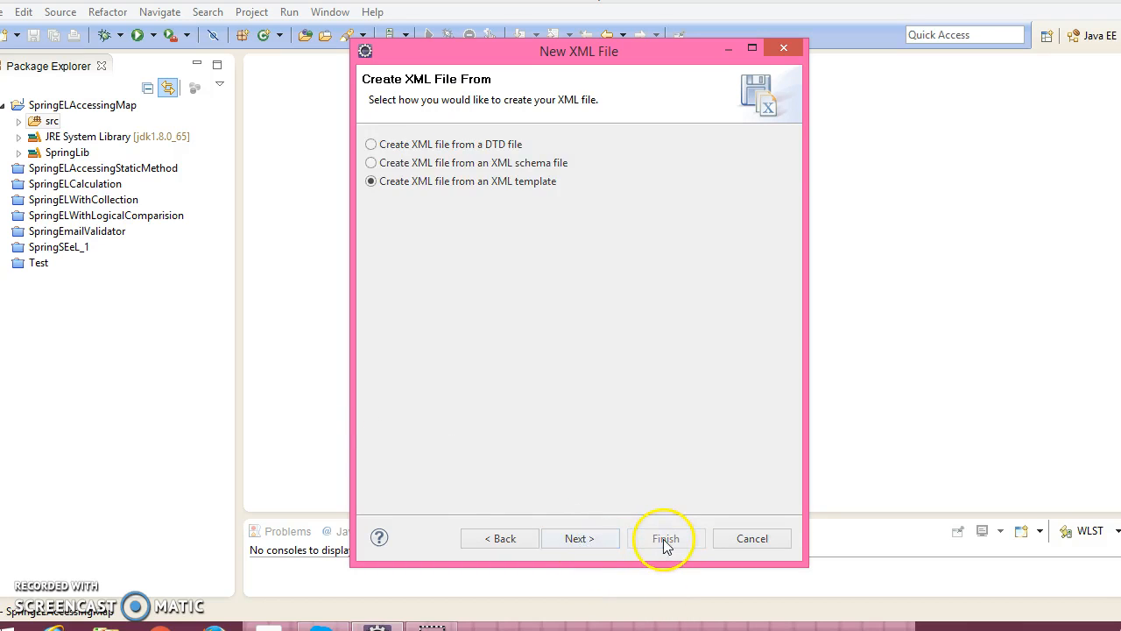
{"action": "left_click", "coordinate": [665, 538]}
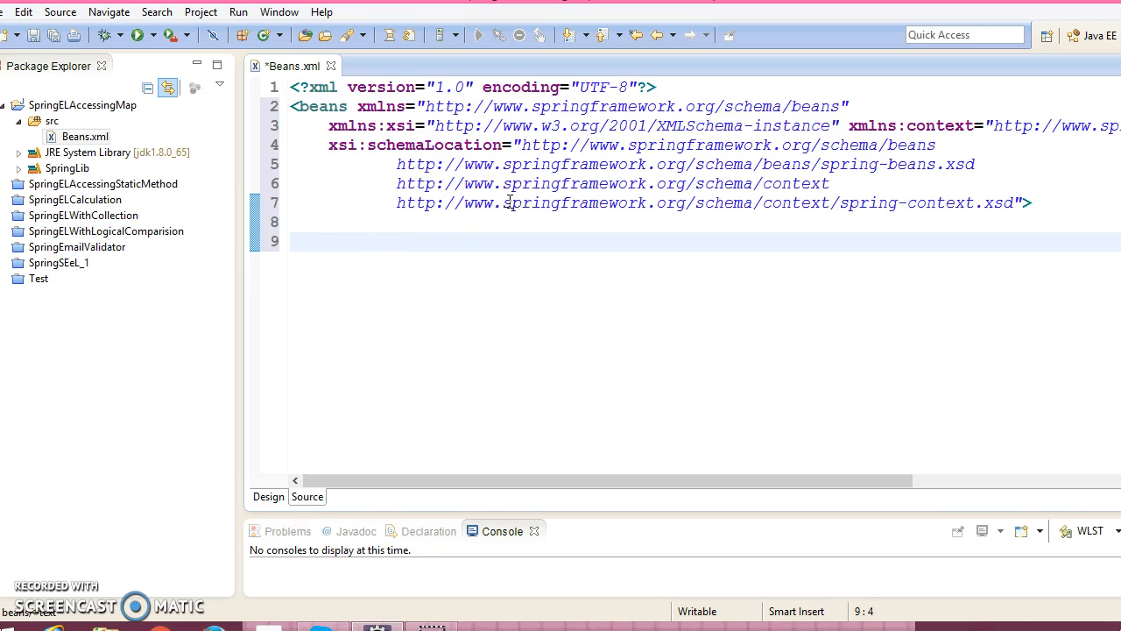
Close the beans element with </beans>, leaving an empty line inside, and save.
{"action": "type", "text": "</beans>"}
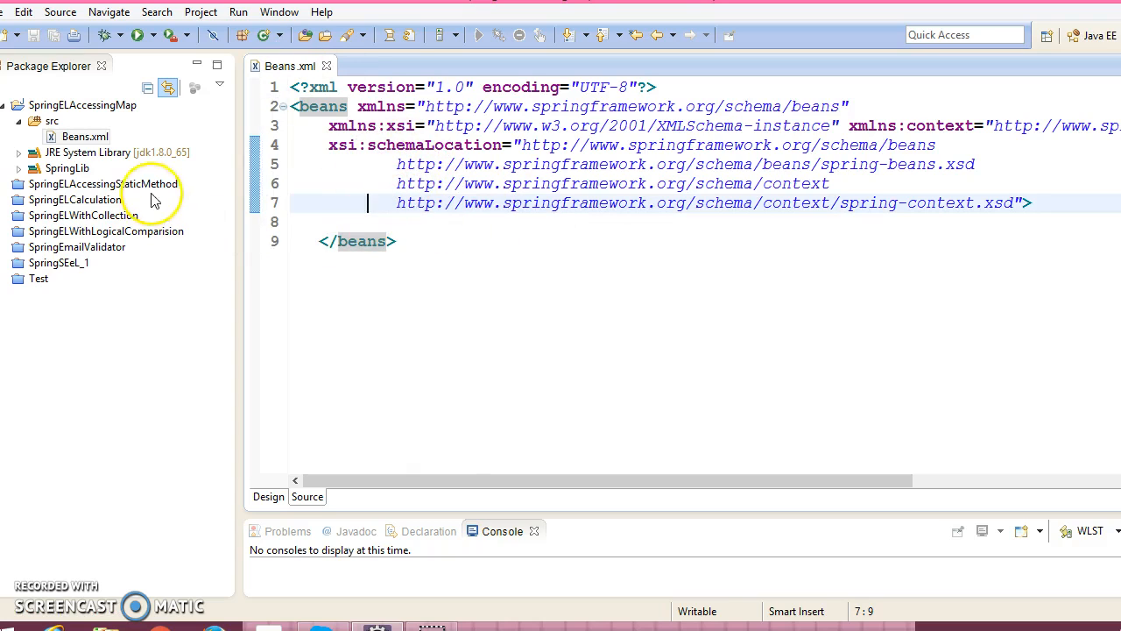
{"action": "key", "text": "enter"}
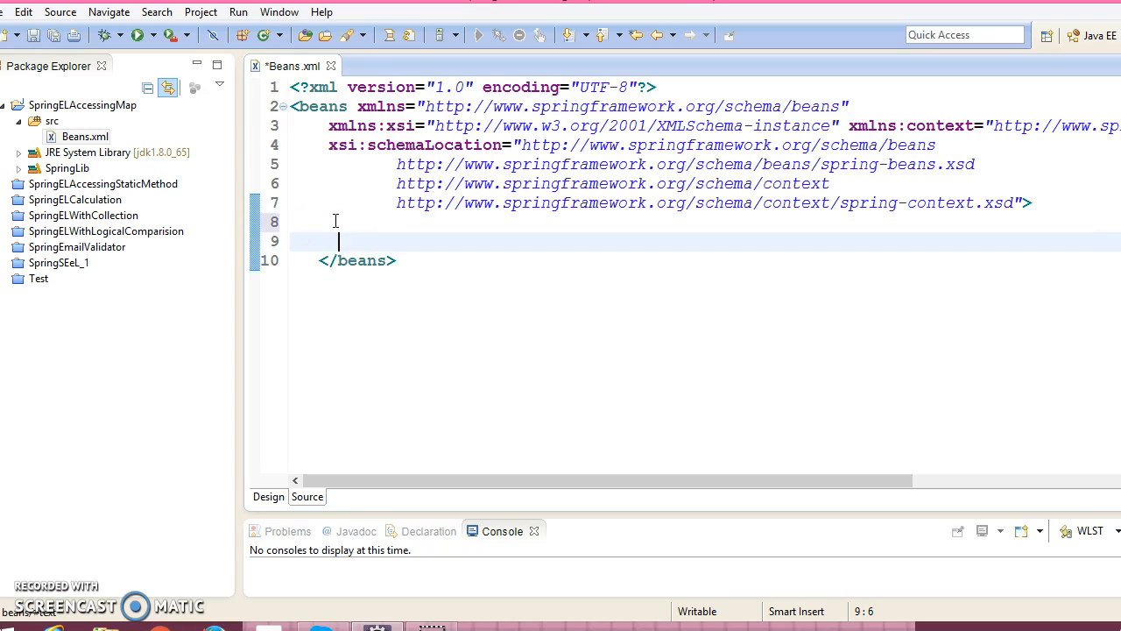
{"action": "left_click", "coordinate": [104, 183]}
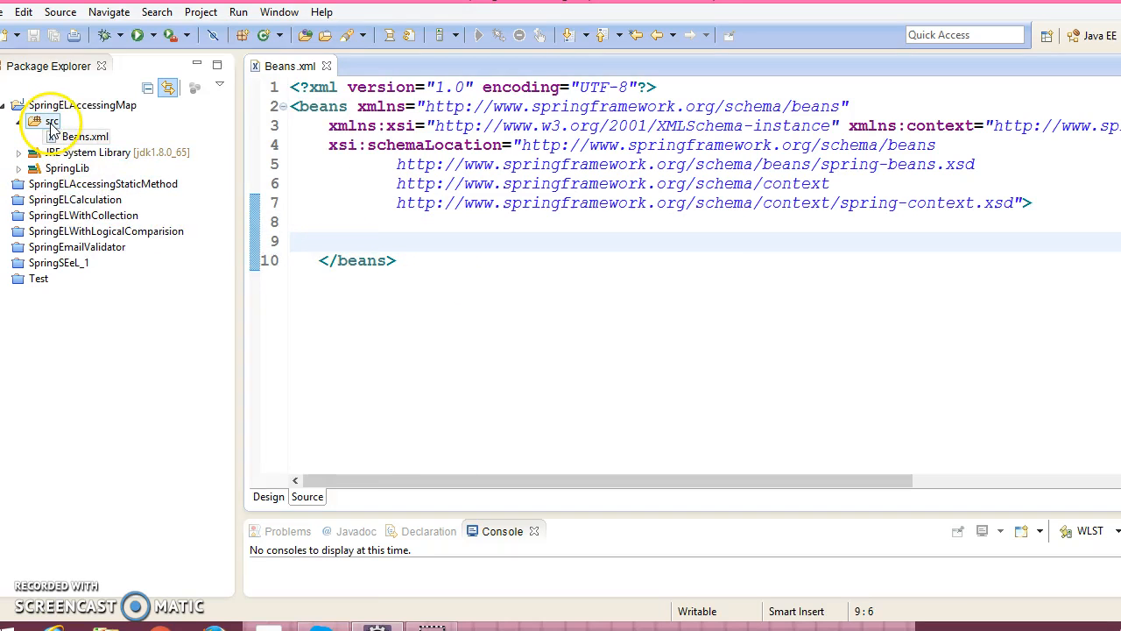
Create class TelephoneDirectoryAccessor in package com.infotech.model.
{"action": "right_click", "coordinate": [52, 121]}
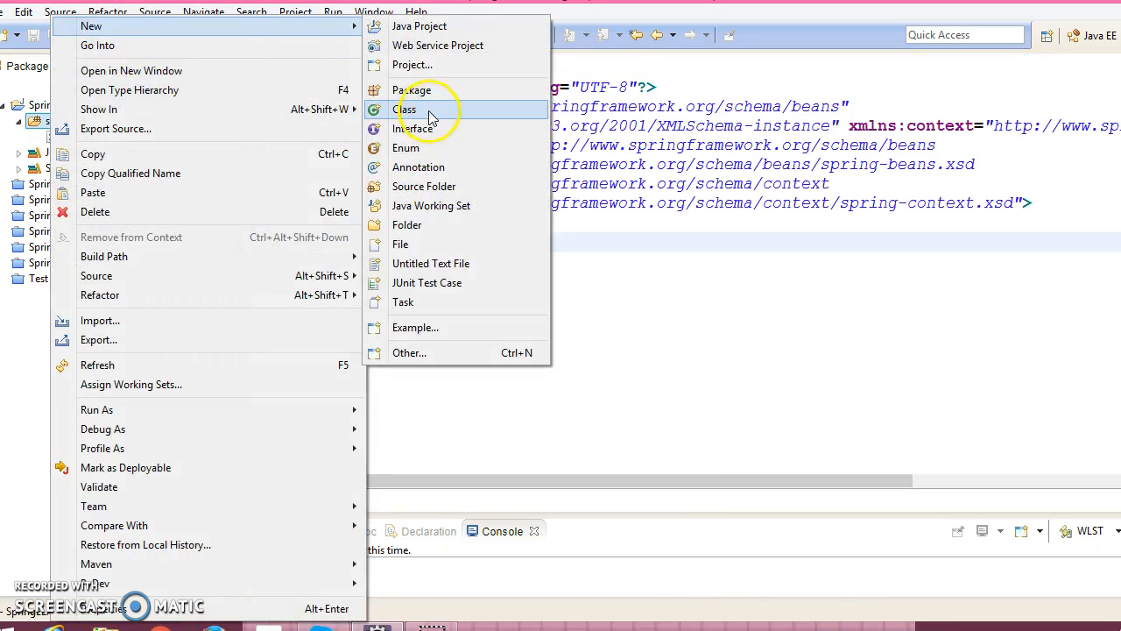
{"action": "left_click", "coordinate": [408, 109]}
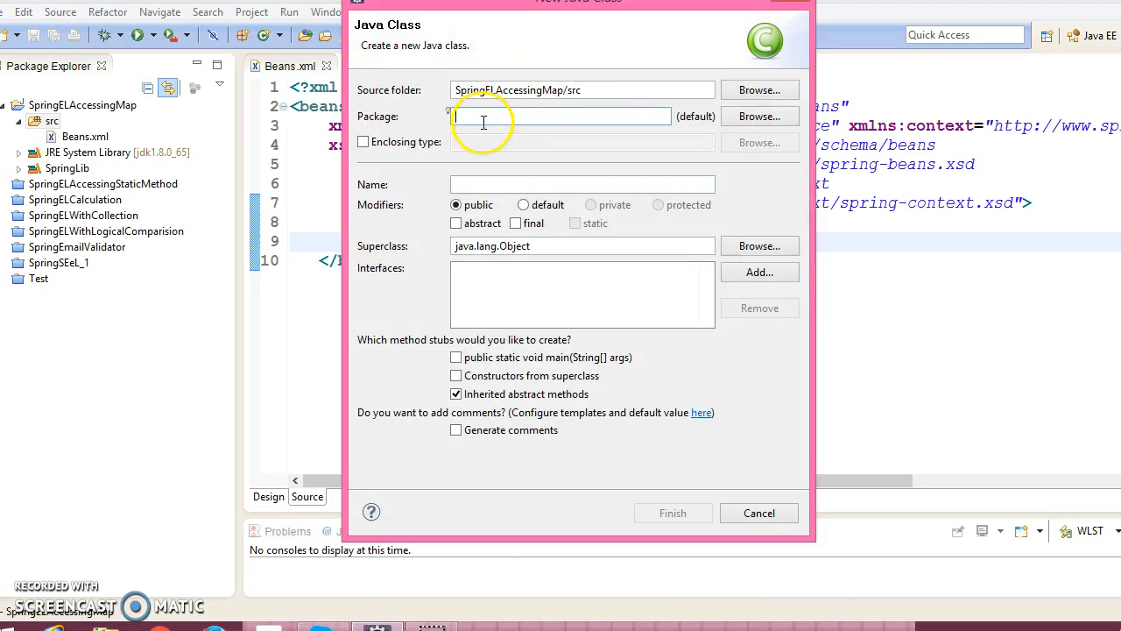
{"action": "type", "text": "com.infotech"}
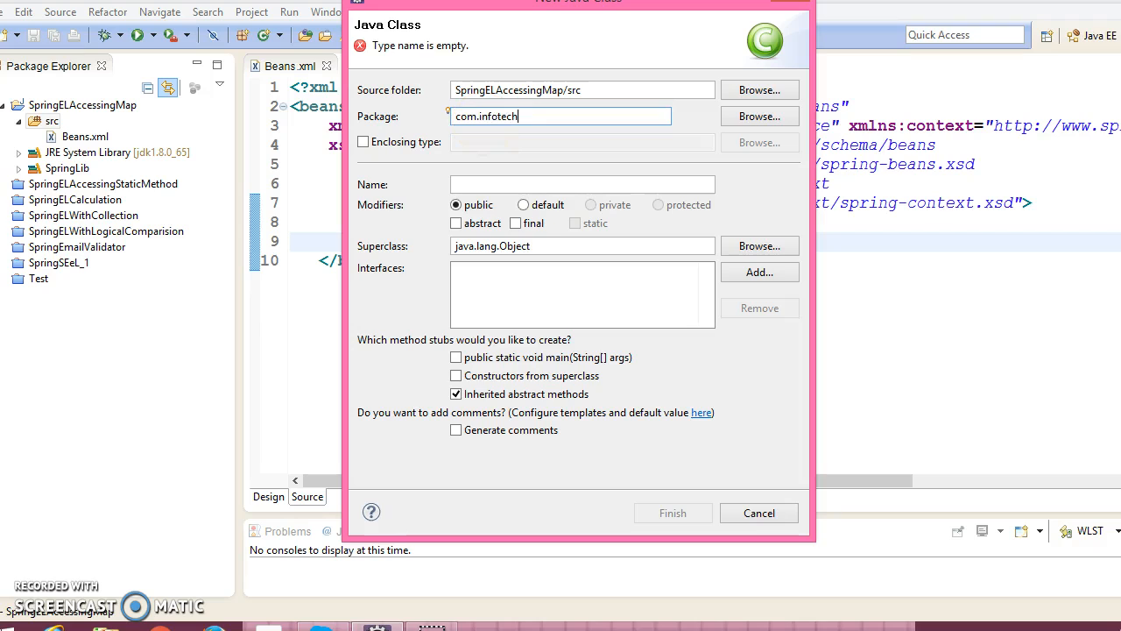
{"action": "type", "text": ".model"}
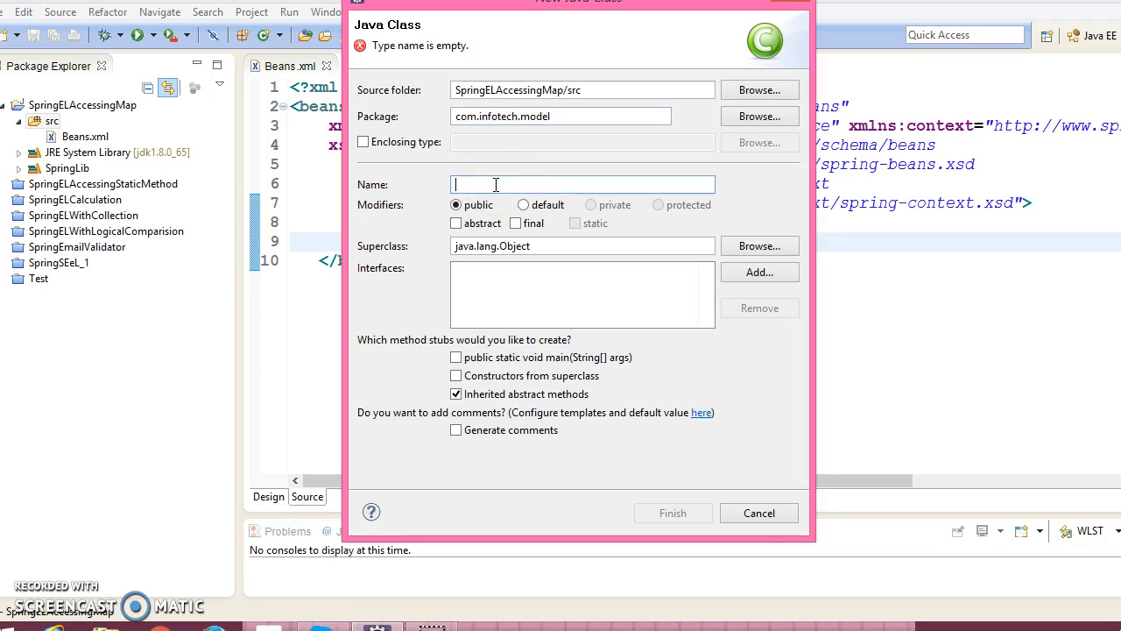
{"action": "type", "text": "Telep"}
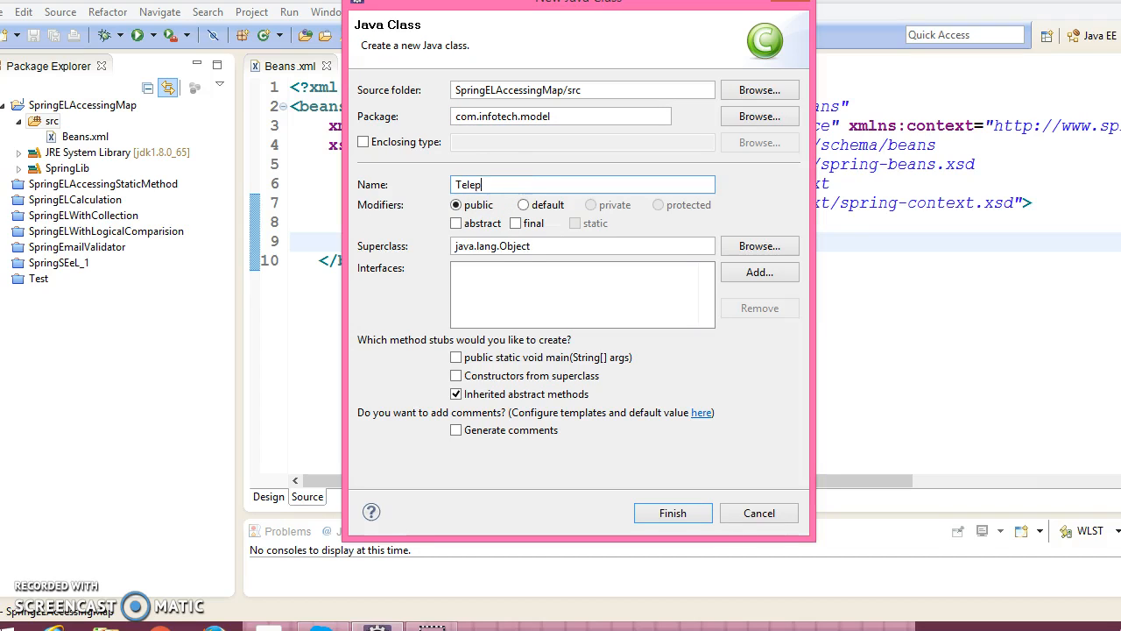
{"action": "type", "text": "hone"}
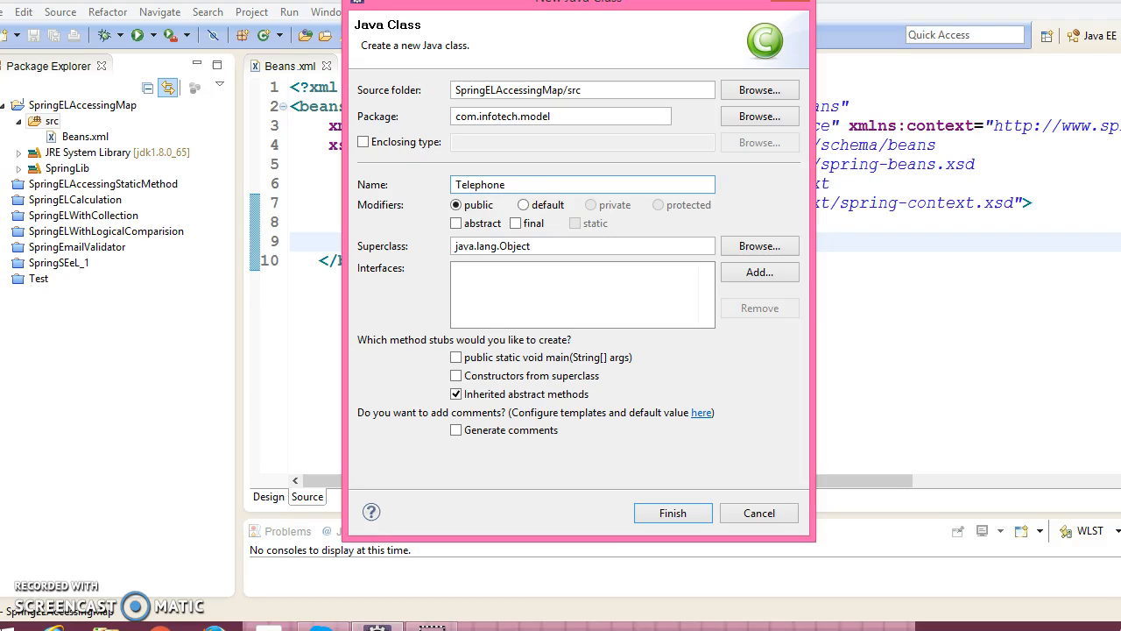
{"action": "type", "text": "D"}
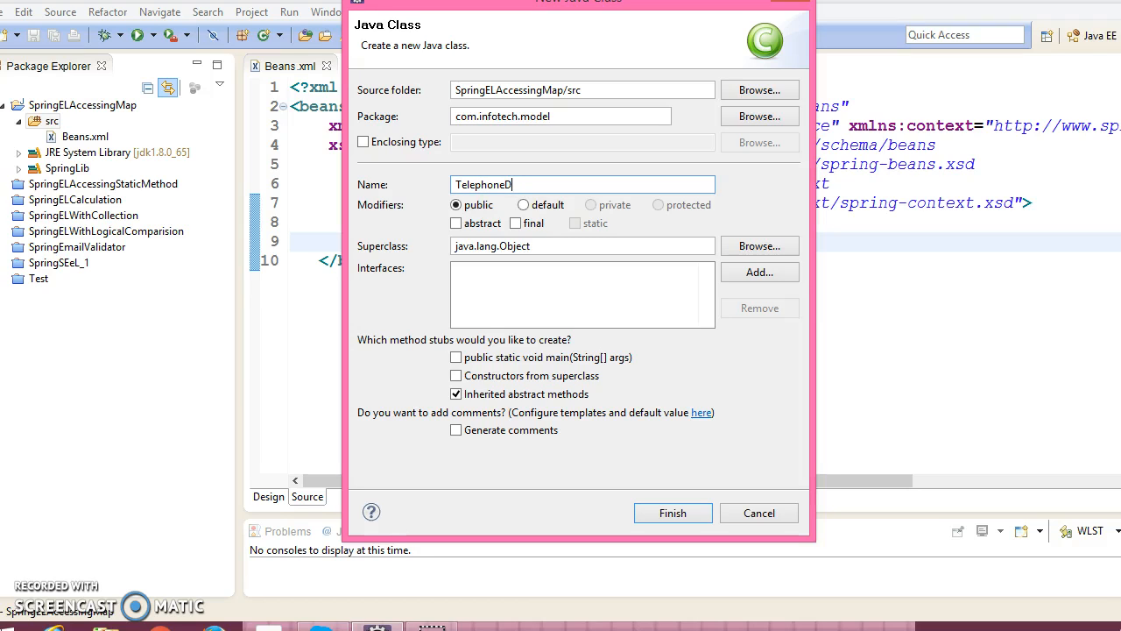
{"action": "type", "text": "irectoryAcc"}
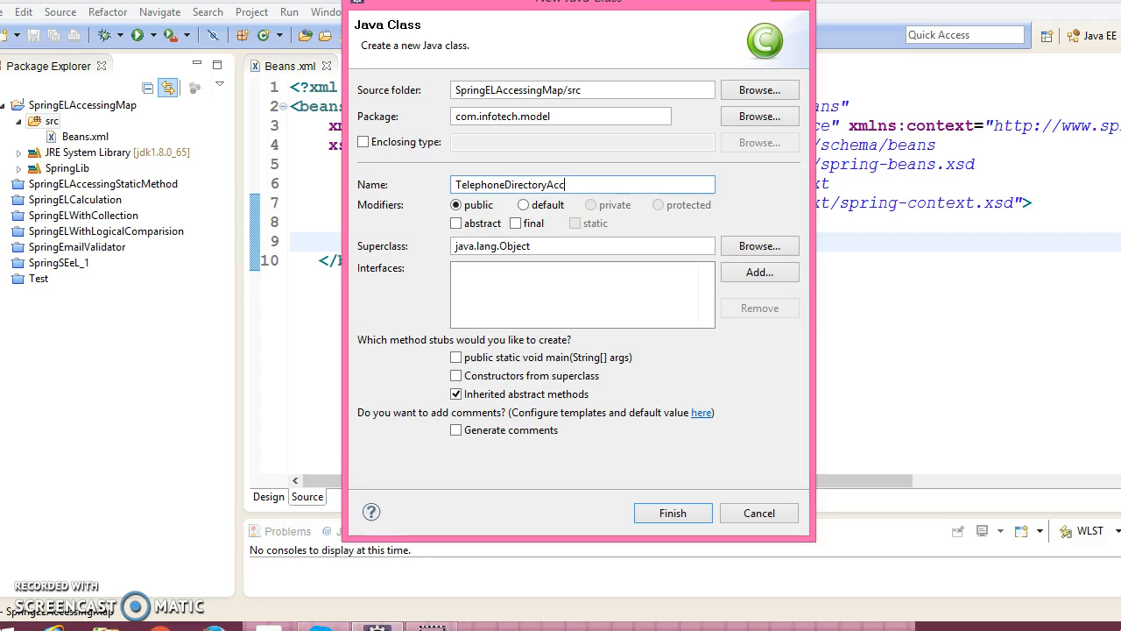
{"action": "type", "text": "essor"}
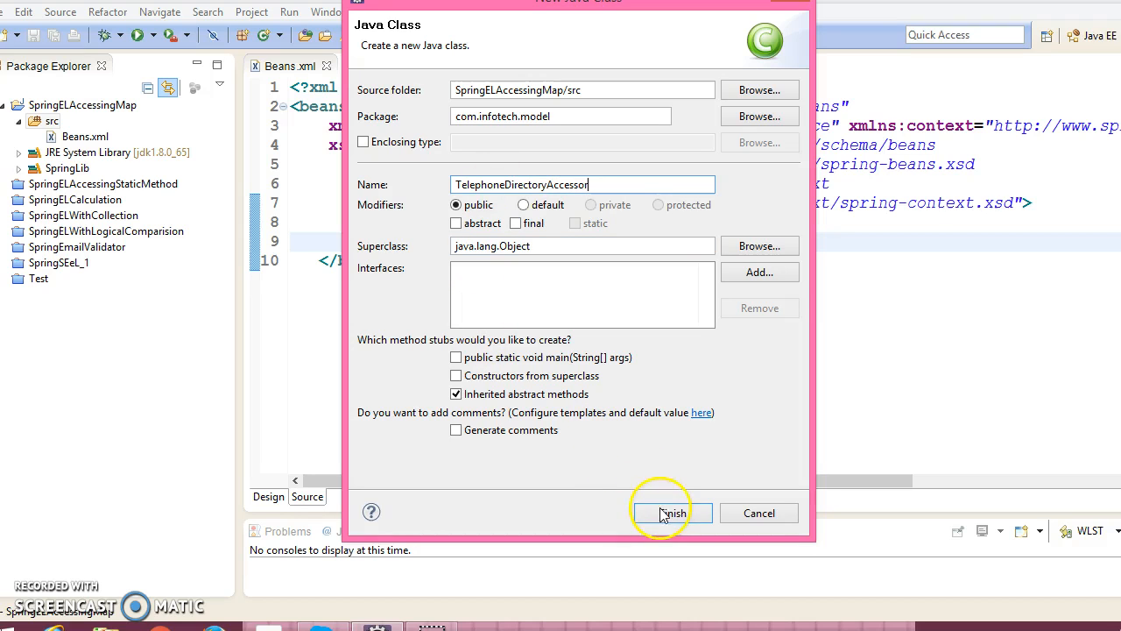
{"action": "left_click", "coordinate": [672, 513]}
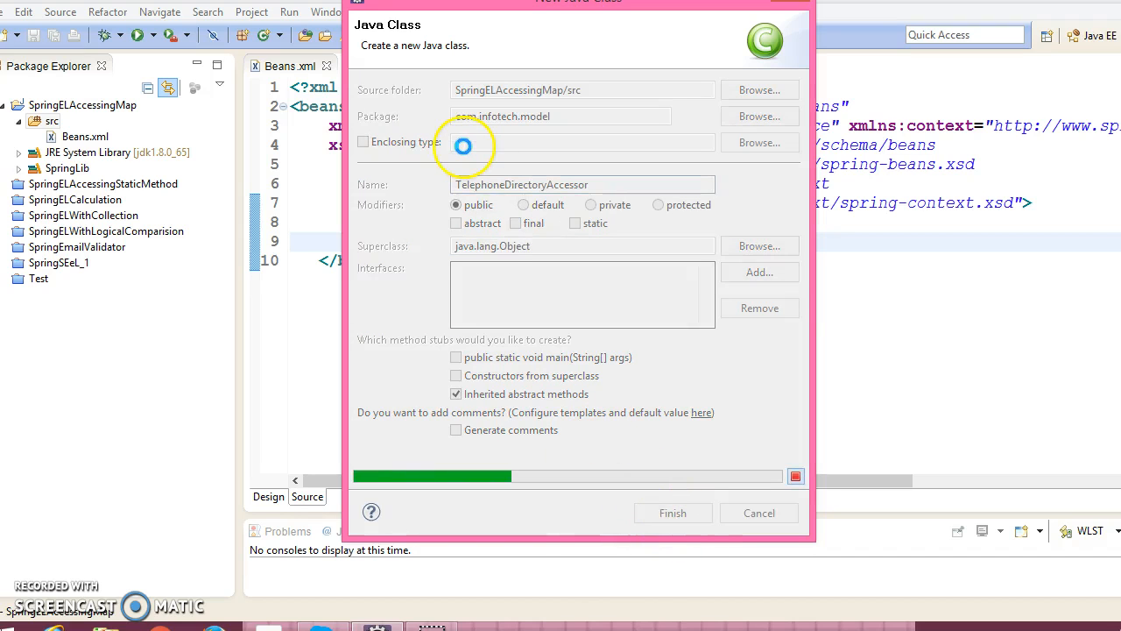
{"action": "left_click", "coordinate": [672, 513]}
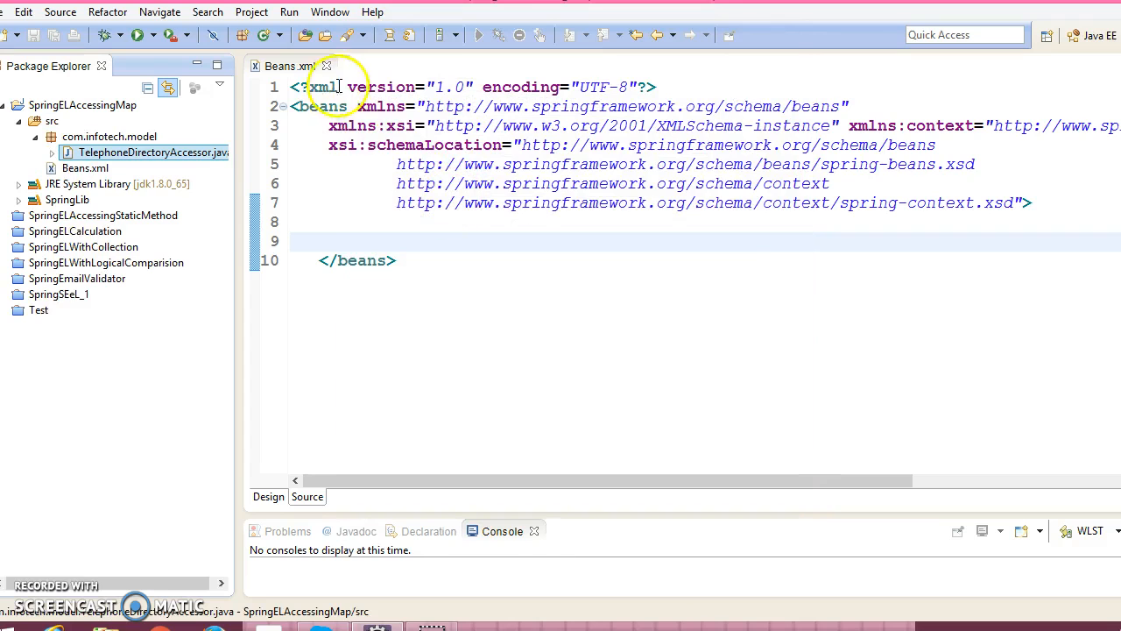
Declare a private Integer telephoneNumber field in TelephoneDirectoryAccessor.
{"action": "double_click", "coordinate": [151, 152]}
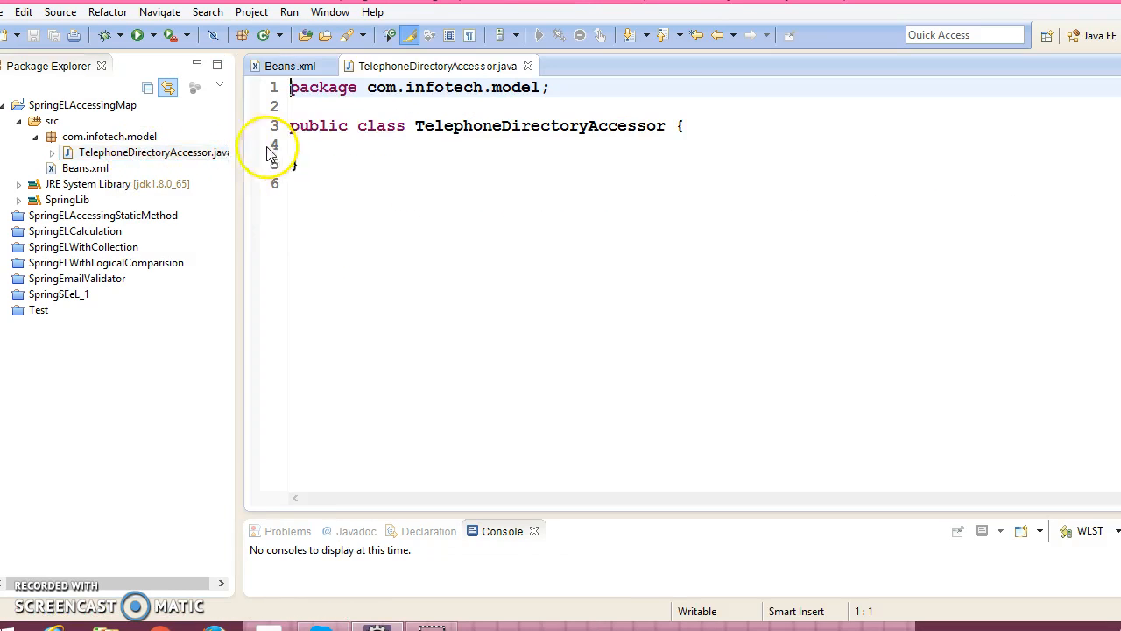
{"action": "key", "text": "enter"}
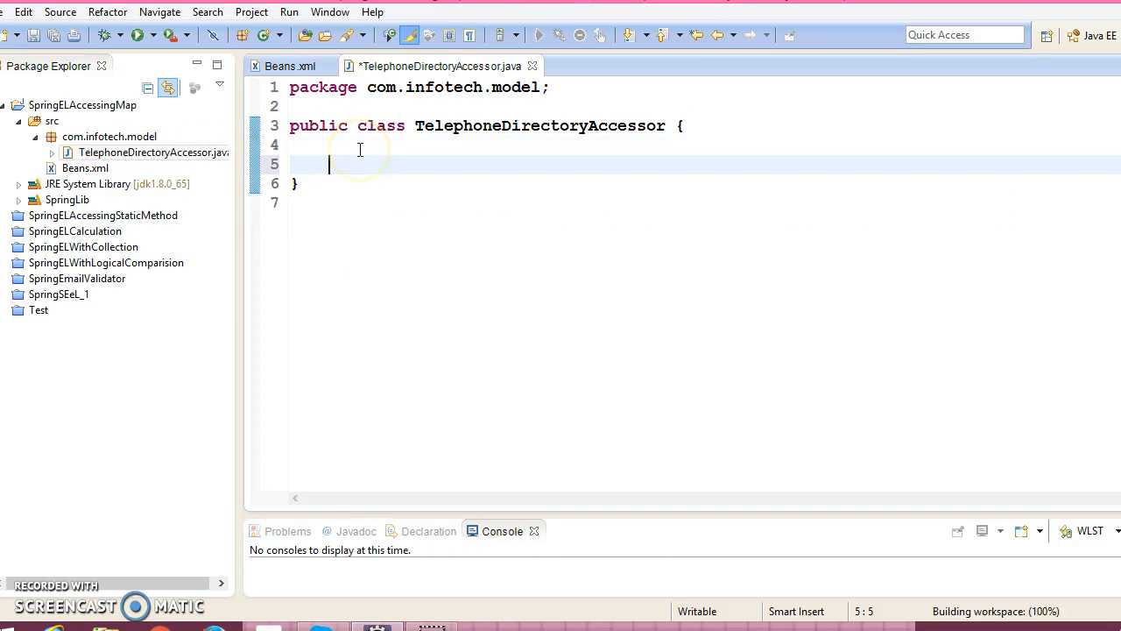
{"action": "type", "text": "private"}
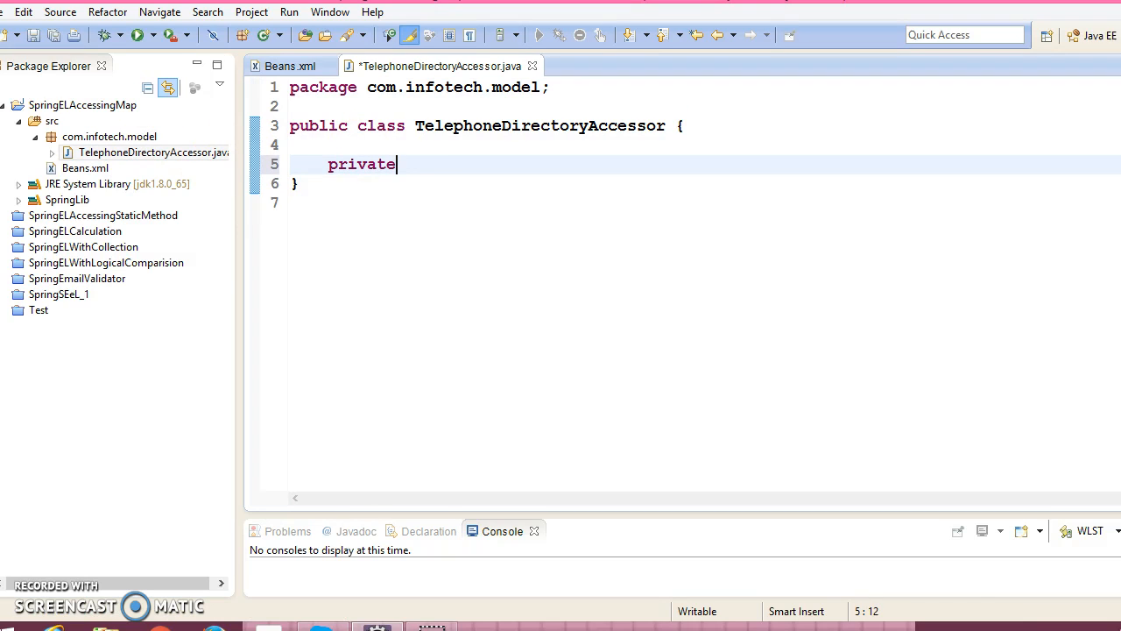
{"action": "type", "text": "In"}
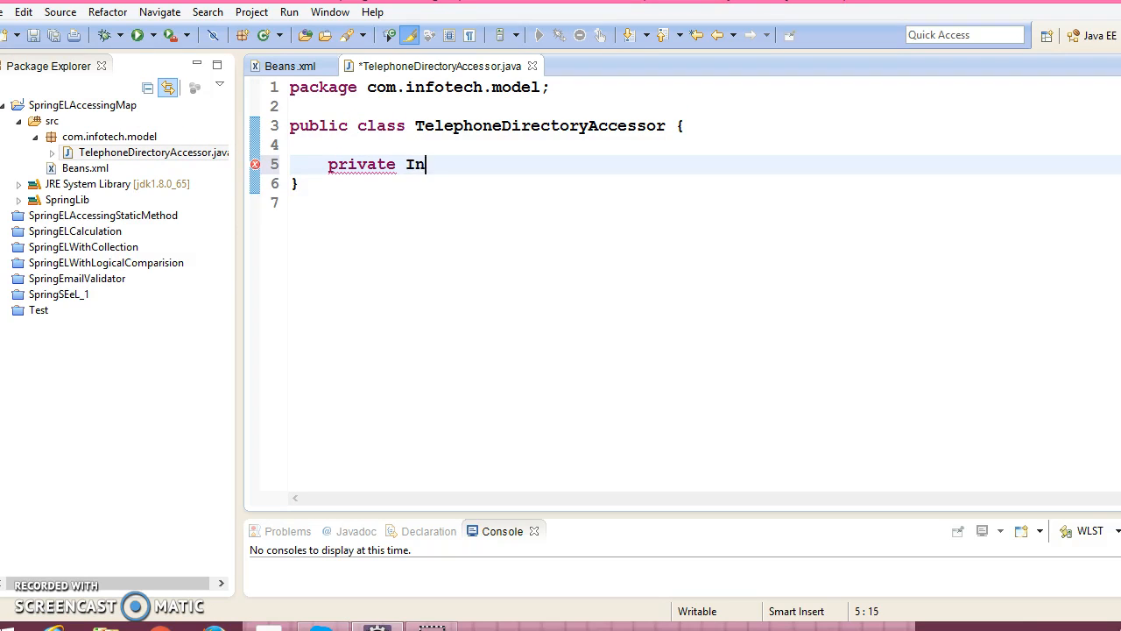
{"action": "type", "text": "teger"}
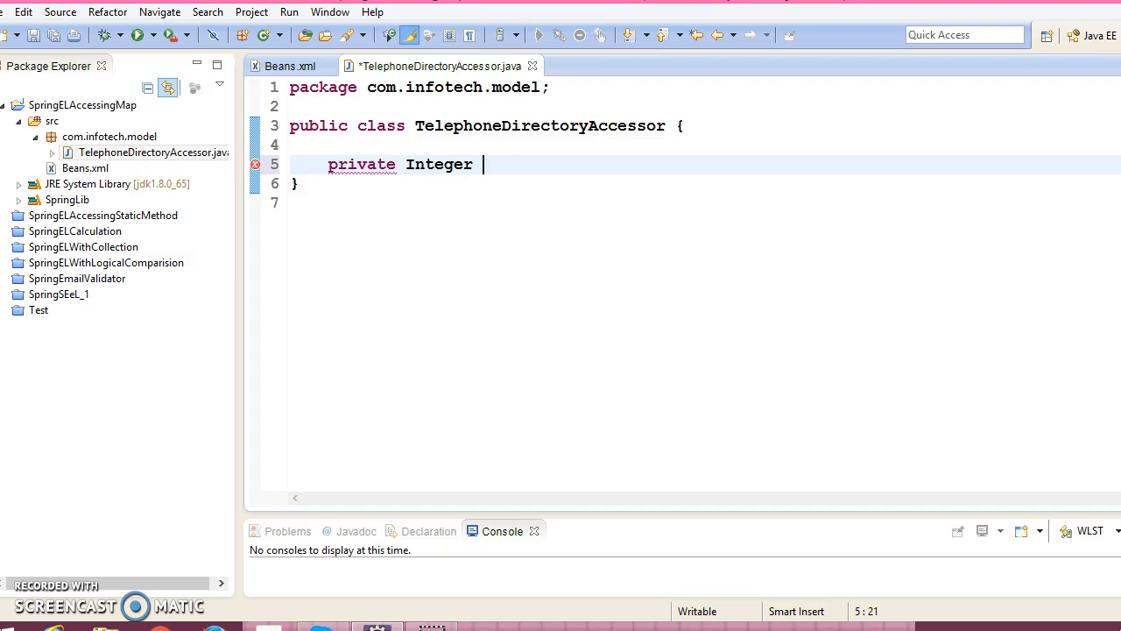
{"action": "type", "text": "tele"}
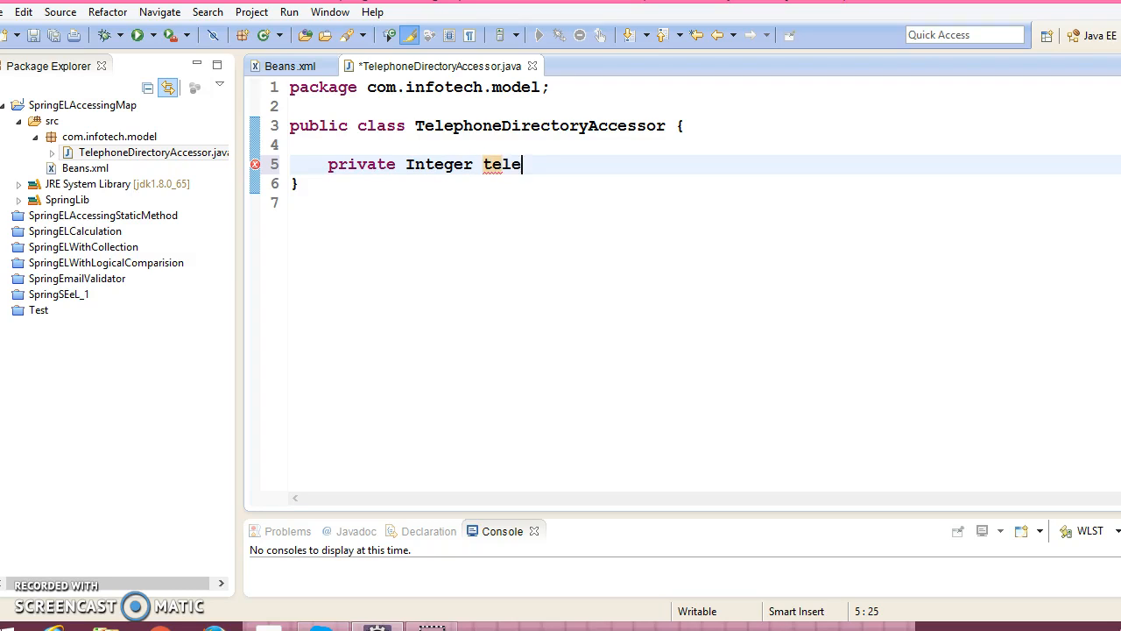
{"action": "type", "text": "phone"}
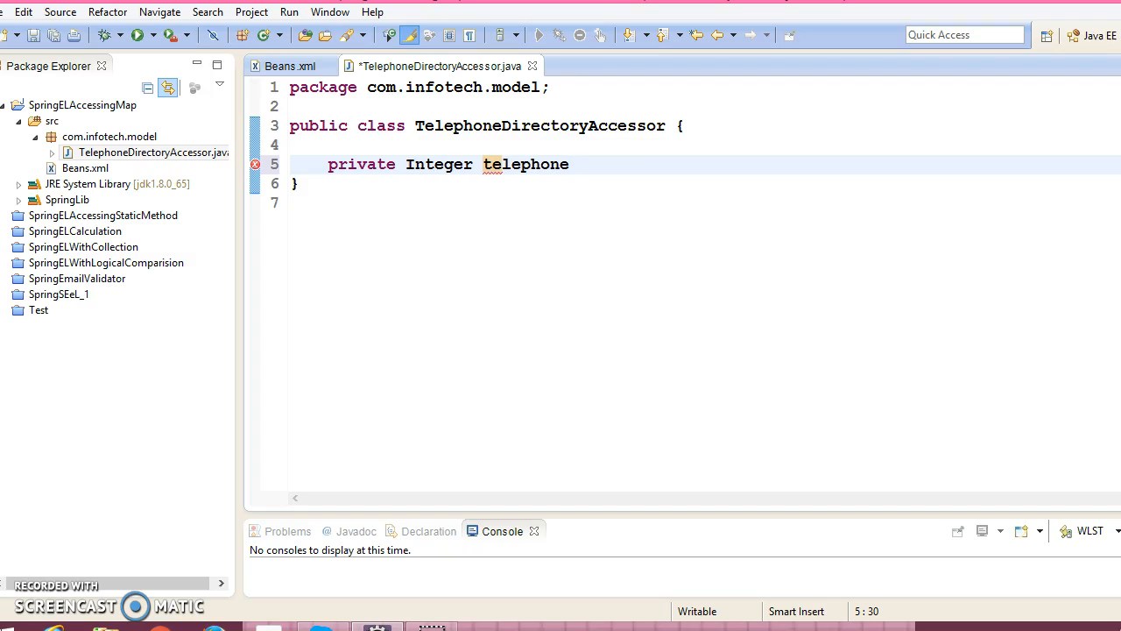
{"action": "type", "text": "Number;"}
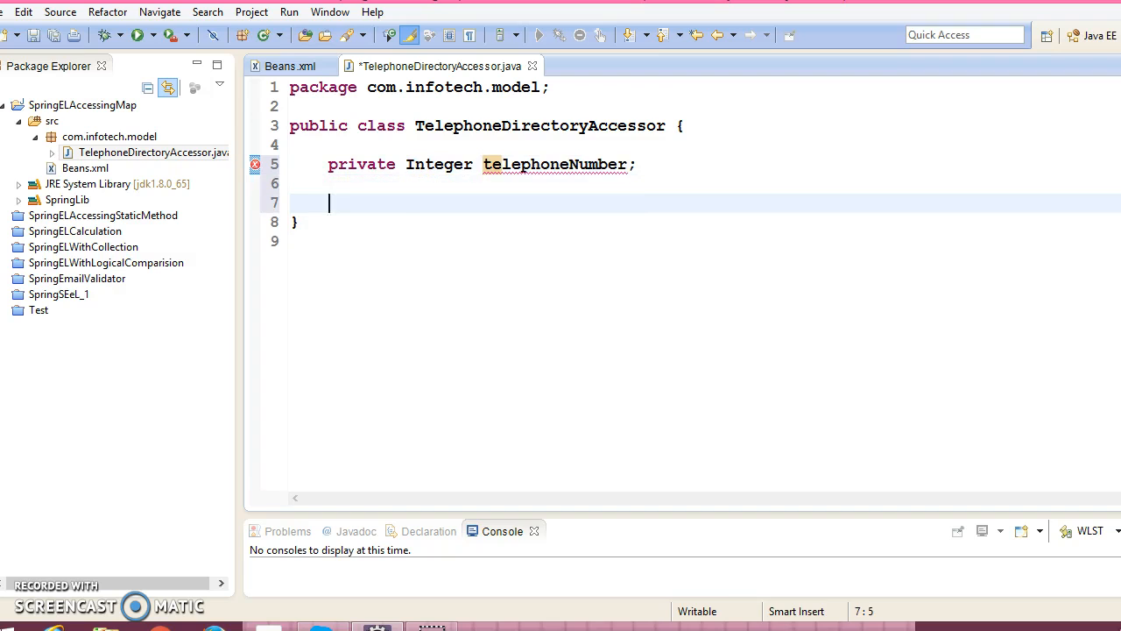
Generate setTelephoneNumber and getTelephoneNumber, save, and return to Beans.xml.
{"action": "type", "text": "set"}
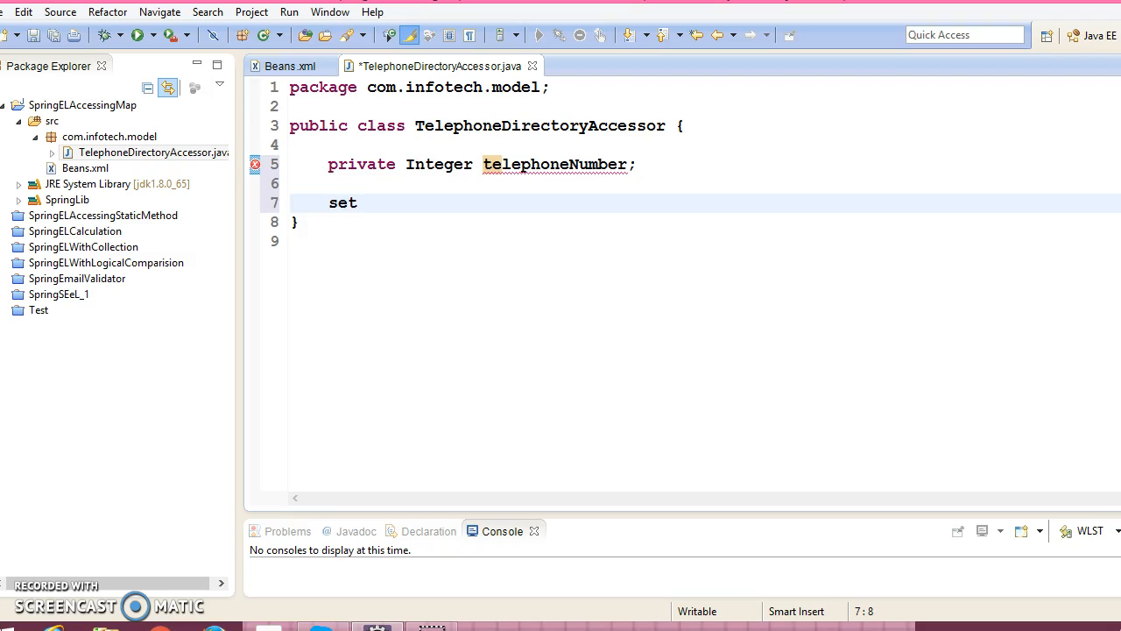
{"action": "type", "text": "T"}
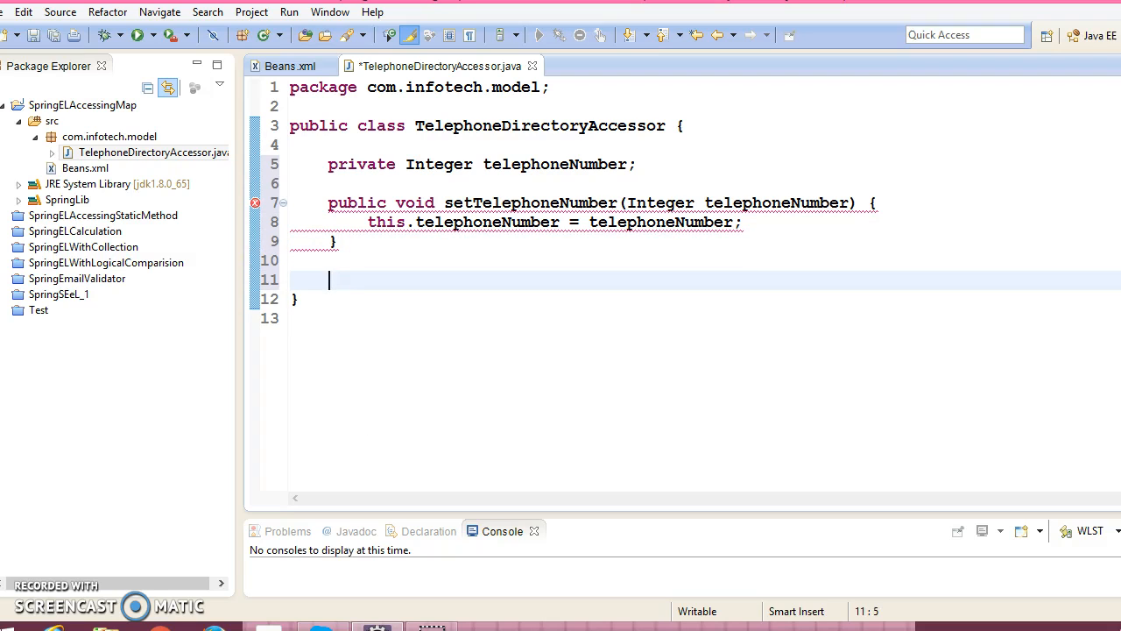
{"action": "type", "text": "getTelephoneNumber() {"}
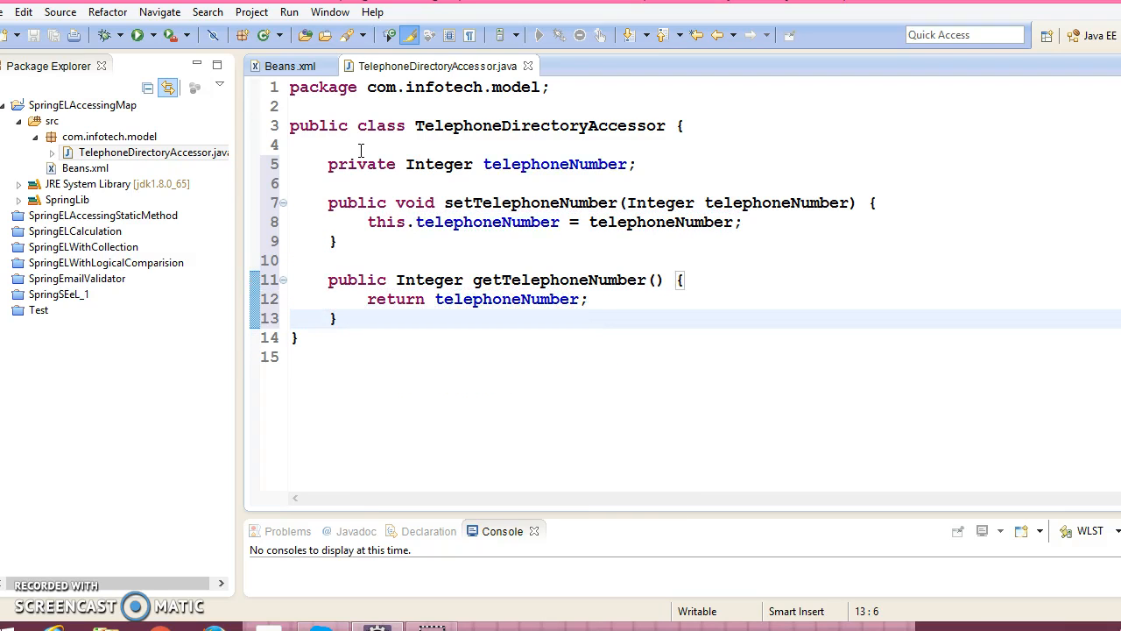
{"action": "double_click", "coordinate": [84, 167]}
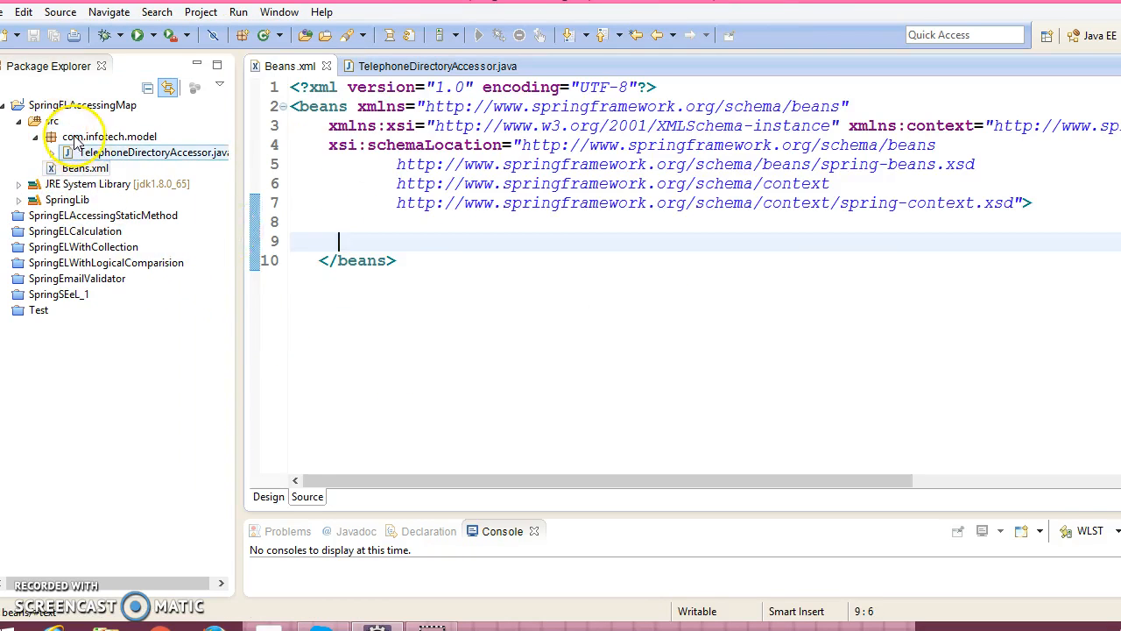
Add two bean elements with empty id and class attributes to Beans.xml.
{"action": "key", "text": "enter"}
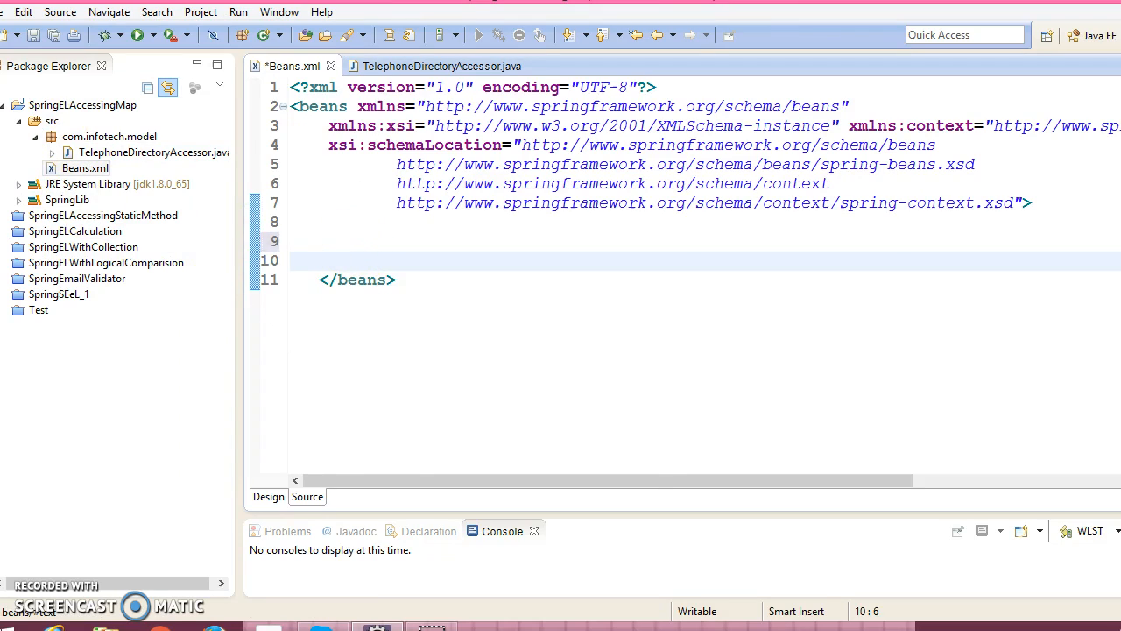
{"action": "type", "text": "<bean></bean>"}
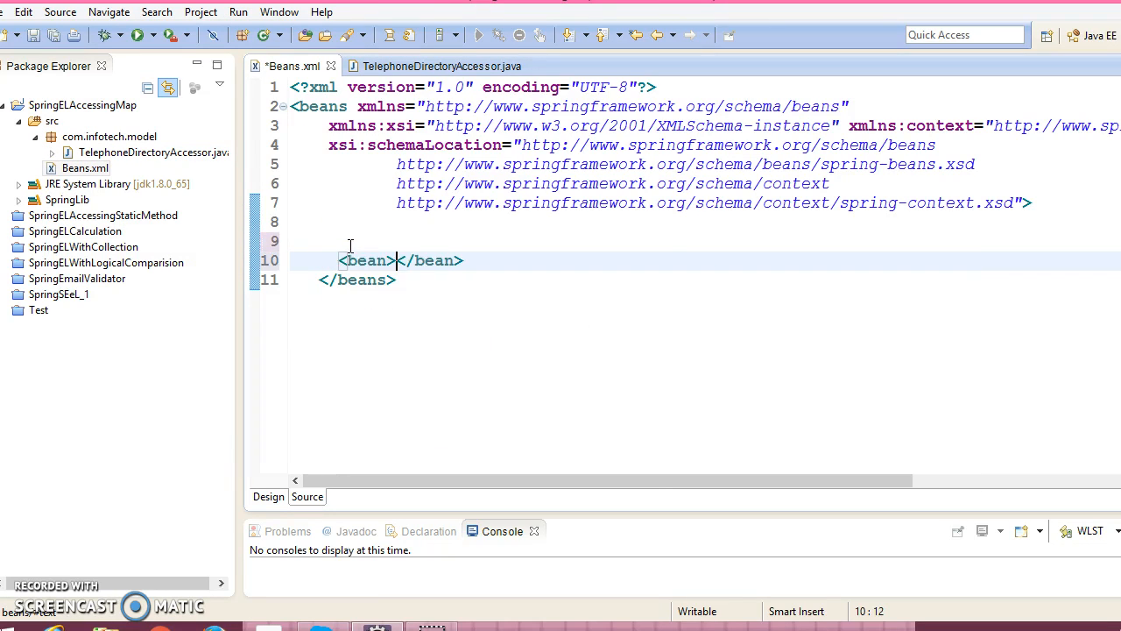
{"action": "type", "text": "i"}
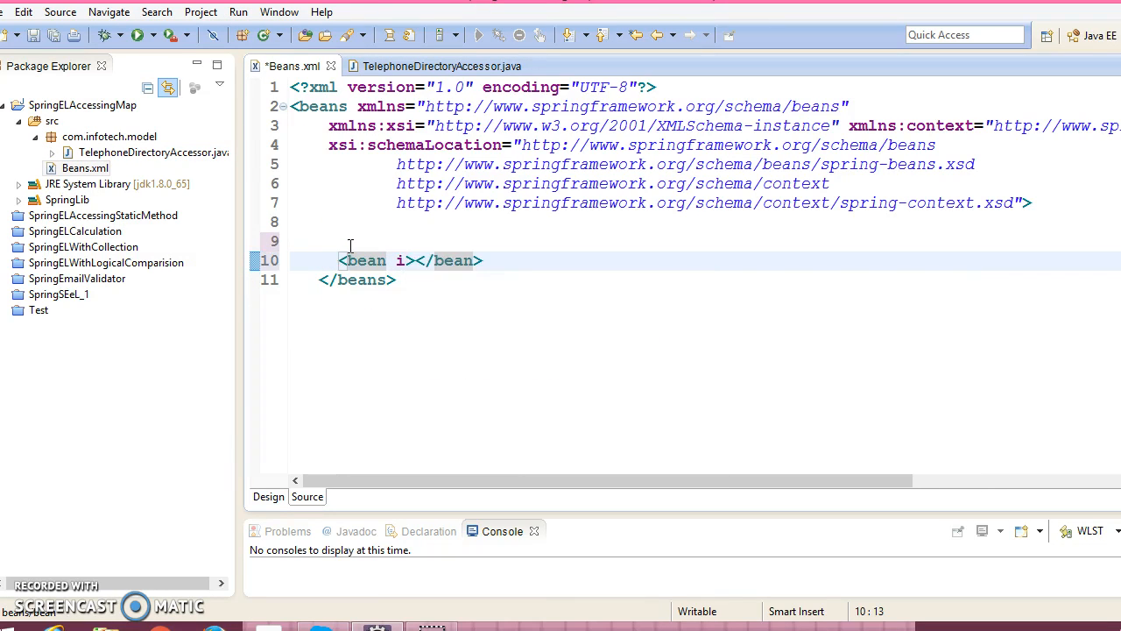
{"action": "type", "text": "d=\"\""}
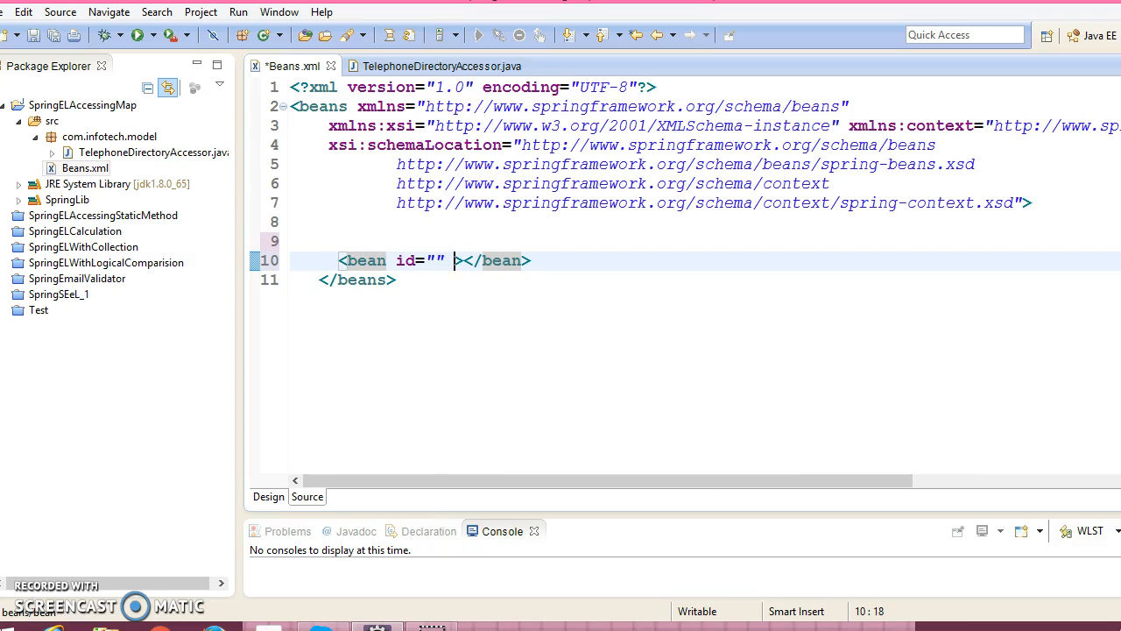
{"action": "type", "text": "class=\"\""}
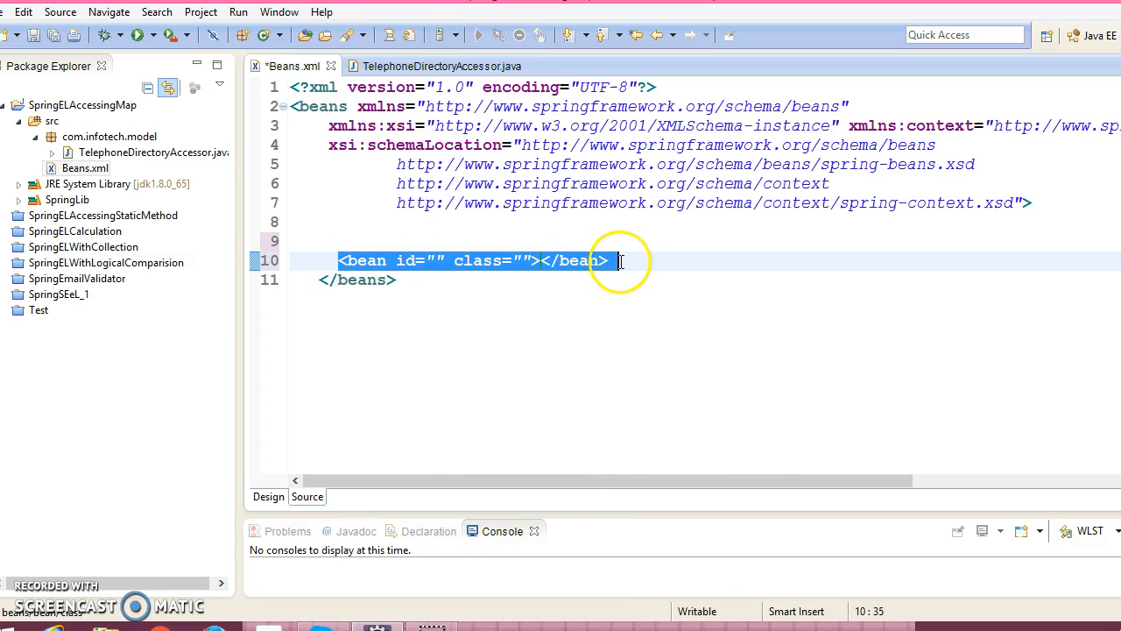
{"action": "key", "text": "Enter"}
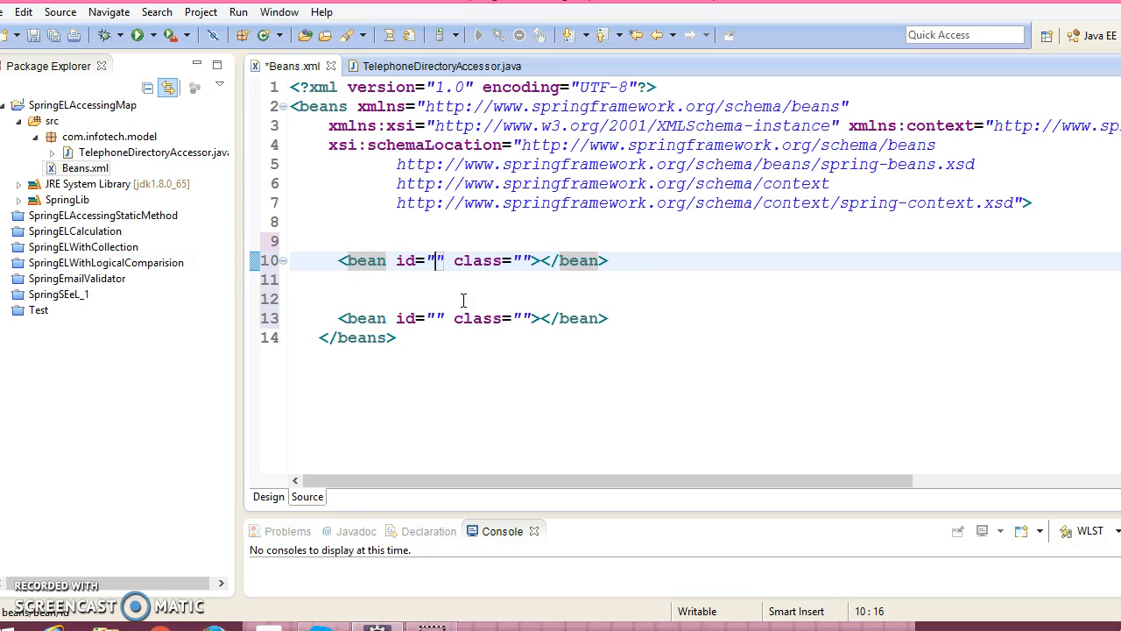
Select the TelephoneDirectoryAccessor class name in its source tab for reuse in Beans.xml.
{"action": "left_click", "coordinate": [442, 66]}
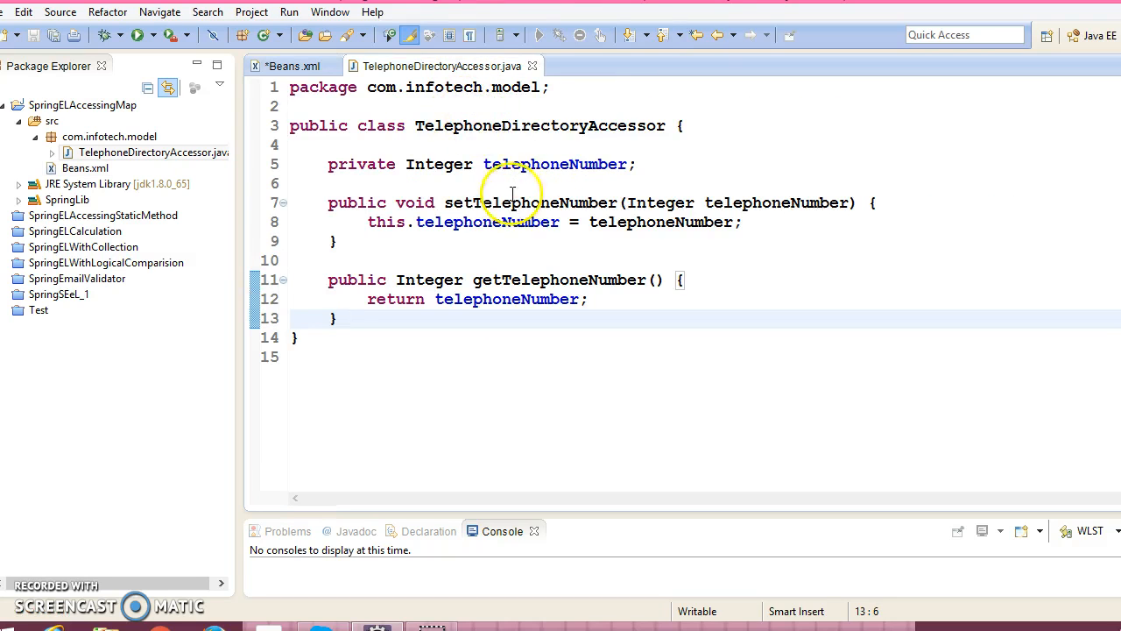
{"action": "double_click", "coordinate": [502, 126]}
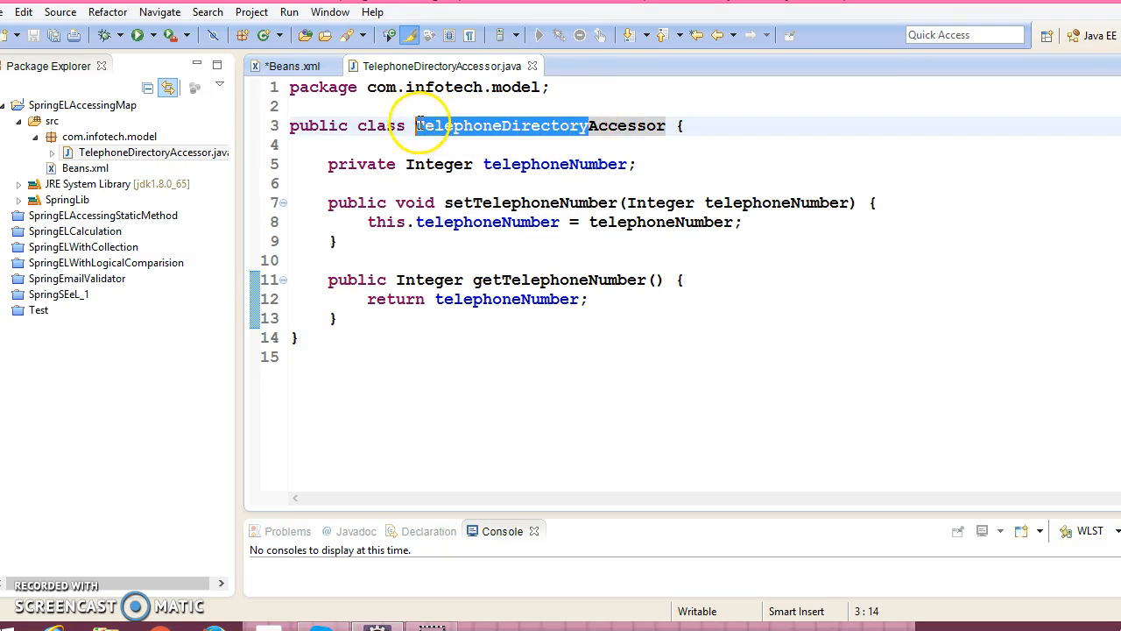
{"action": "left_click", "coordinate": [293, 66]}
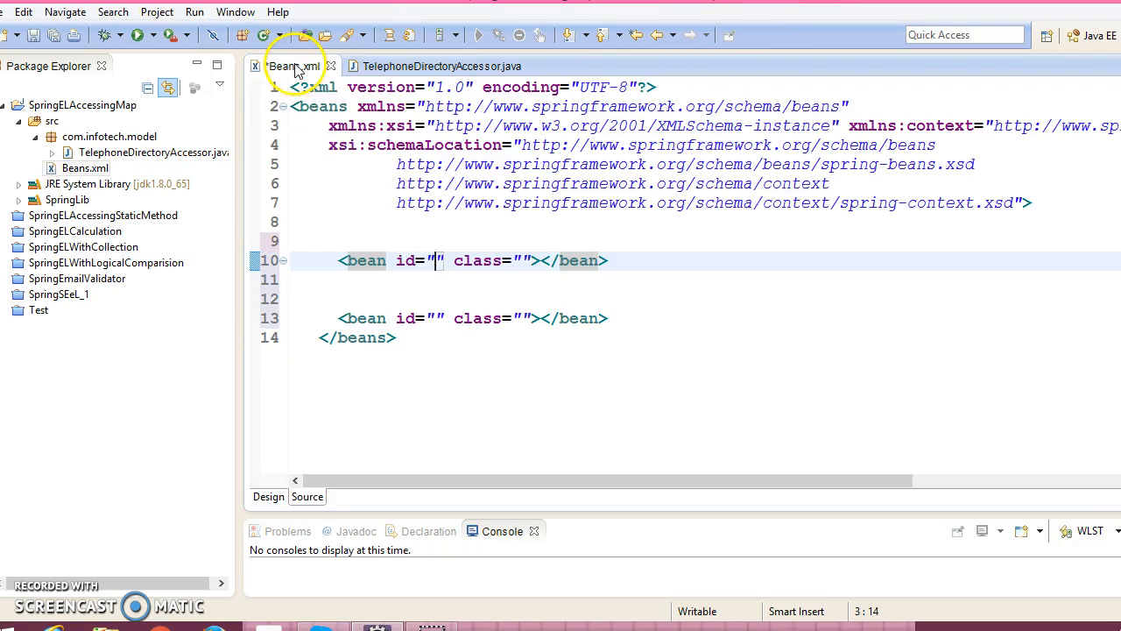
Set the first bean's id to telephoneDirectory and class to java.util.HashMap, opening its body.
{"action": "type", "text": "TelephoneDirectory"}
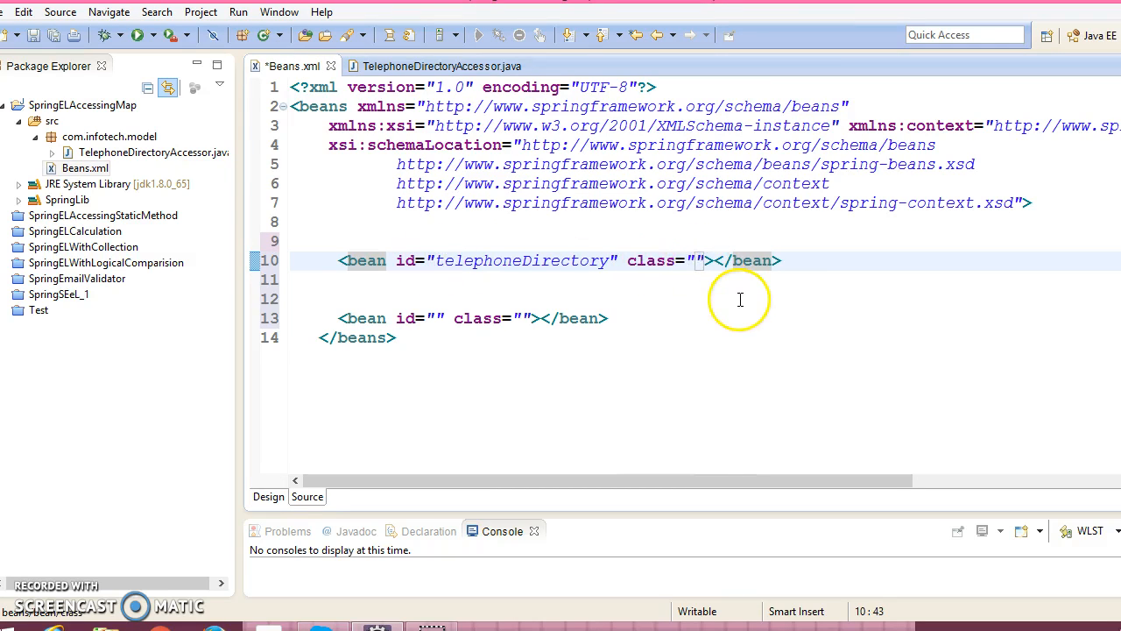
{"action": "type", "text": "java."}
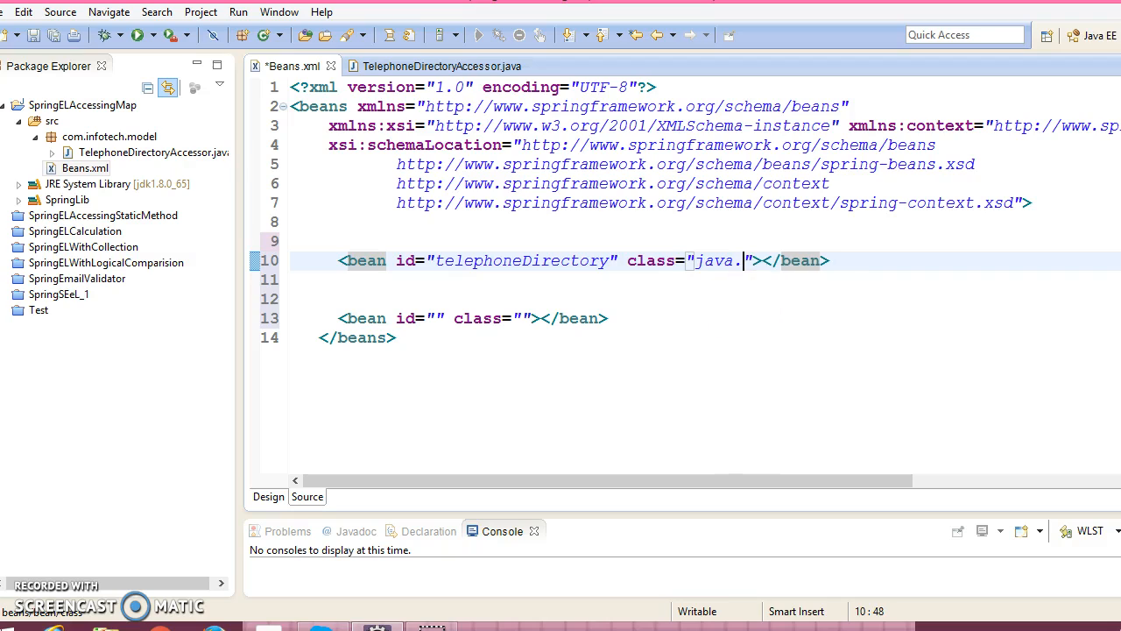
{"action": "type", "text": "util."}
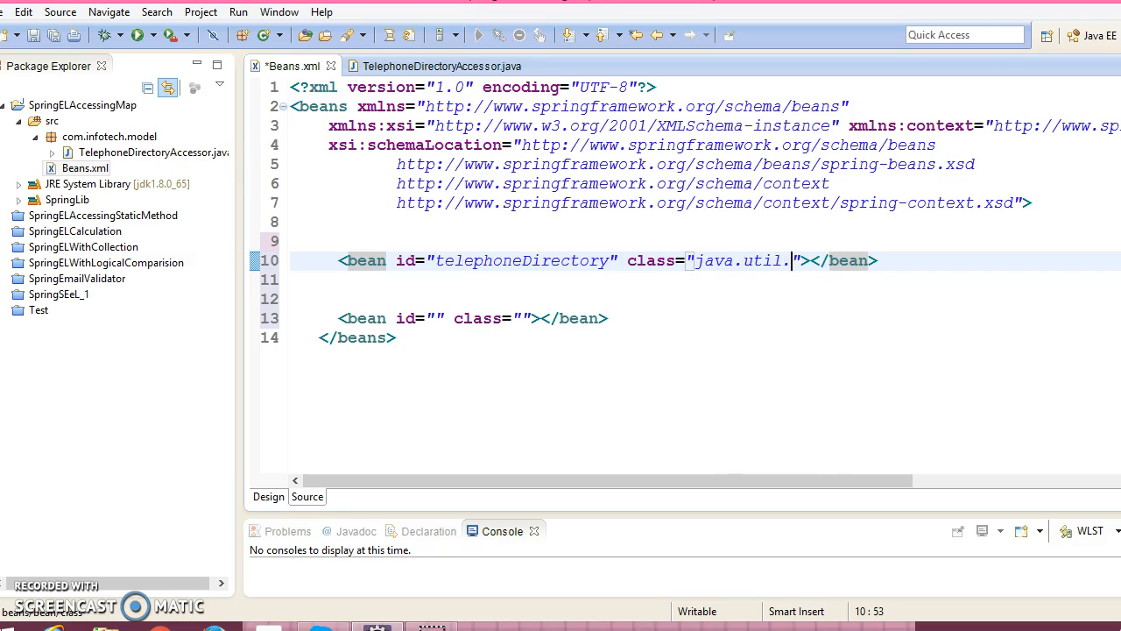
{"action": "type", "text": "Hash"}
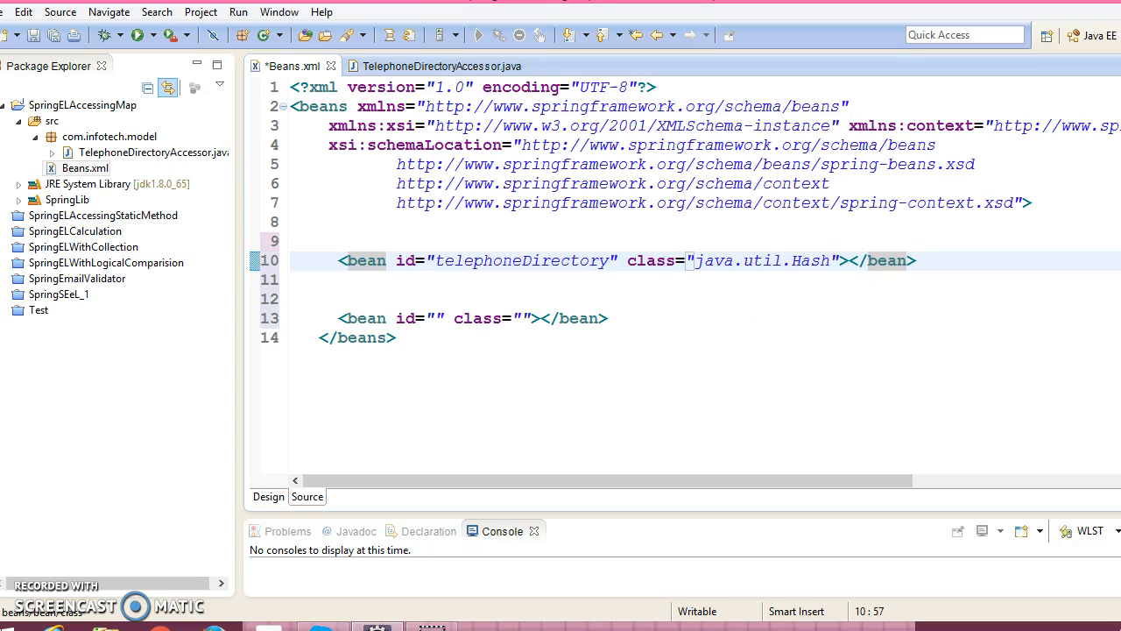
{"action": "type", "text": "Map"}
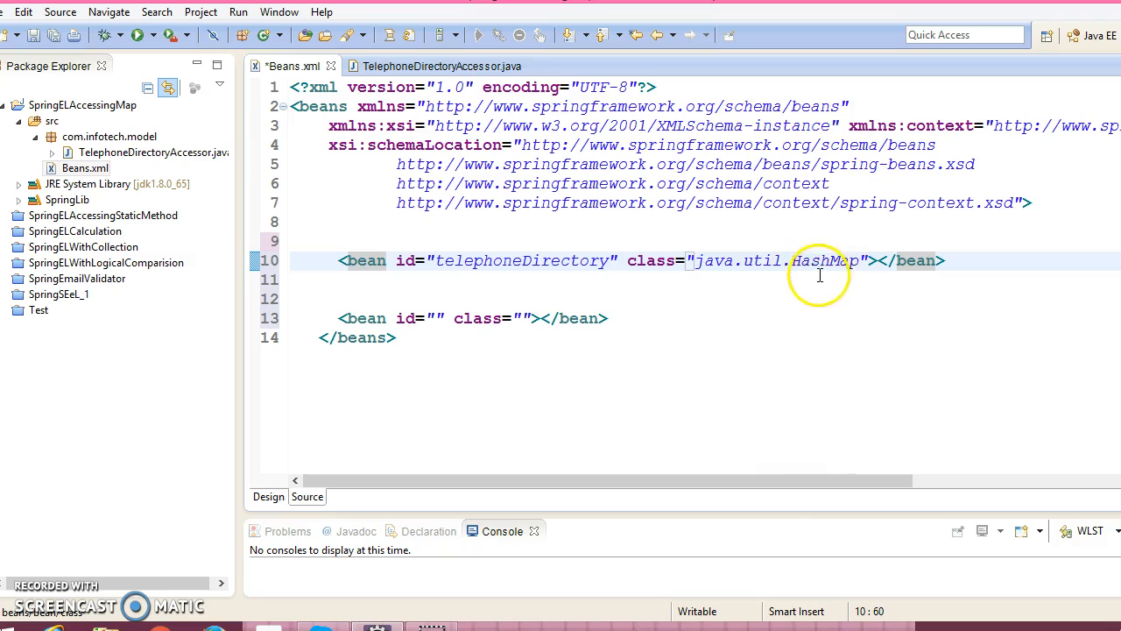
{"action": "mouse_move", "coordinate": [820, 278]}
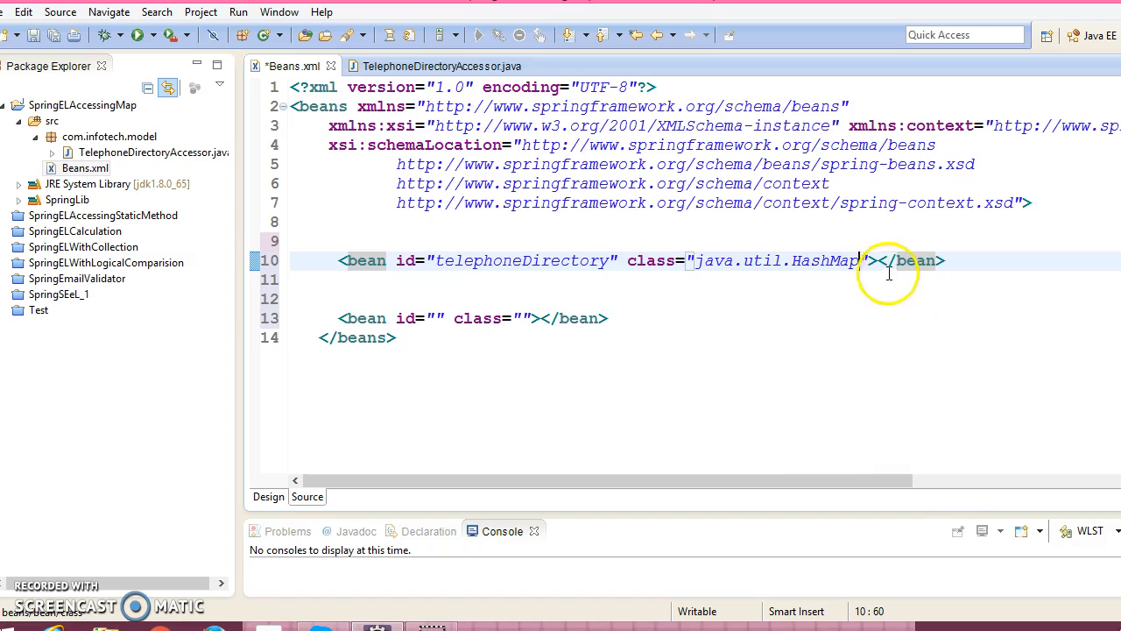
{"action": "key", "text": "Enter"}
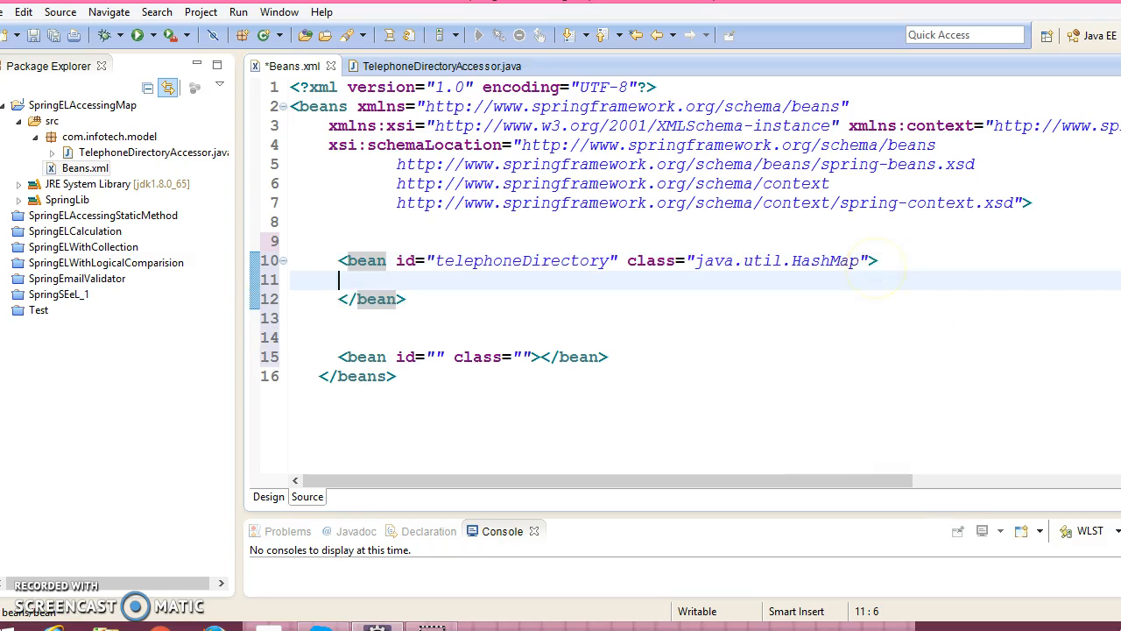
Add a constructor-arg containing a map with one empty entry to telephoneDirectory.
{"action": "type", "text": "<c"}
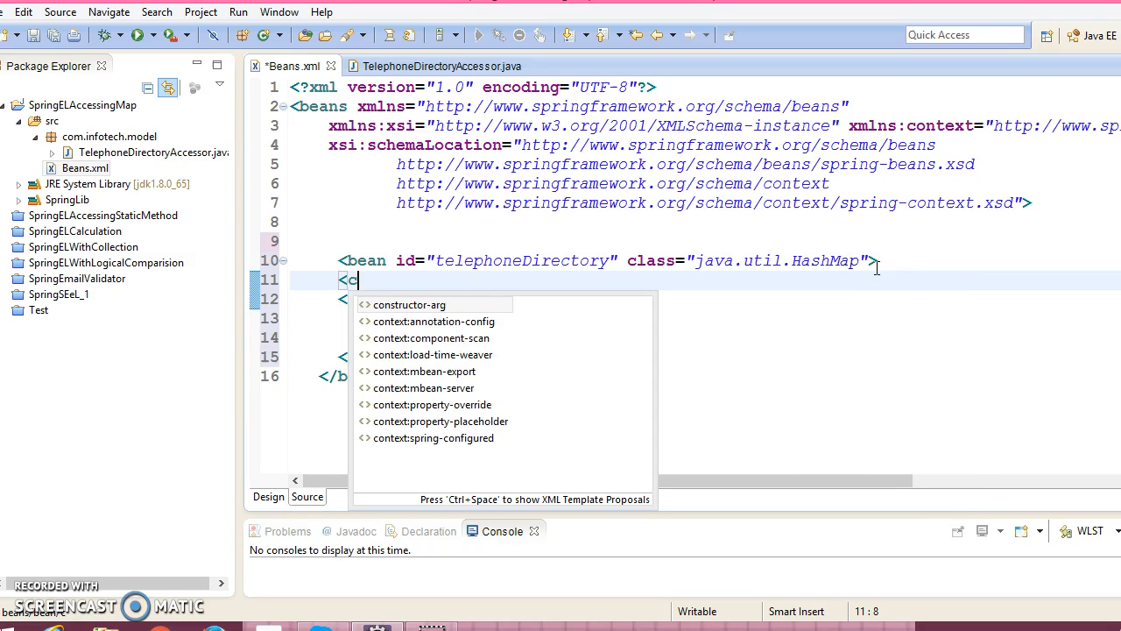
{"action": "left_click", "coordinate": [410, 304]}
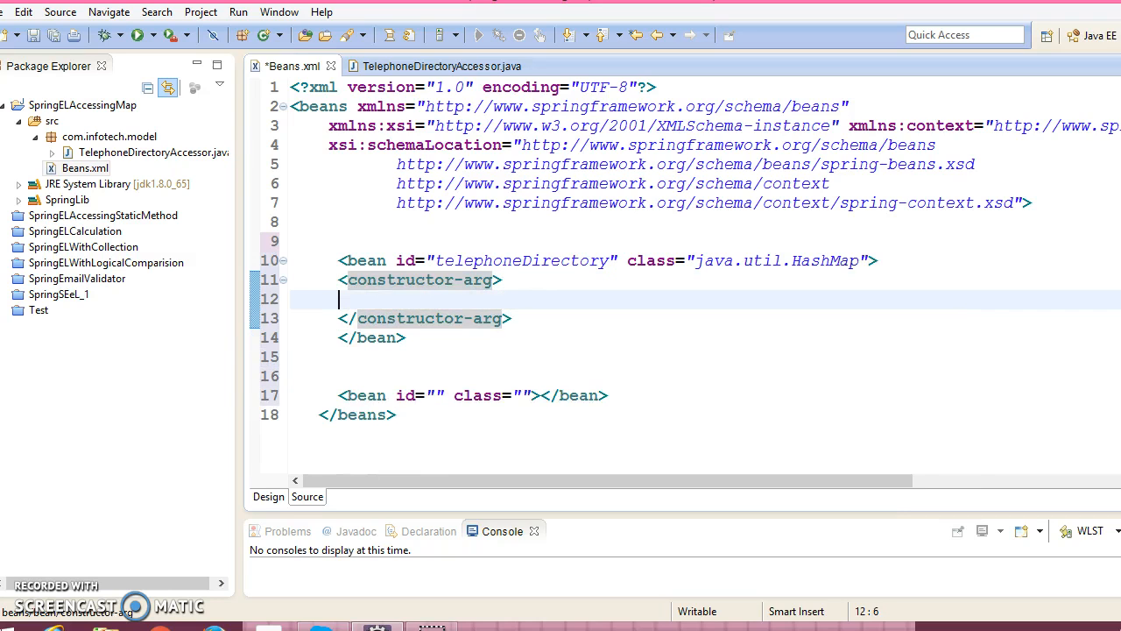
{"action": "type", "text": "<map>"}
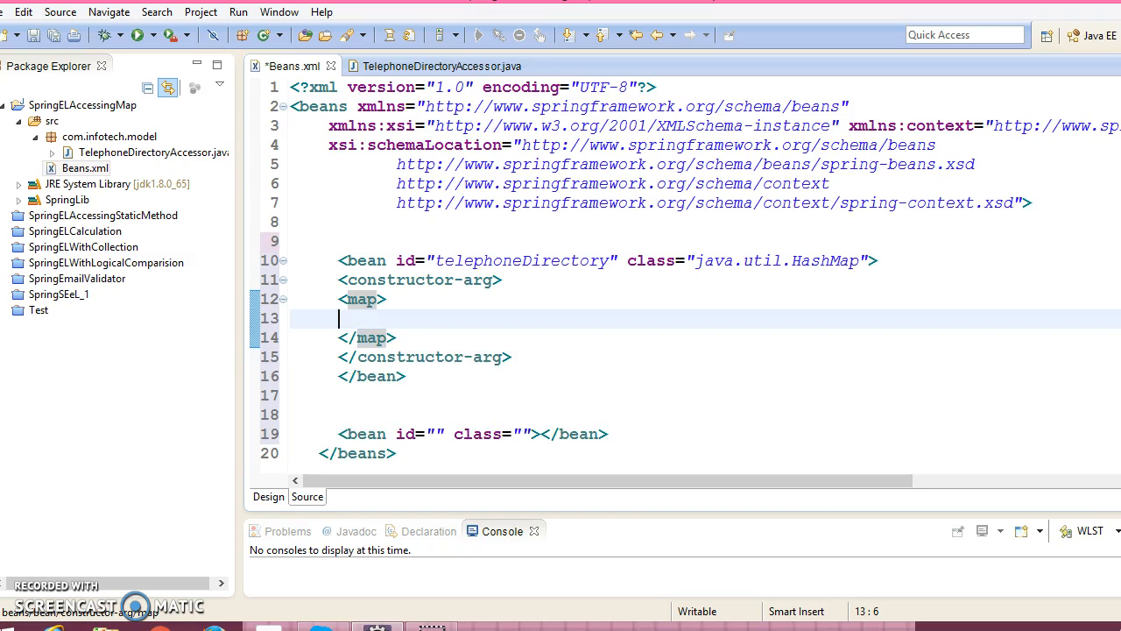
{"action": "type", "text": "<entry></entry>"}
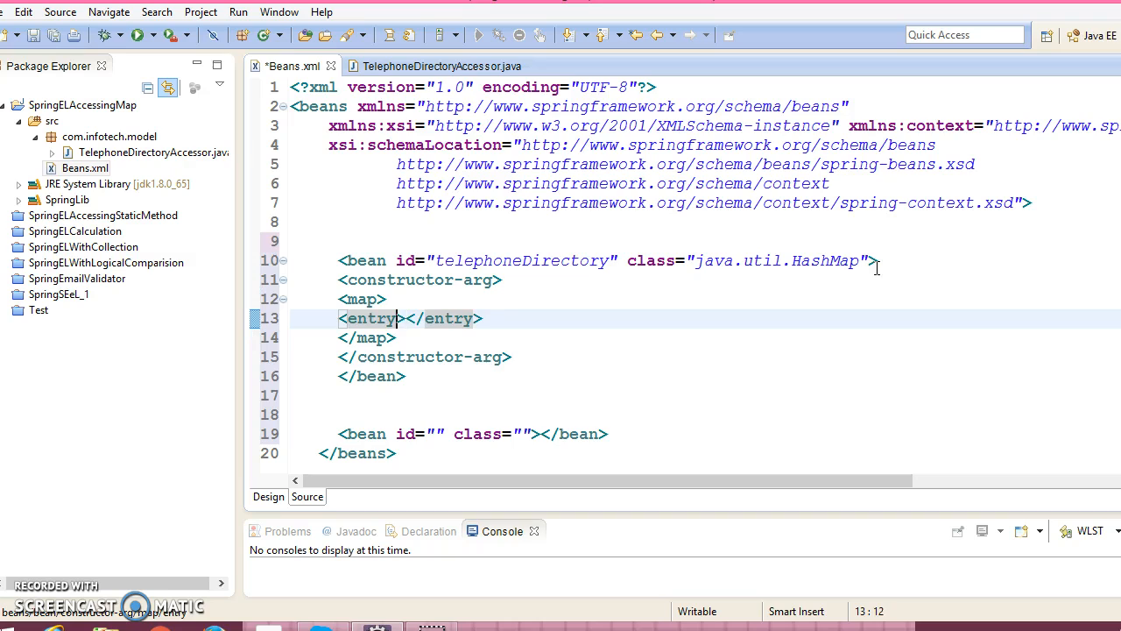
{"action": "type", "text": "key=\"\""}
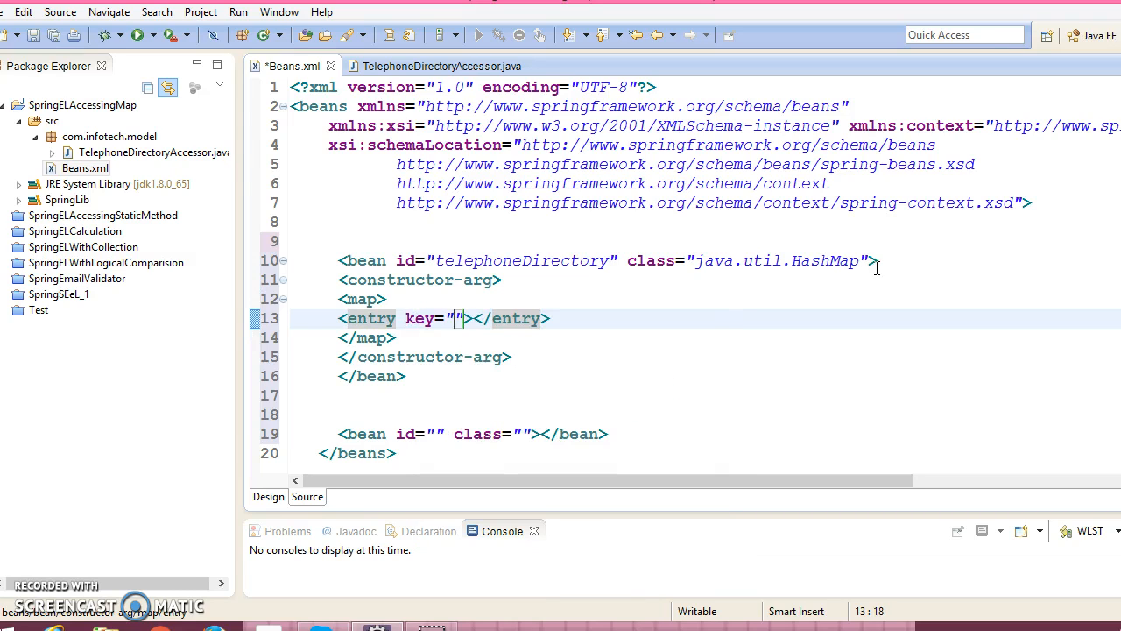
{"action": "type", "text": "kis"}
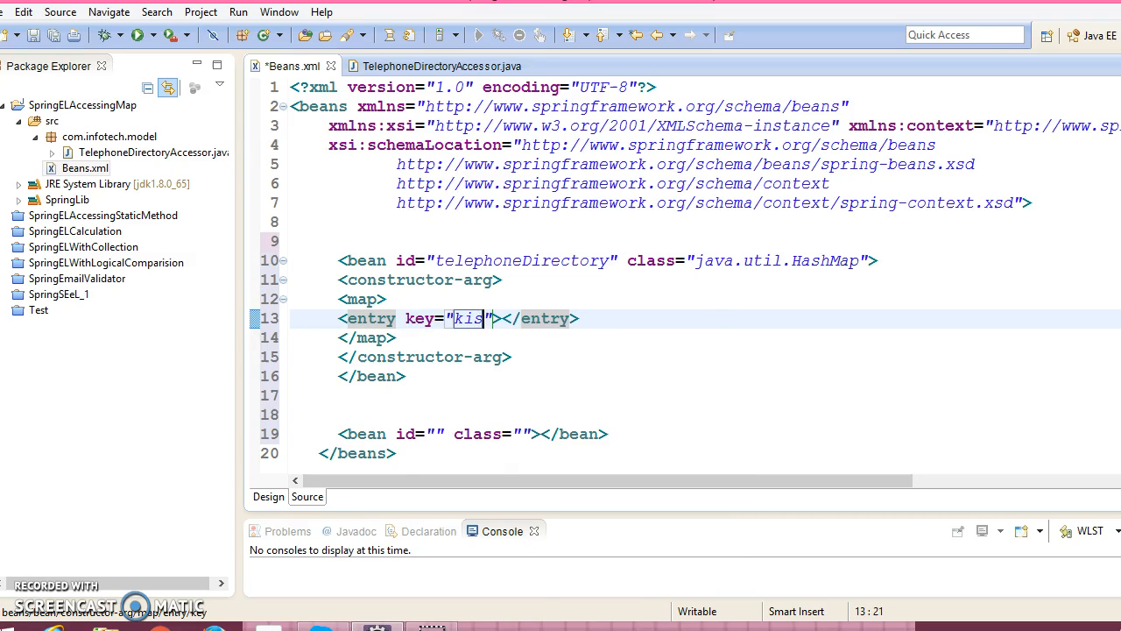
{"action": "type", "text": "han"}
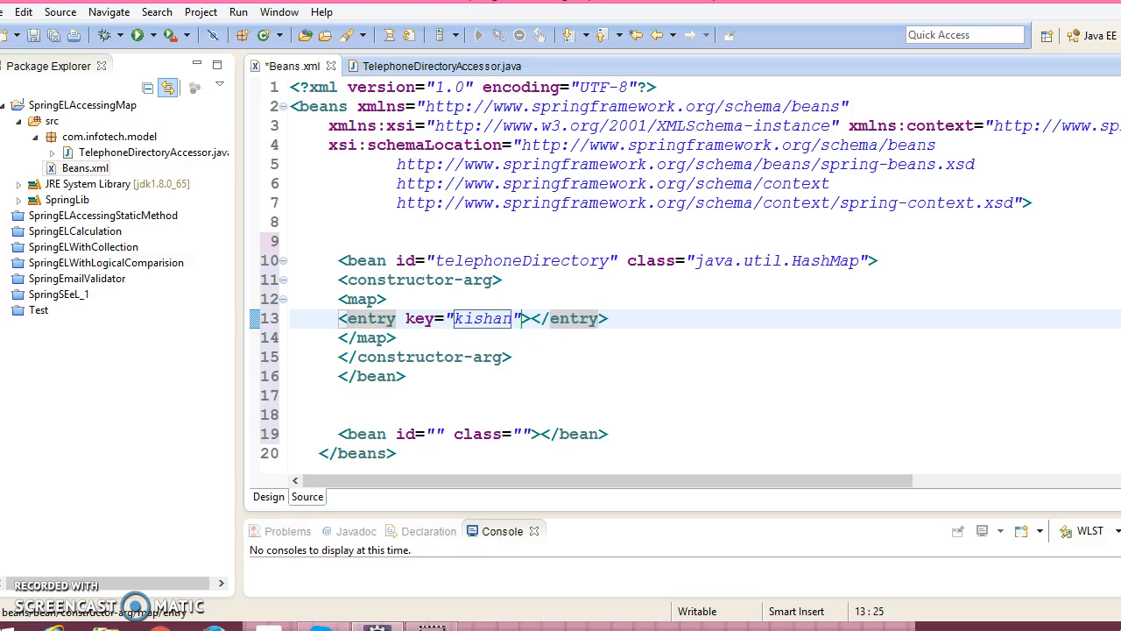
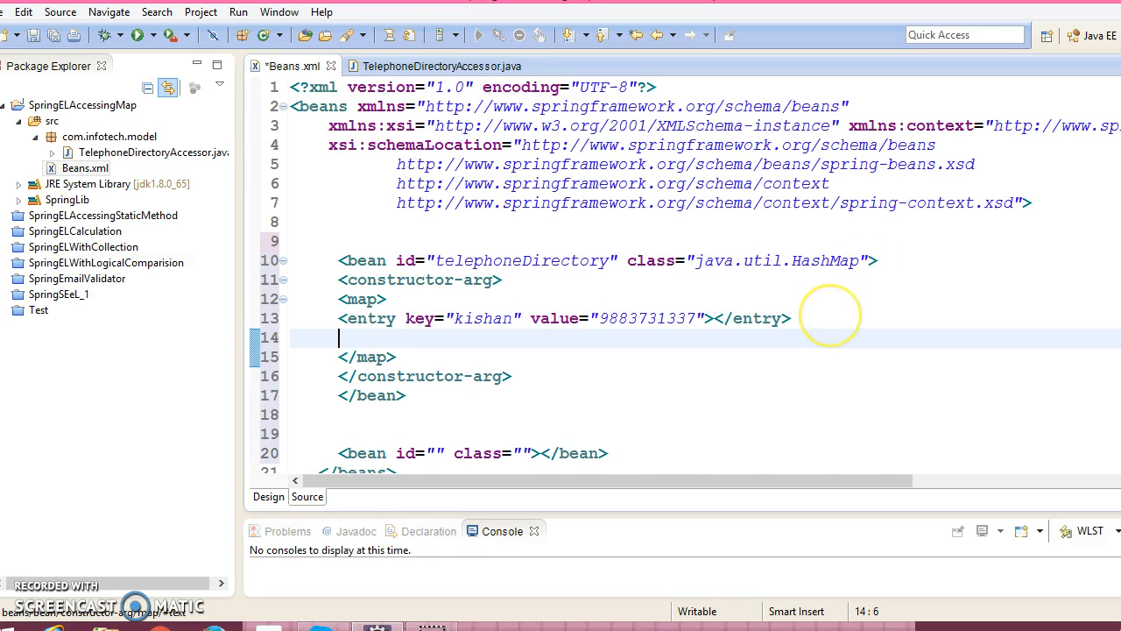
{"action": "type", "text": "<entry></entry>"}
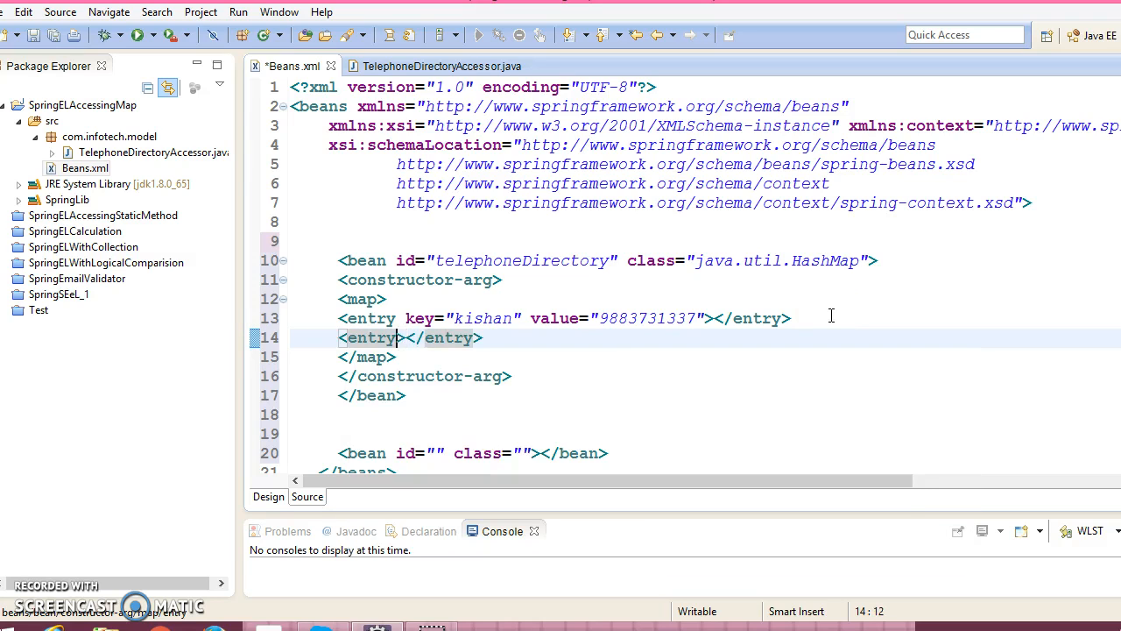
{"action": "type", "text": "k"}
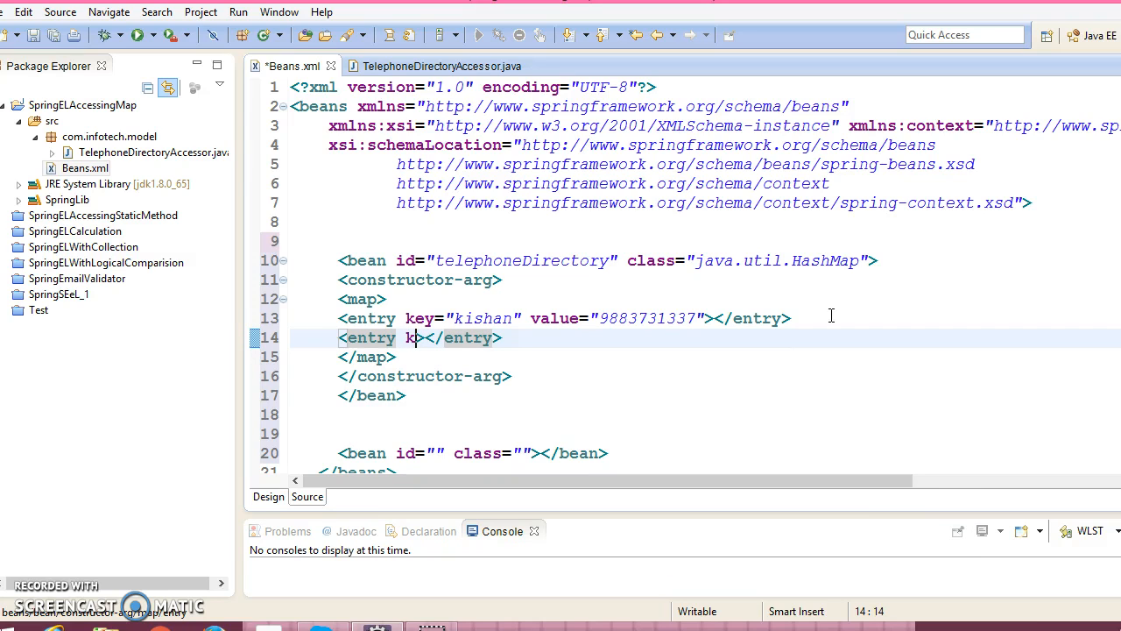
{"action": "key", "text": "ctrl+space"}
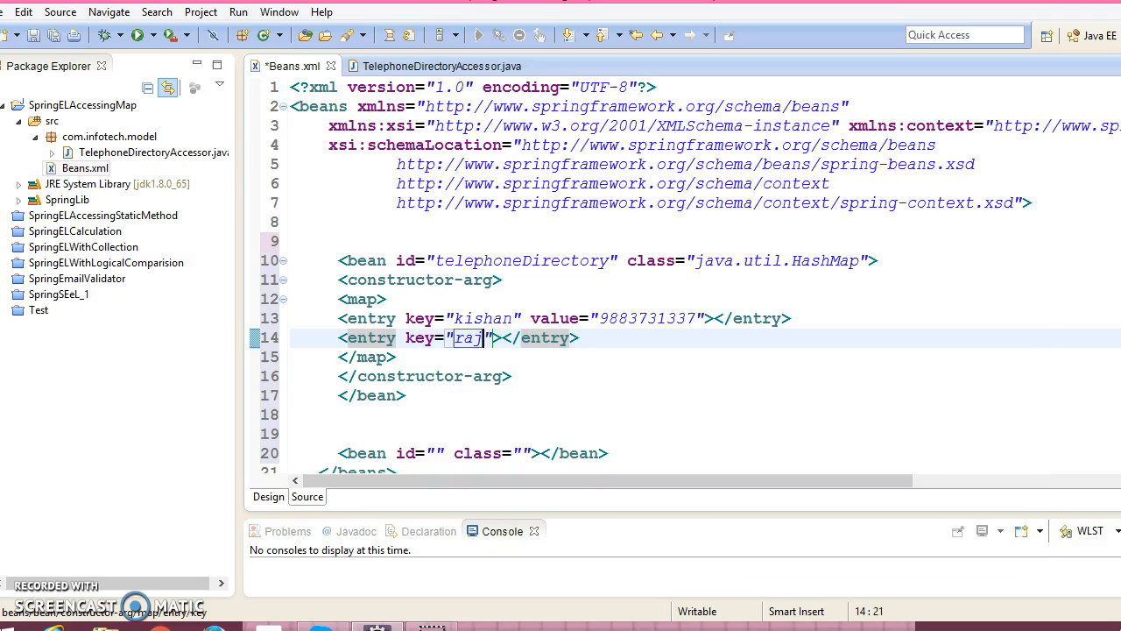
{"action": "type", "text": "value=\"928877873"}
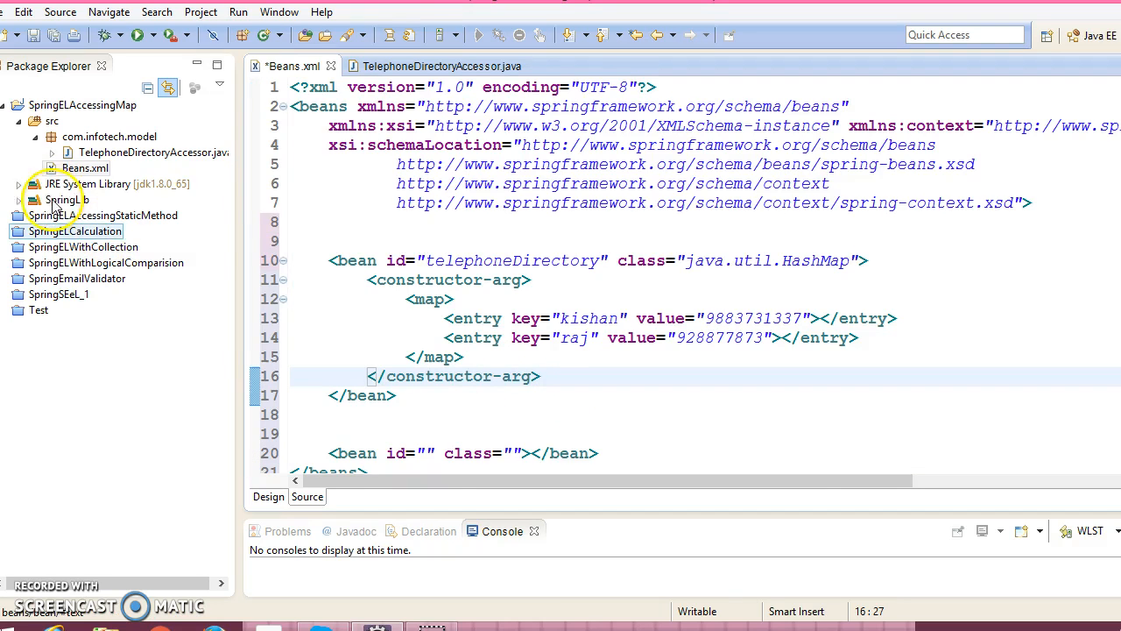
Set the second bean's class to com.infotech.model.TelephoneDirectoryAccessor and its id to telephoneDirectoryAccessor.
{"action": "right_click", "coordinate": [153, 168]}
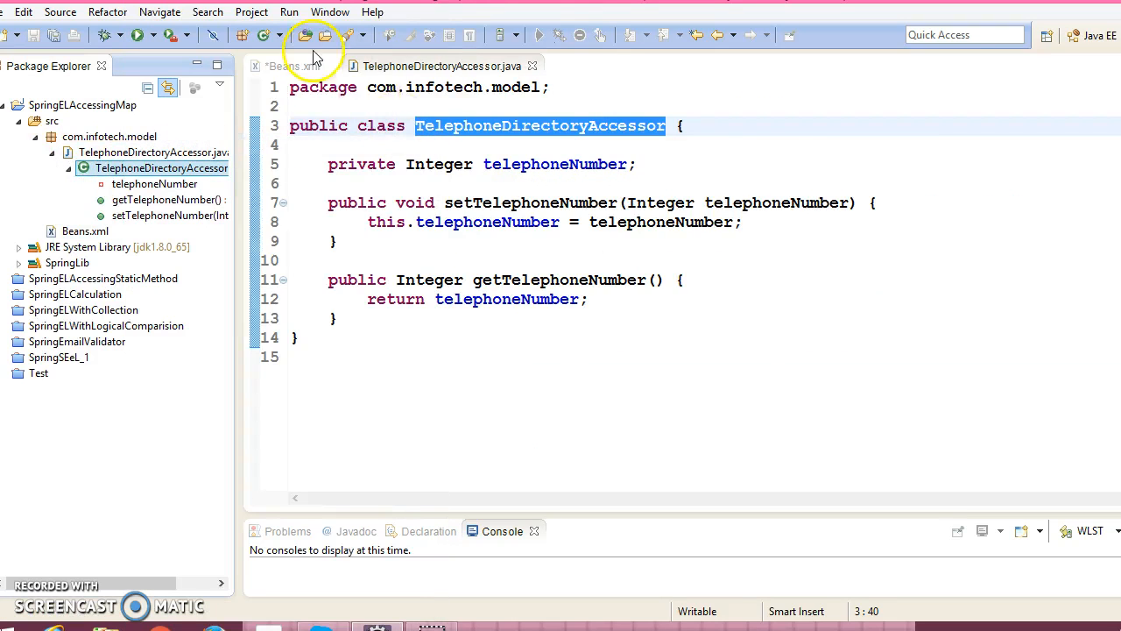
{"action": "left_click", "coordinate": [280, 65]}
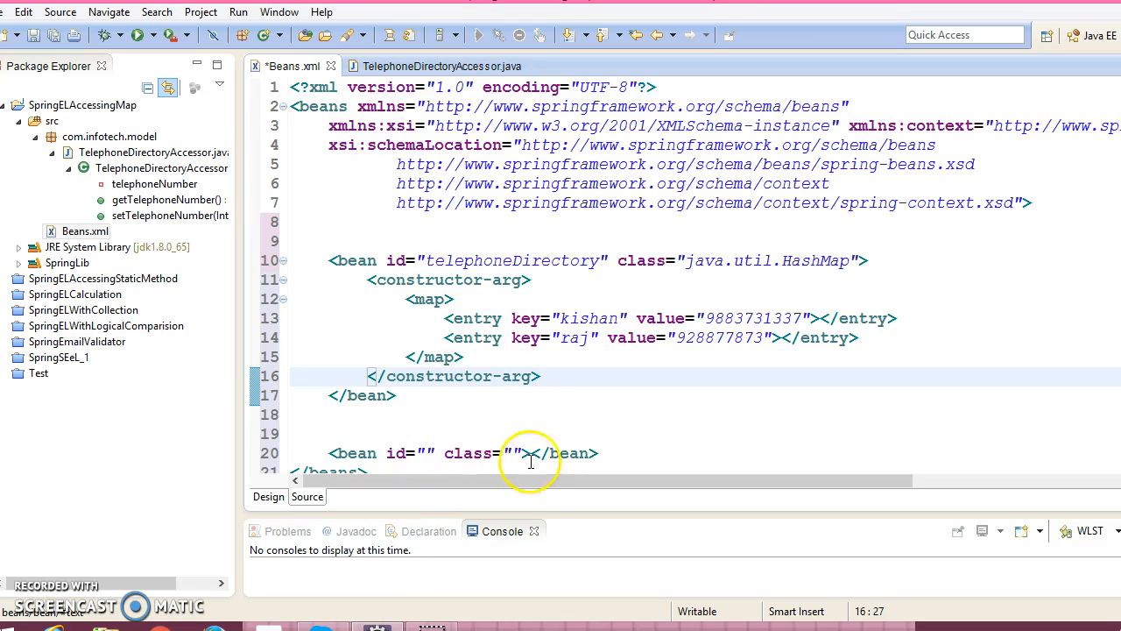
{"action": "type", "text": "com.infotech.model.TelephoneDirectoryAccessor"}
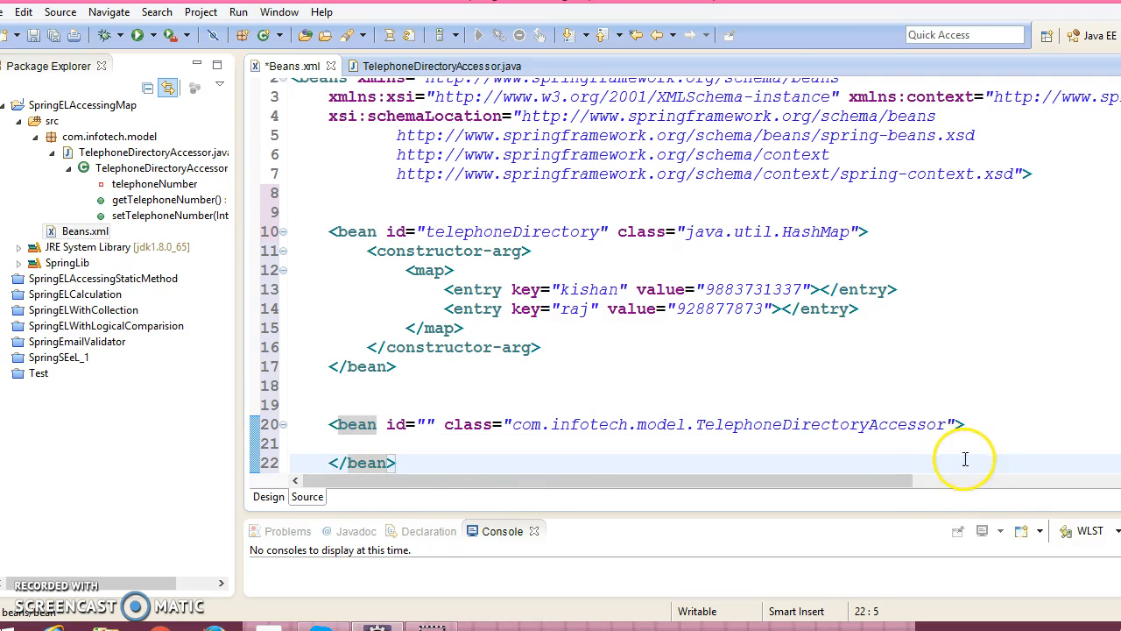
{"action": "double_click", "coordinate": [819, 424]}
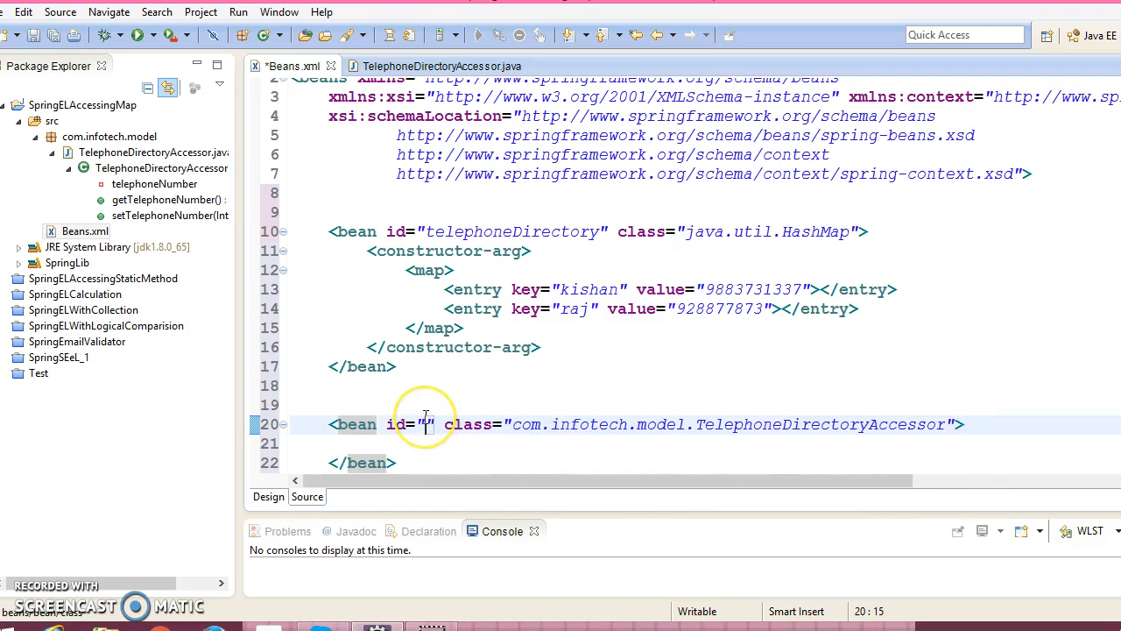
{"action": "type", "text": "TelephoneDirectoryAccessor"}
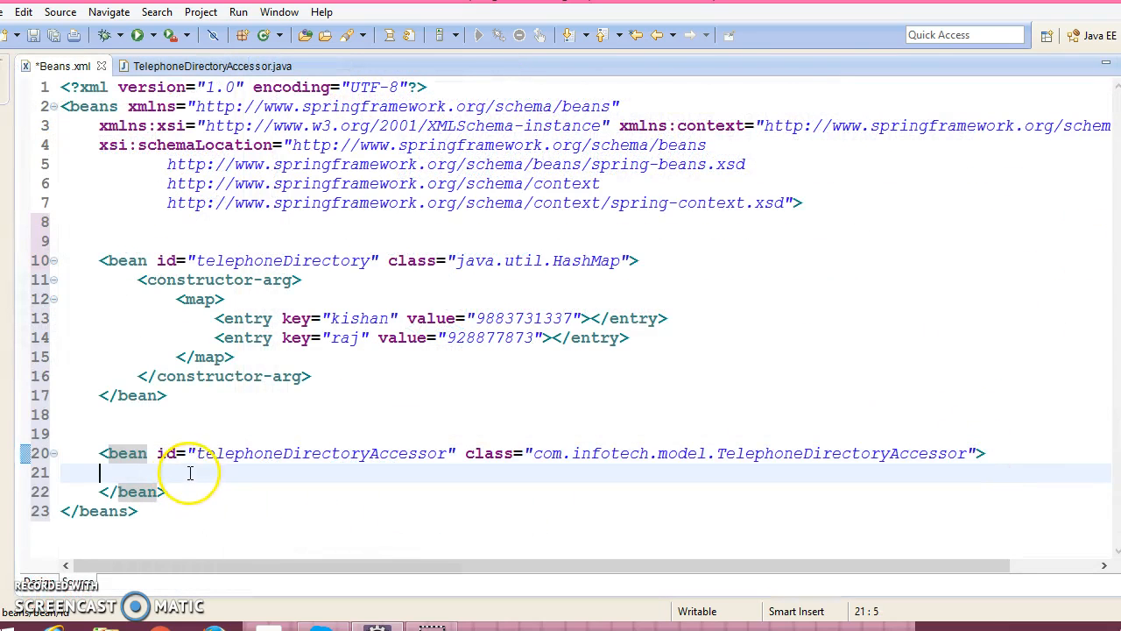
Add <property name="telephoneNumber" value=""> to the accessor bean, using the class's field name.
{"action": "type", "text": "<property name=\"\"></property>"}
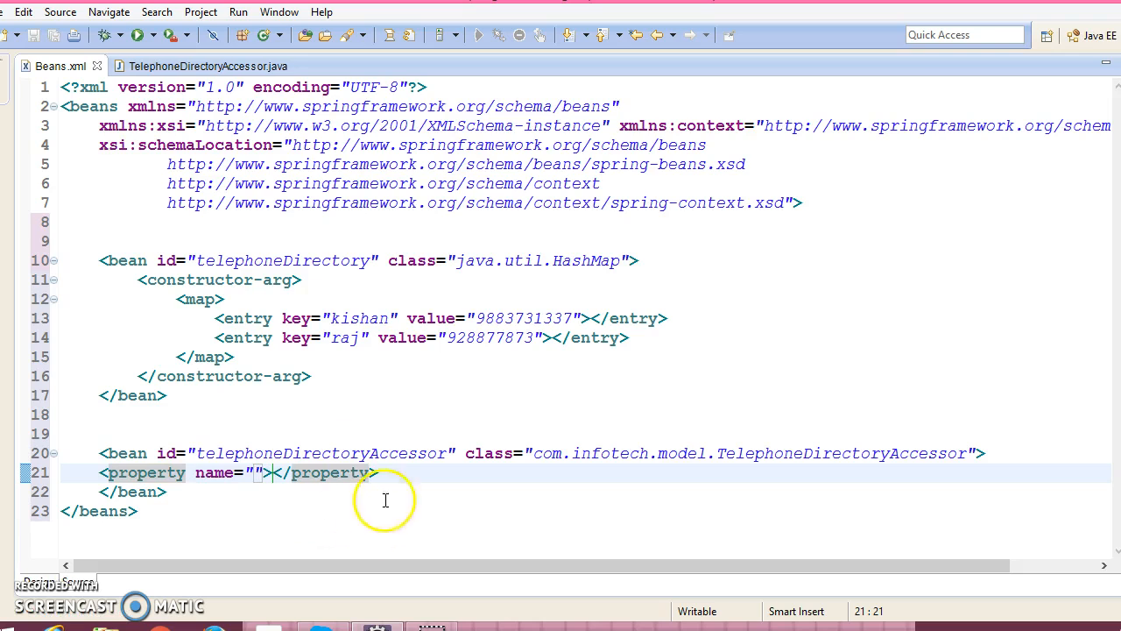
{"action": "left_click", "coordinate": [203, 65]}
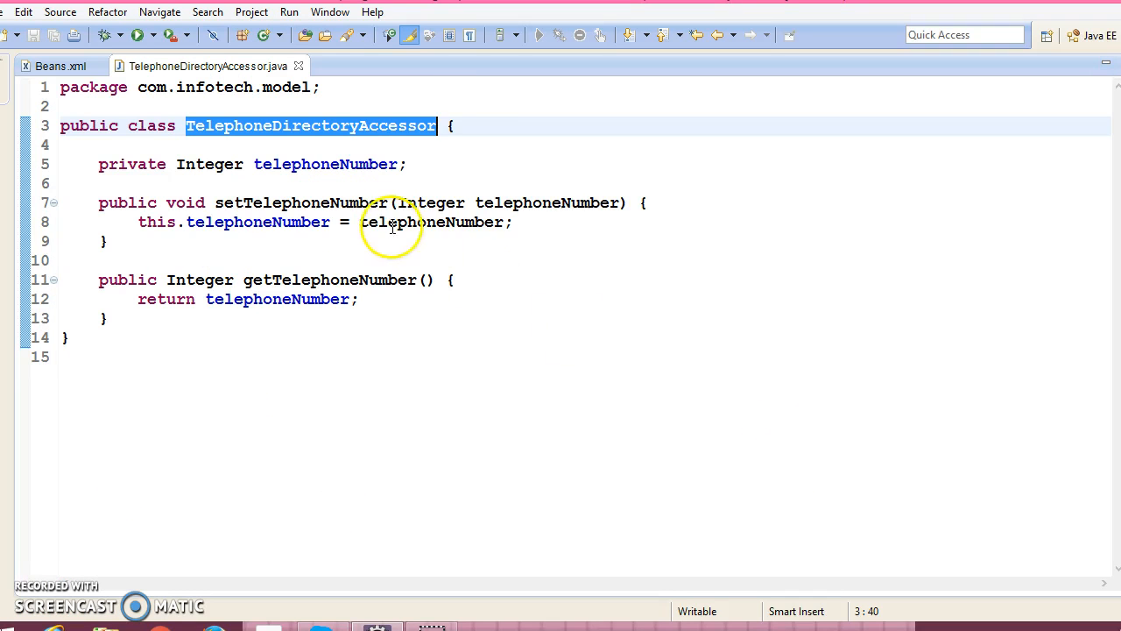
{"action": "double_click", "coordinate": [325, 163]}
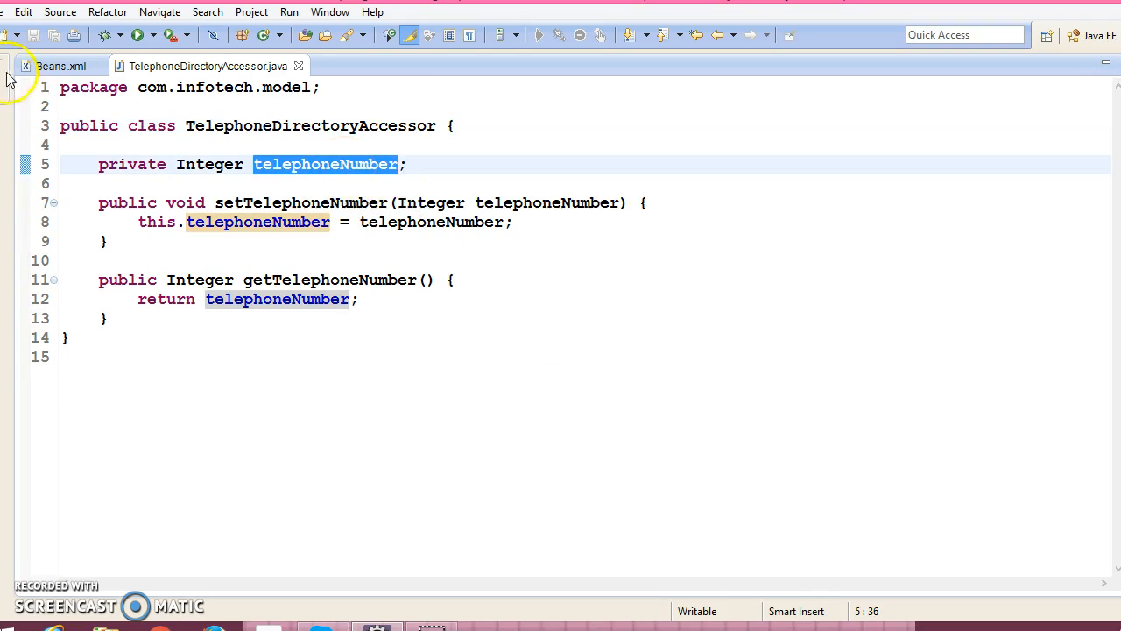
{"action": "left_click", "coordinate": [60, 66]}
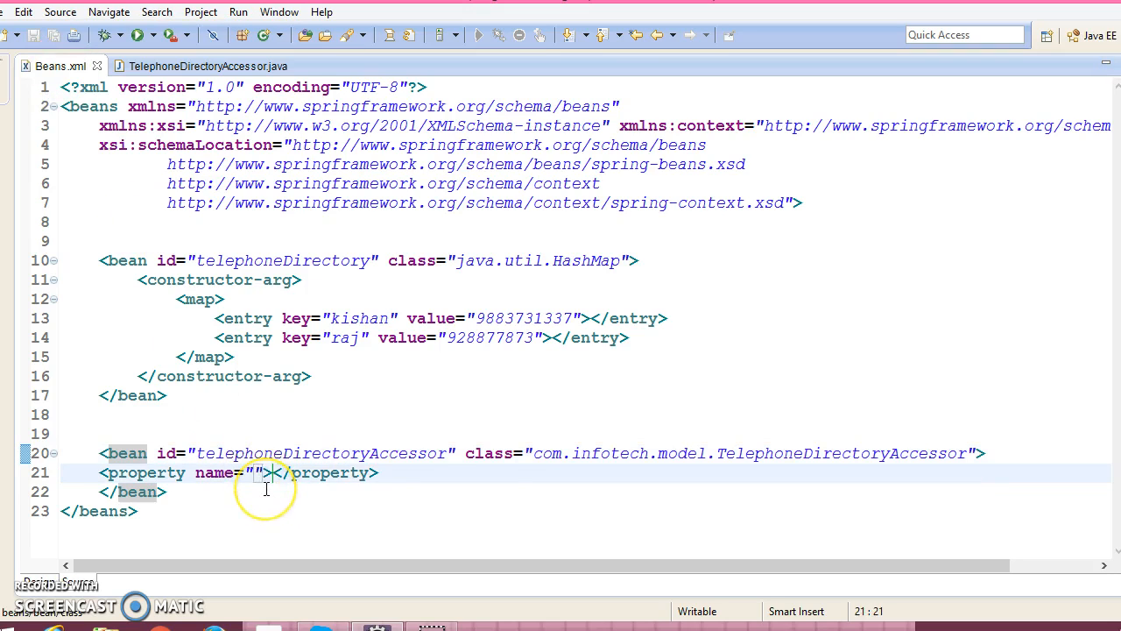
{"action": "type", "text": "telephoneNumber"}
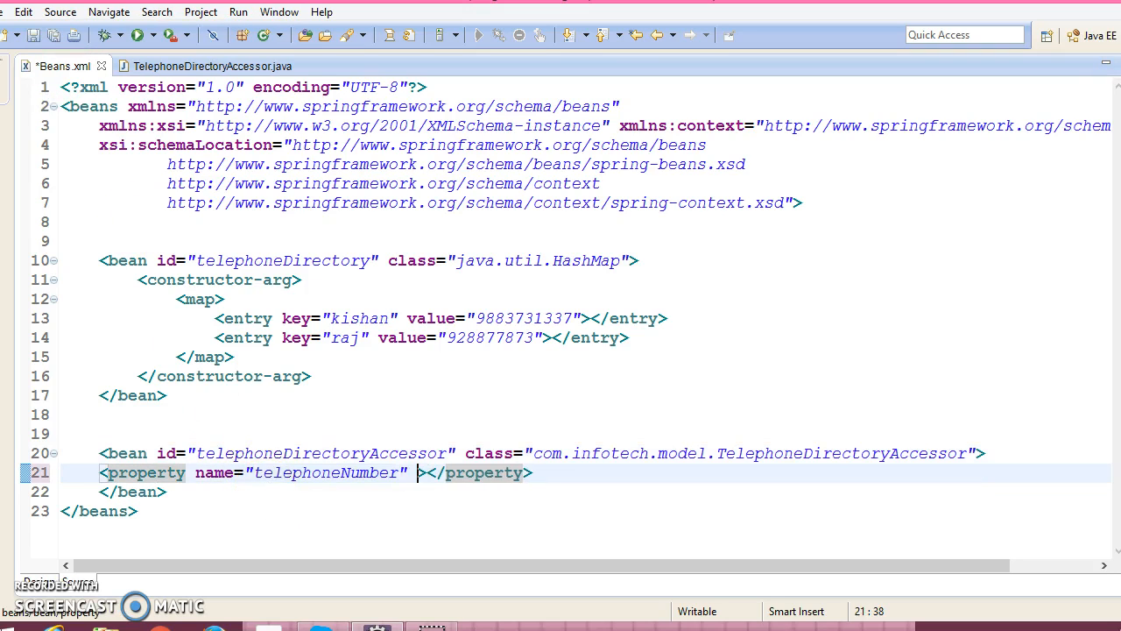
{"action": "double_click", "coordinate": [281, 261]}
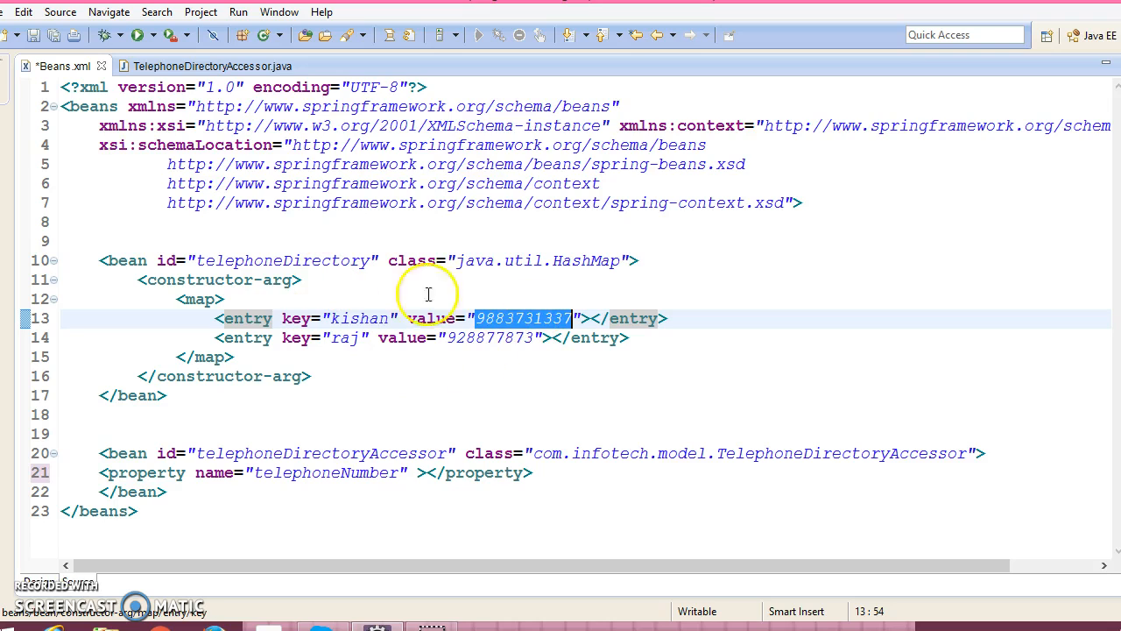
{"action": "left_click", "coordinate": [419, 473]}
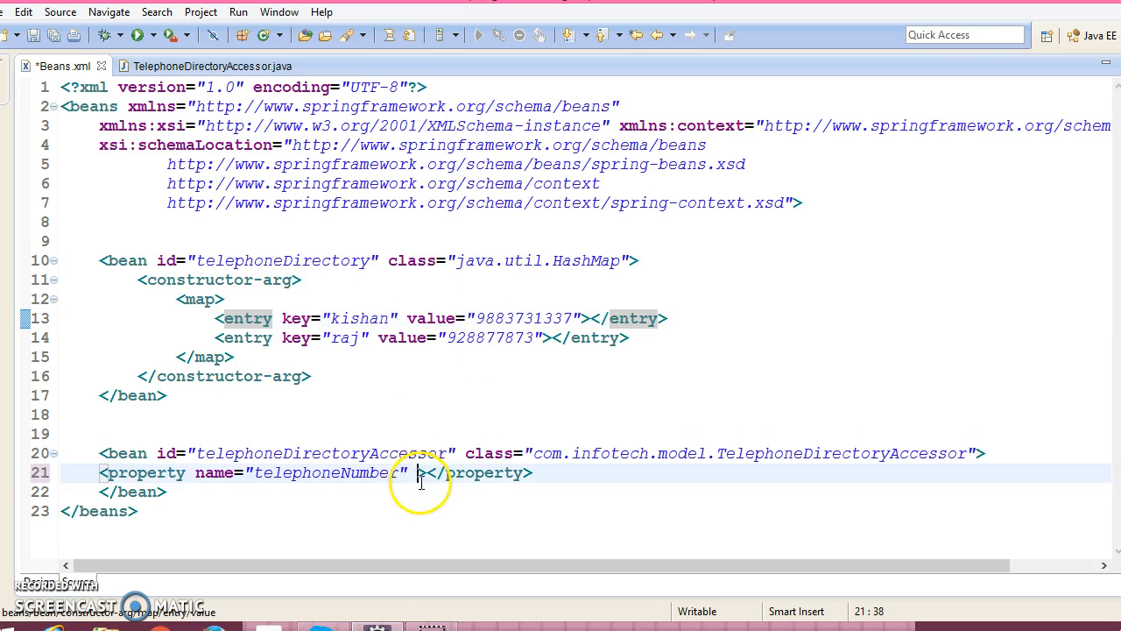
{"action": "type", "text": "value=\"\""}
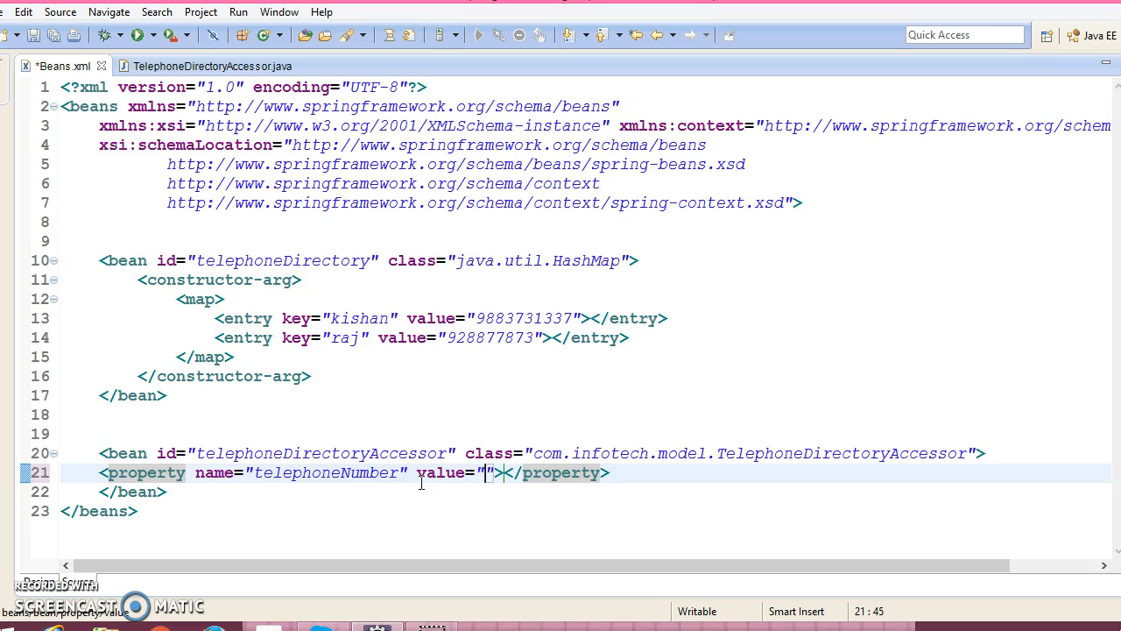
Set the telephoneNumber value to the SpEL expression #{telephoneDirectory['kishan']}.
{"action": "type", "text": "#{"}
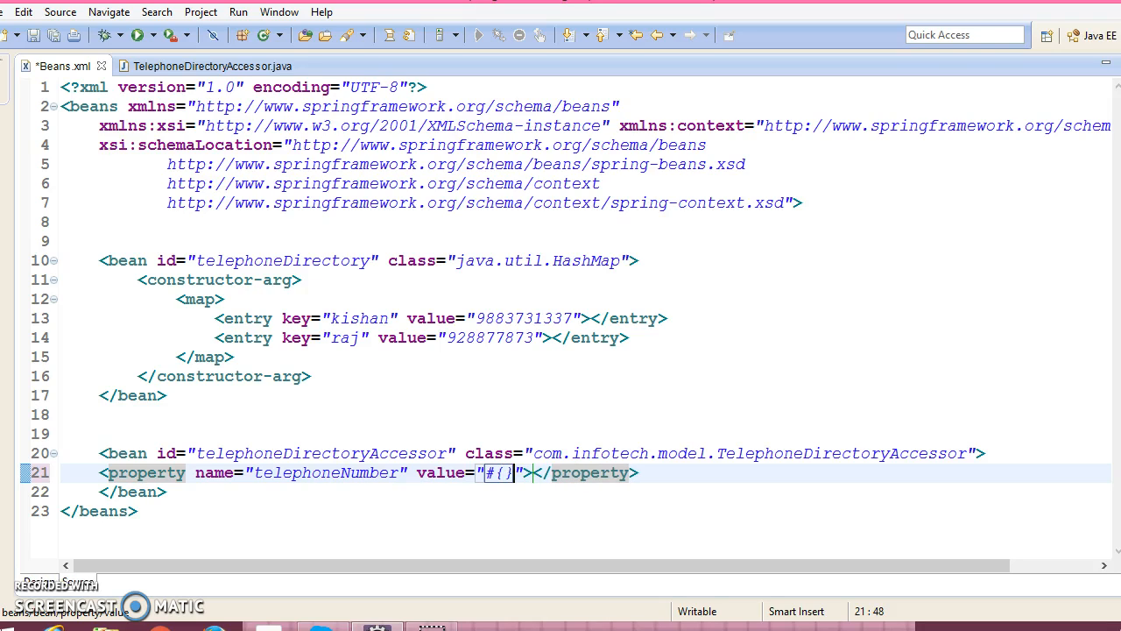
{"action": "key", "text": "Left"}
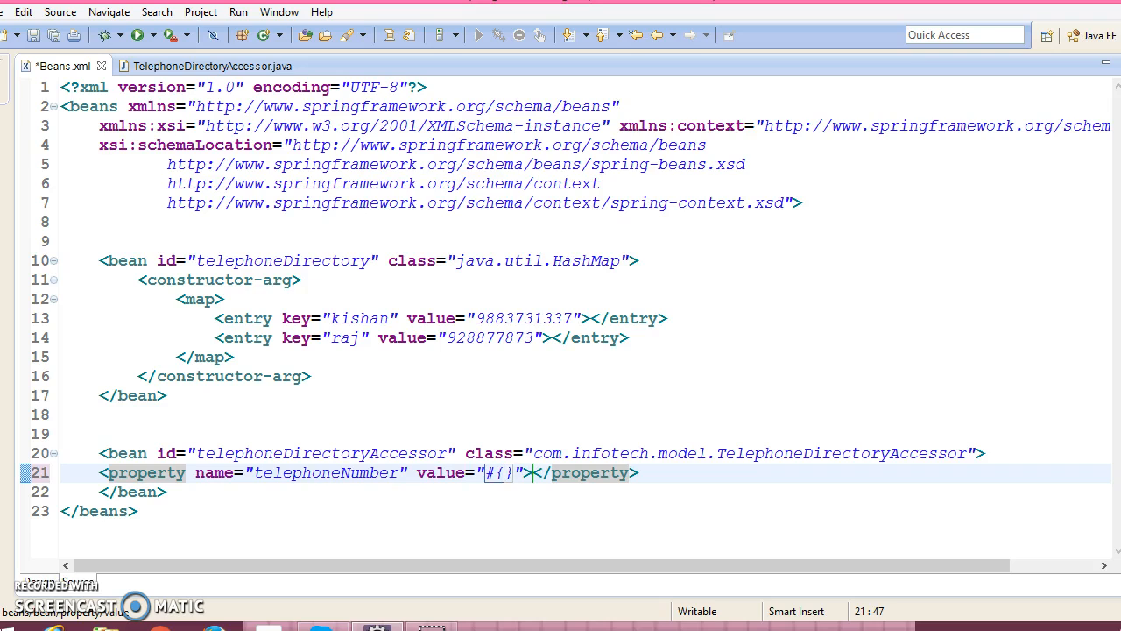
{"action": "double_click", "coordinate": [282, 260]}
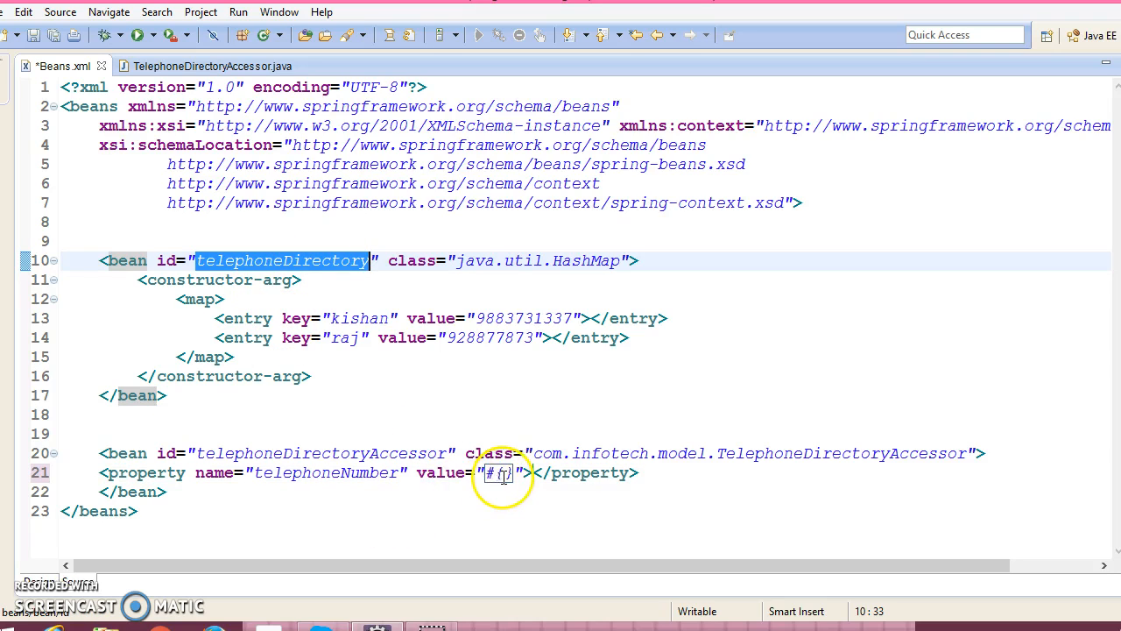
{"action": "type", "text": "telephoneDirectory"}
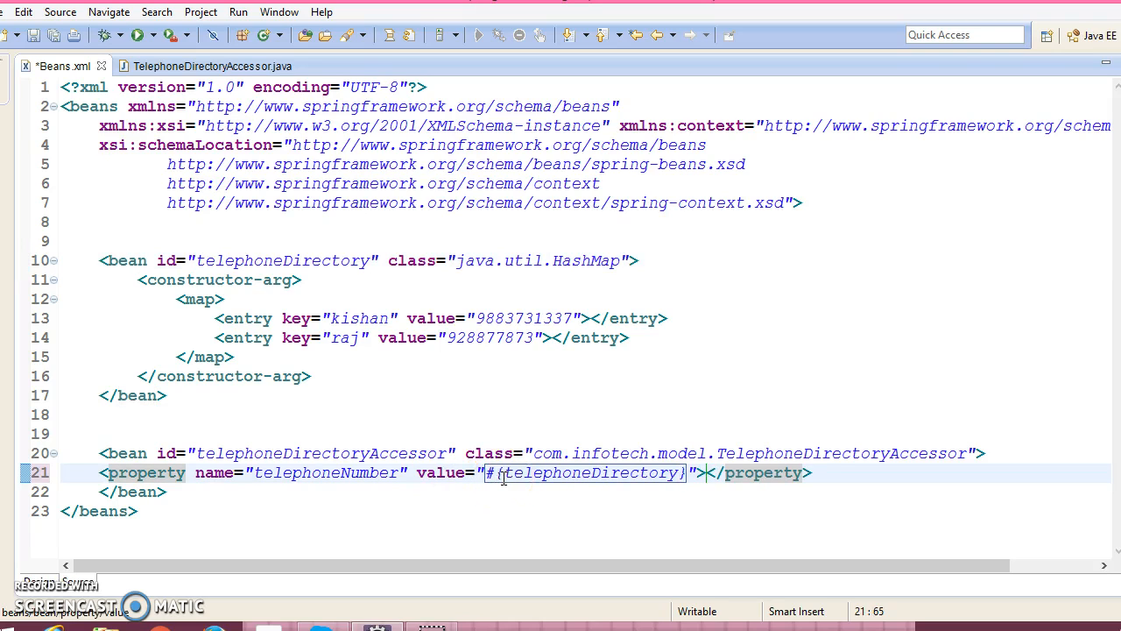
{"action": "type", "text": "[]"}
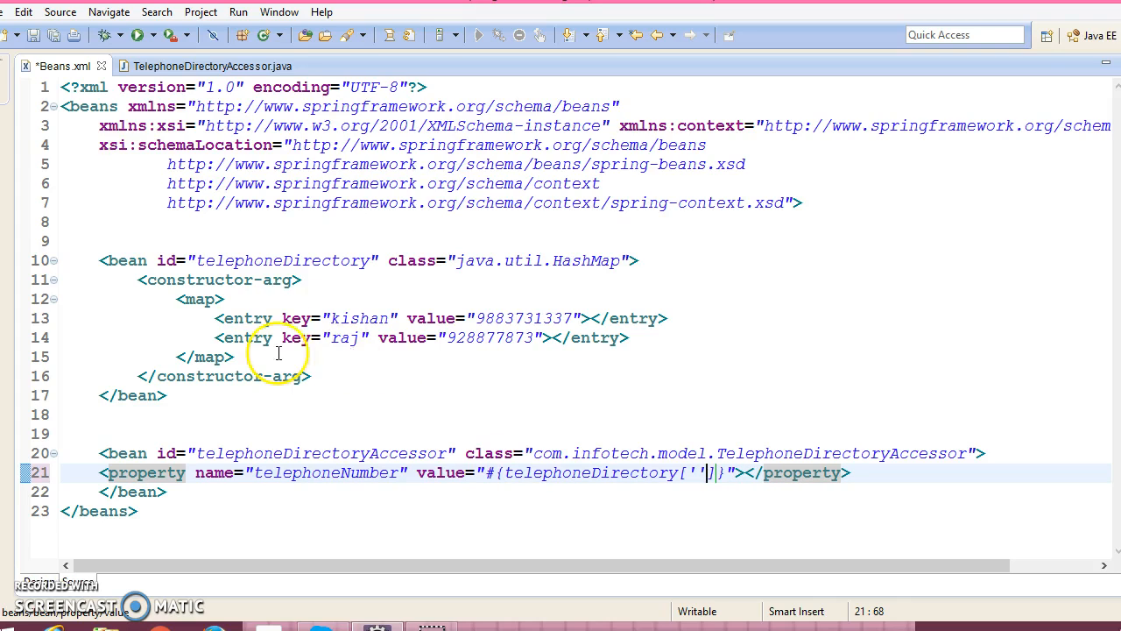
{"action": "double_click", "coordinate": [345, 338]}
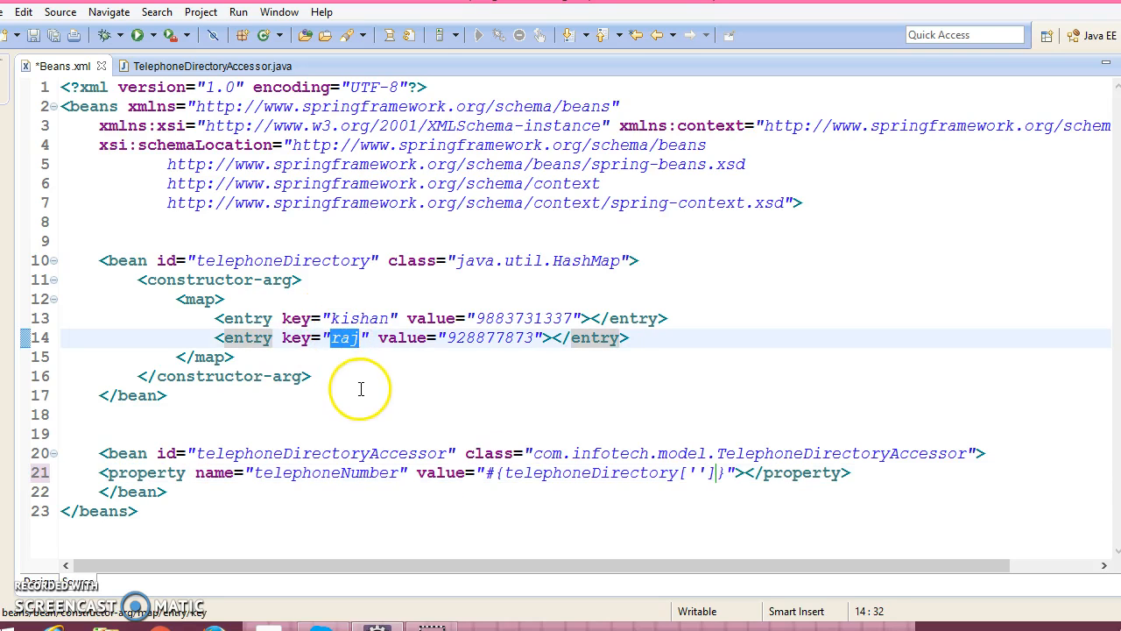
{"action": "double_click", "coordinate": [359, 318]}
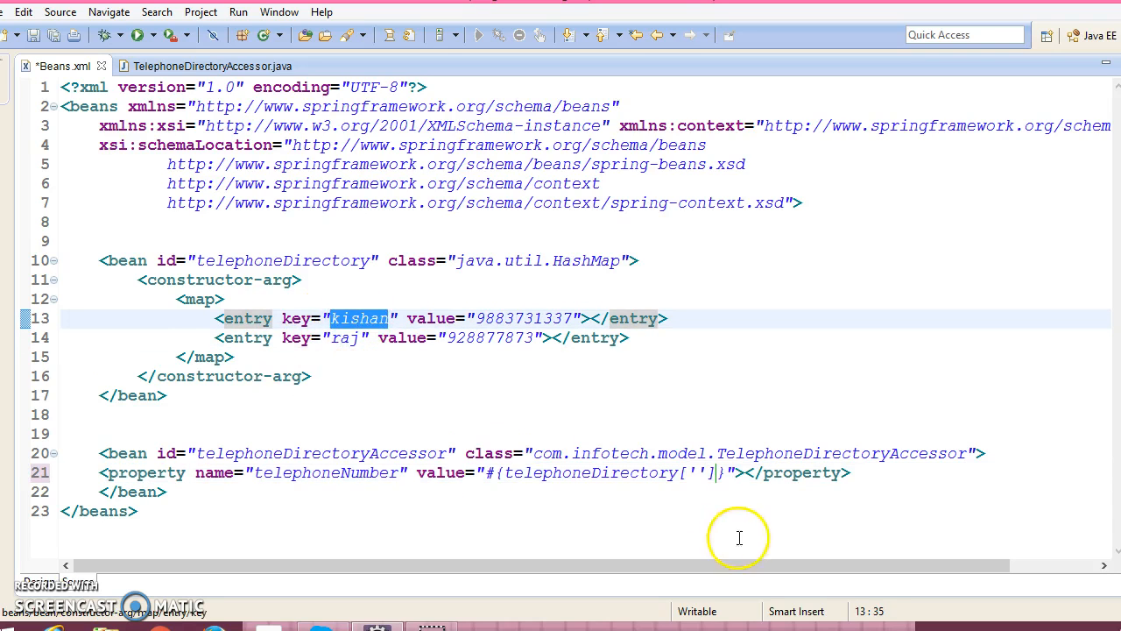
{"action": "type", "text": "kishan"}
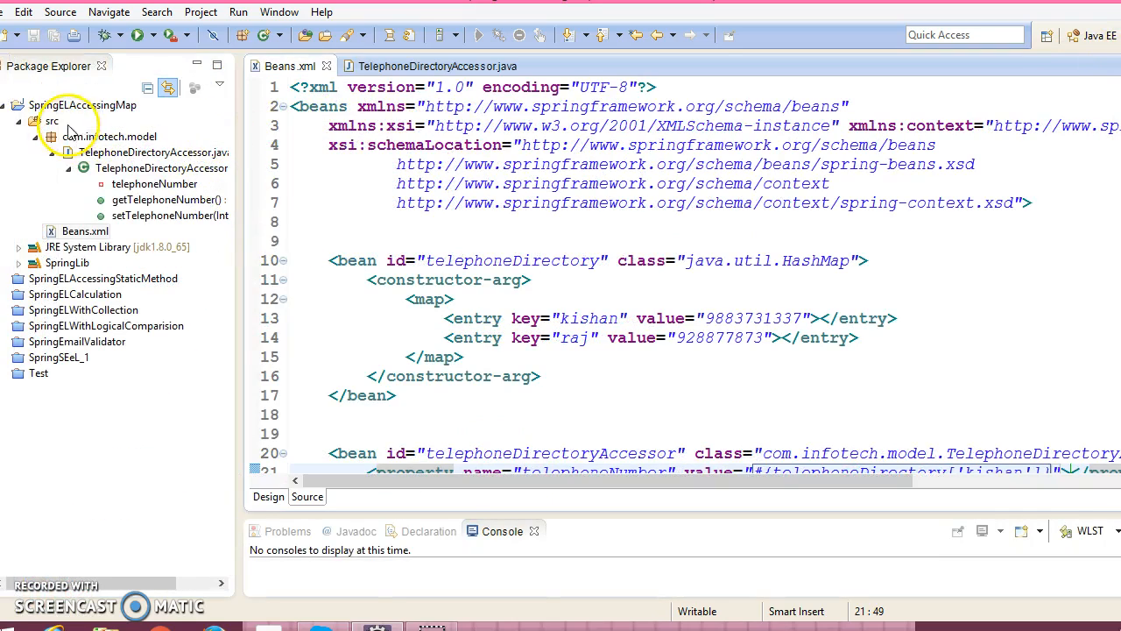
Create class ClientTest in package com.infotech.client with a main method stub.
{"action": "right_click", "coordinate": [52, 120]}
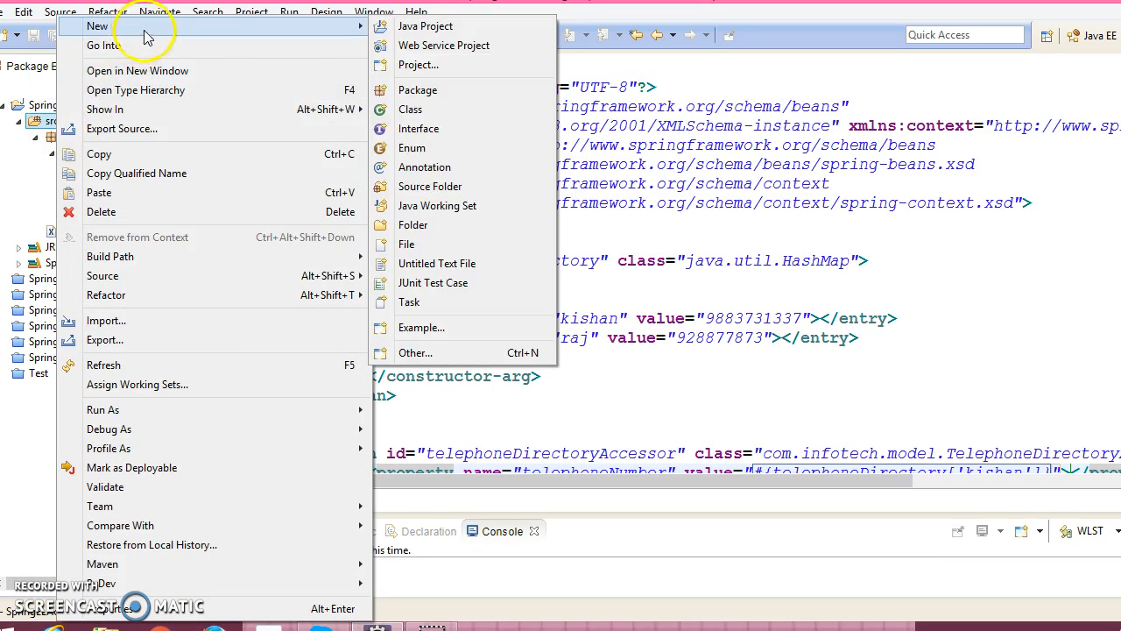
{"action": "left_click", "coordinate": [410, 108]}
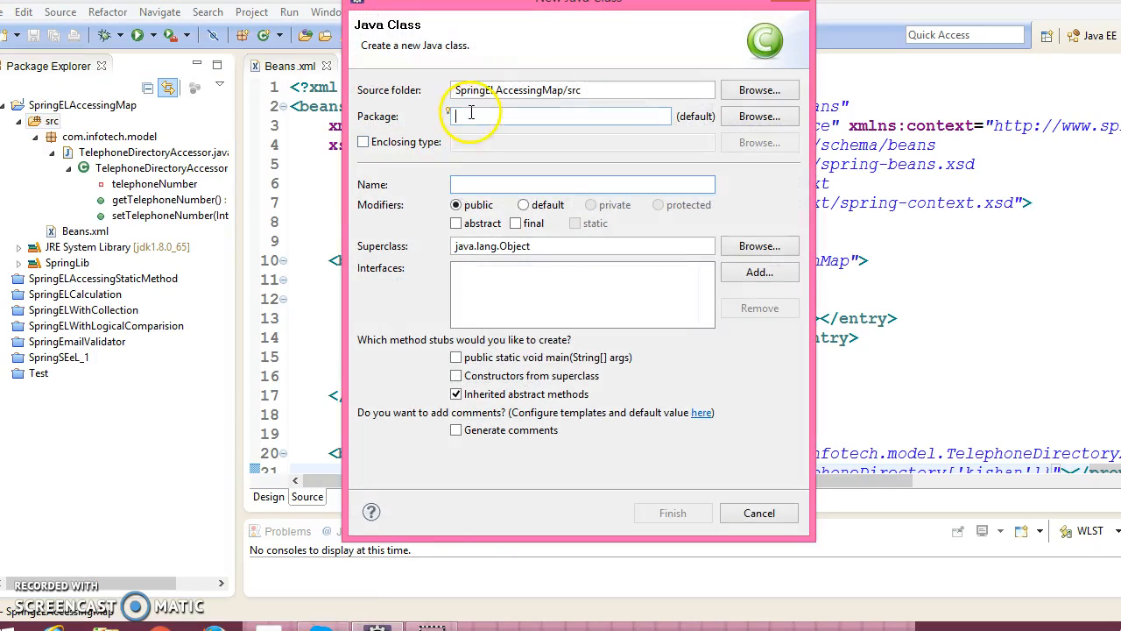
{"action": "type", "text": "com.infotech.client"}
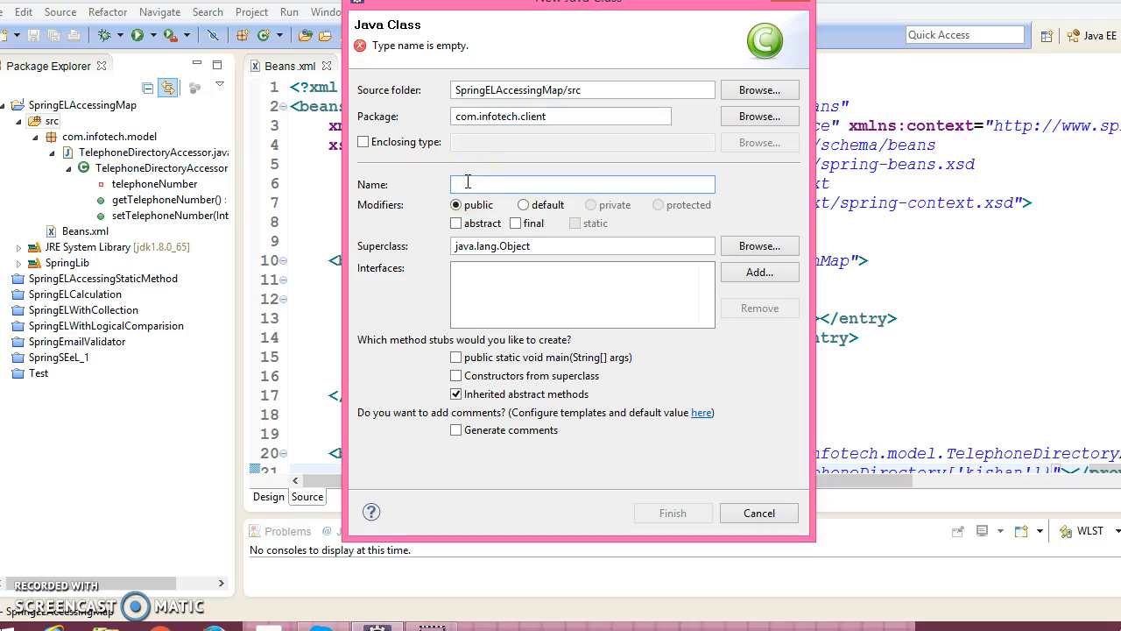
{"action": "type", "text": "ClientTest"}
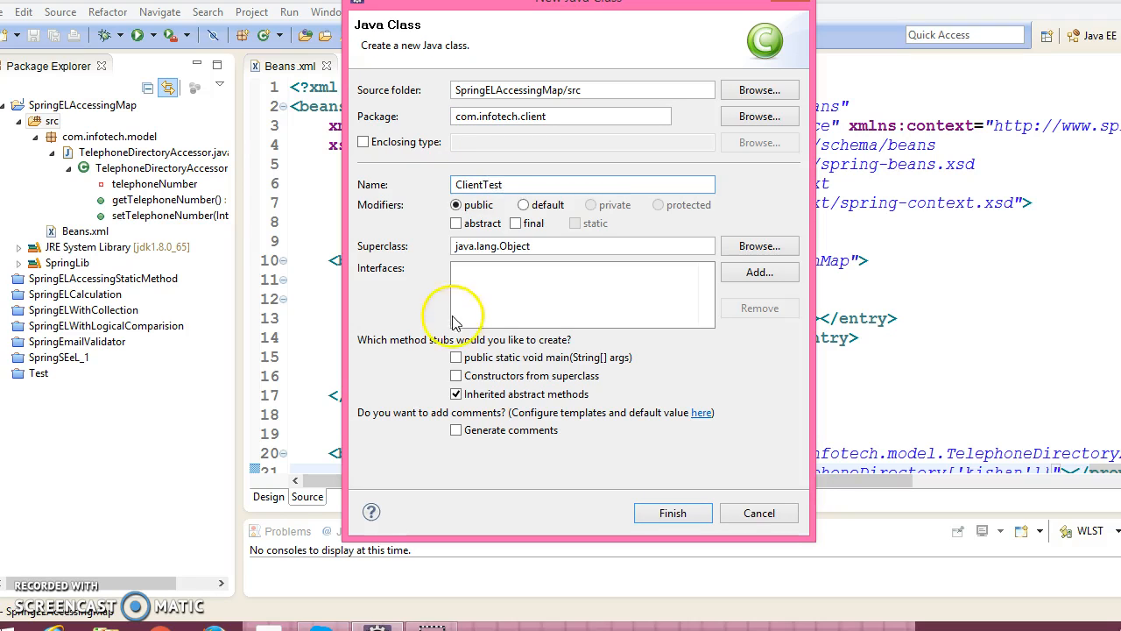
{"action": "left_click", "coordinate": [672, 513]}
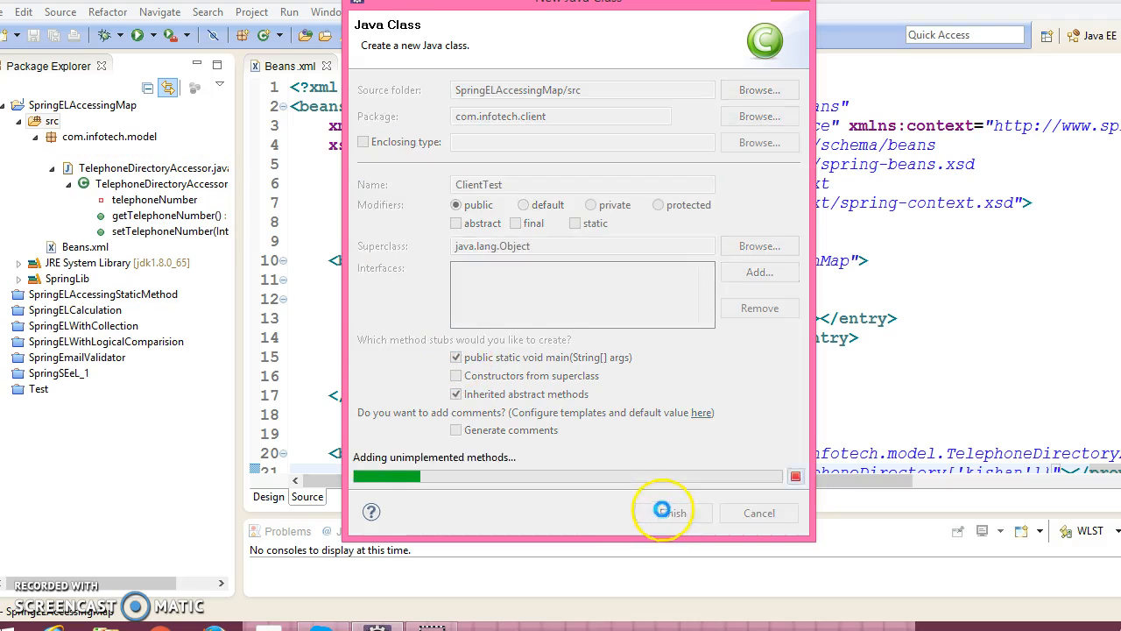
{"action": "left_click", "coordinate": [664, 513]}
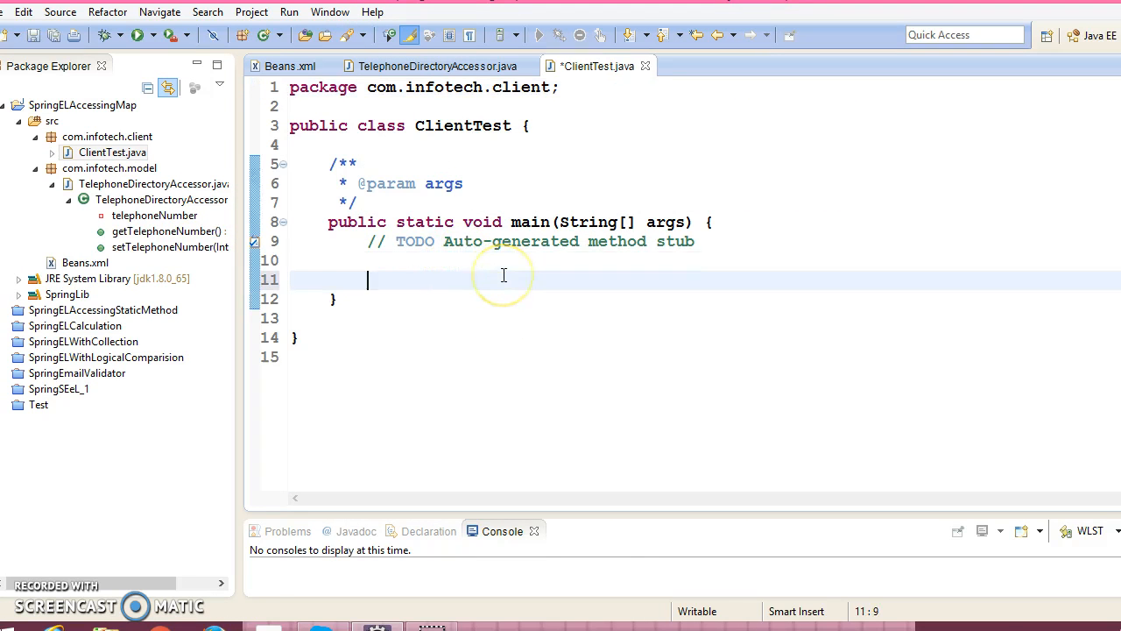
Start an AbstractApplicationContext declaration in main using Ctrl+Space code completion.
{"action": "type", "text": "Abstra"}
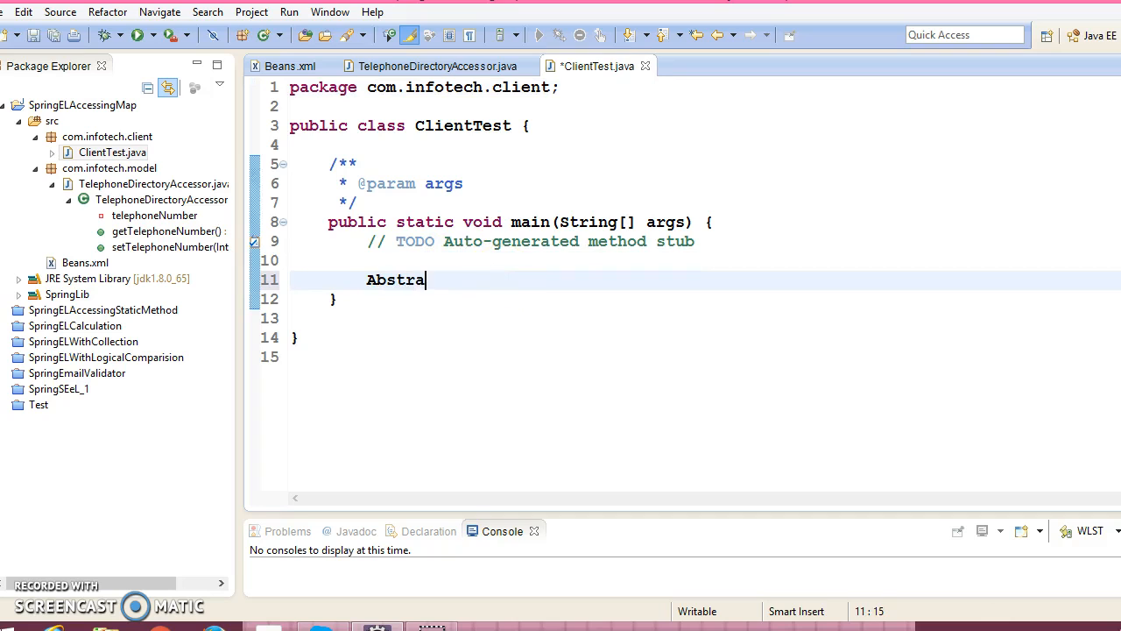
{"action": "key", "text": "ctrl+space"}
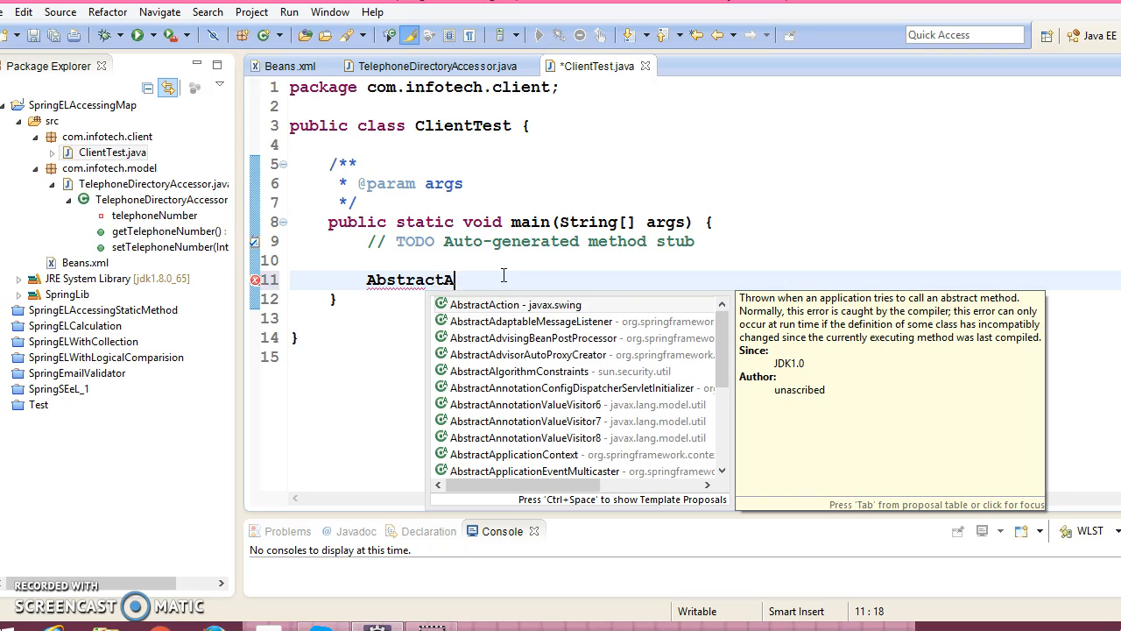
{"action": "type", "text": "pp"}
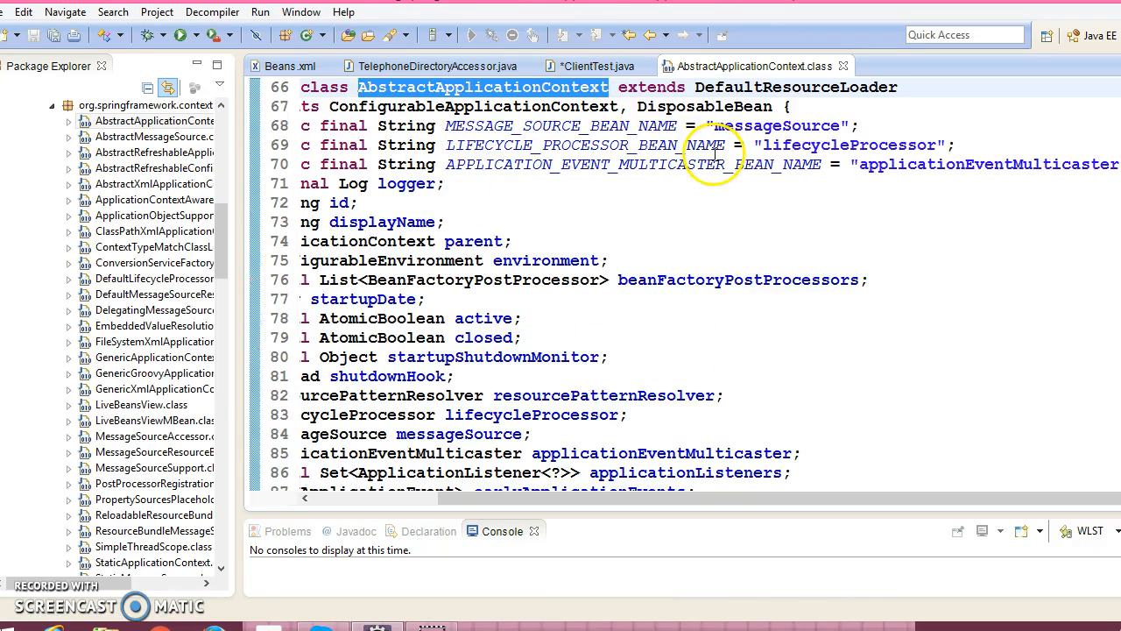
{"action": "mouse_move", "coordinate": [483, 87]}
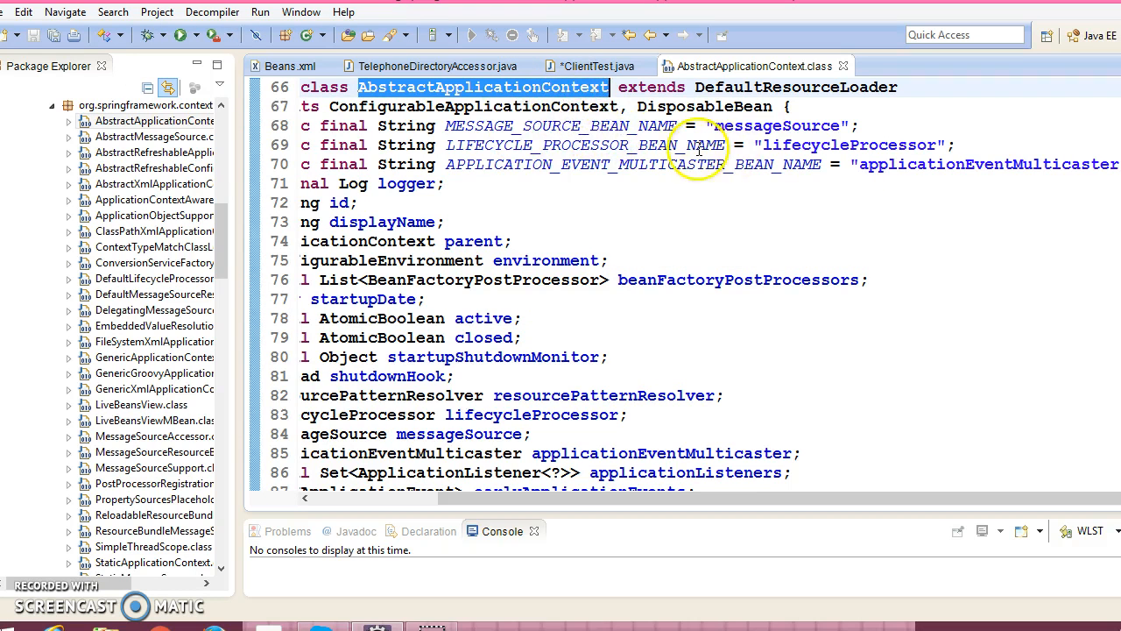
{"action": "mouse_move", "coordinate": [740, 106]}
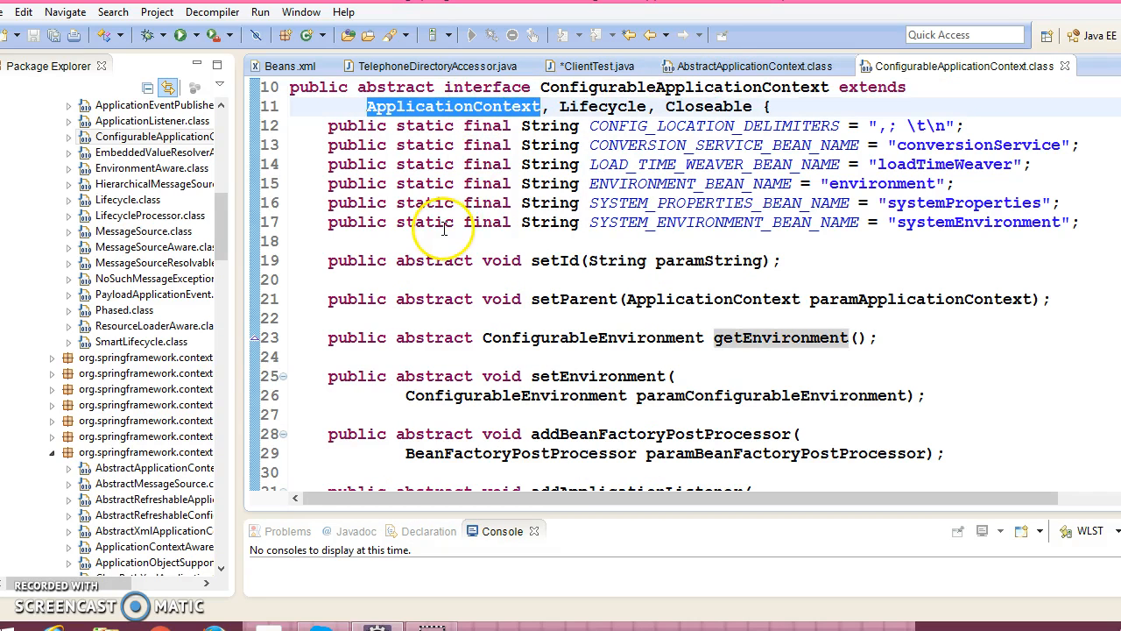
Return to the AbstractApplicationContext source and close the ConfigurableApplicationContext.class tab.
{"action": "left_click", "coordinate": [751, 65]}
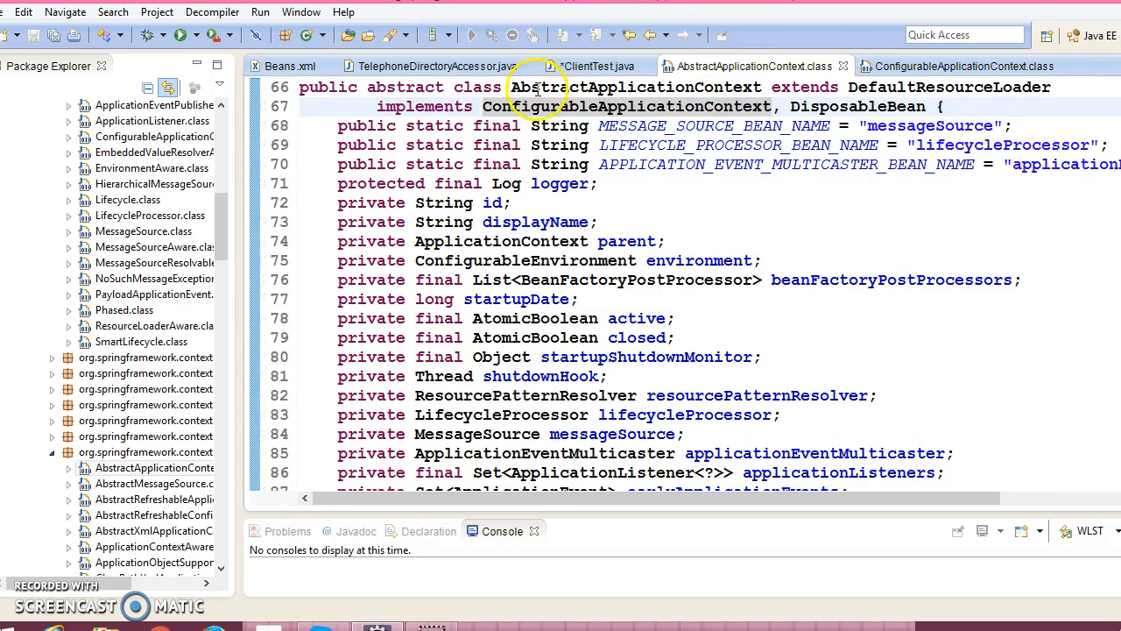
{"action": "mouse_move", "coordinate": [631, 87]}
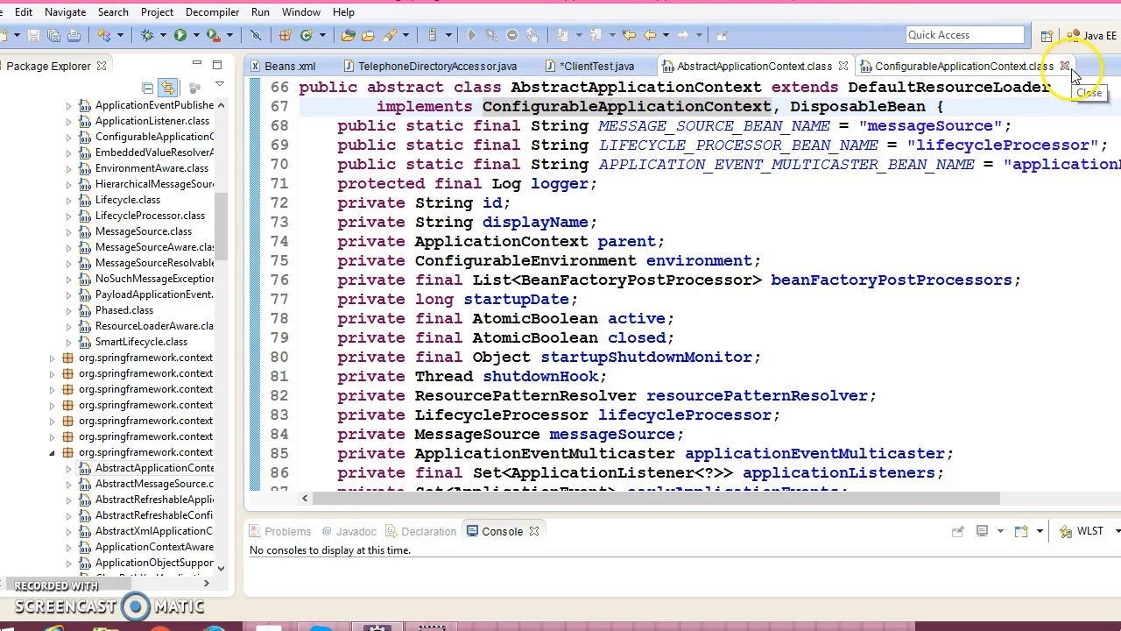
{"action": "left_click", "coordinate": [1066, 65]}
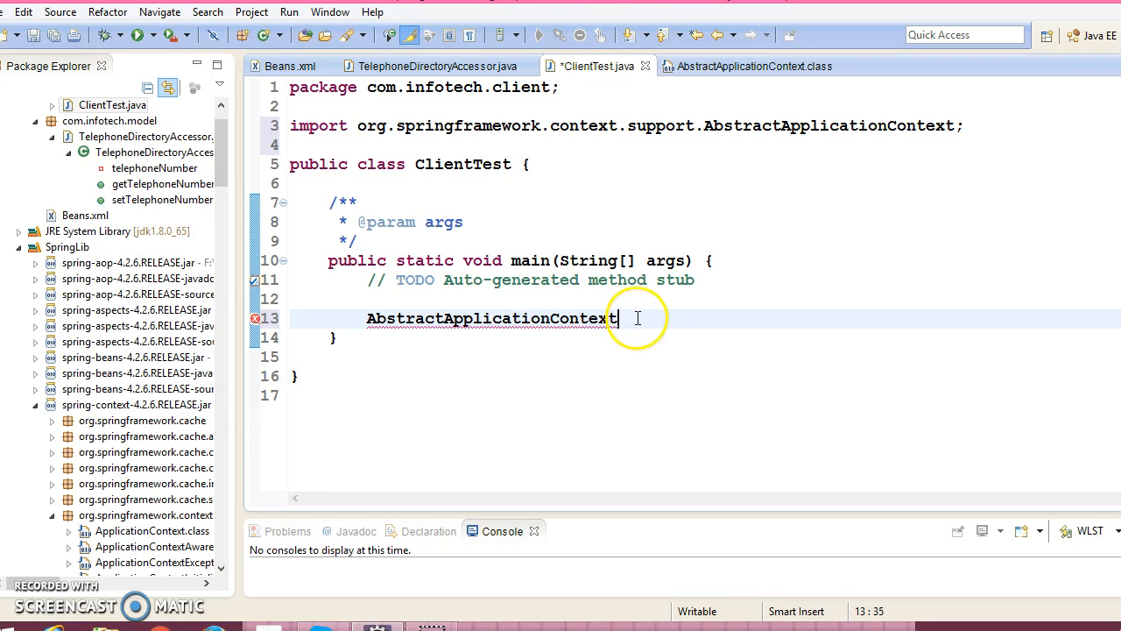
Assign ctx = new ClassPathXmlApplicationContext("Beans.xml") in main.
{"action": "type", "text": "ctx = n"}
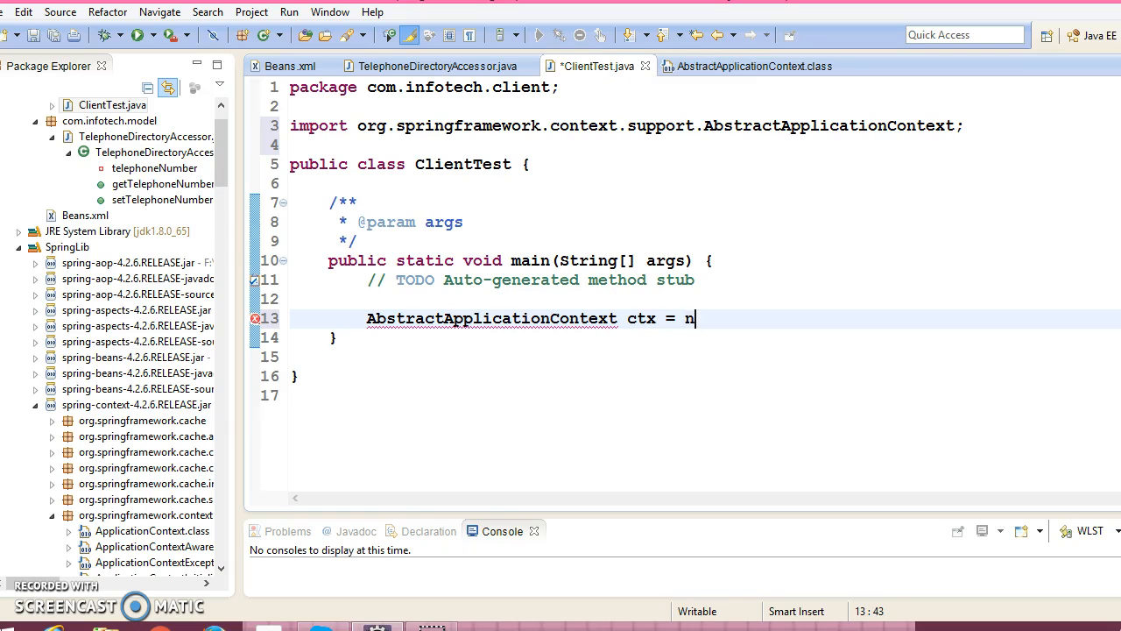
{"action": "type", "text": "ew Cla"}
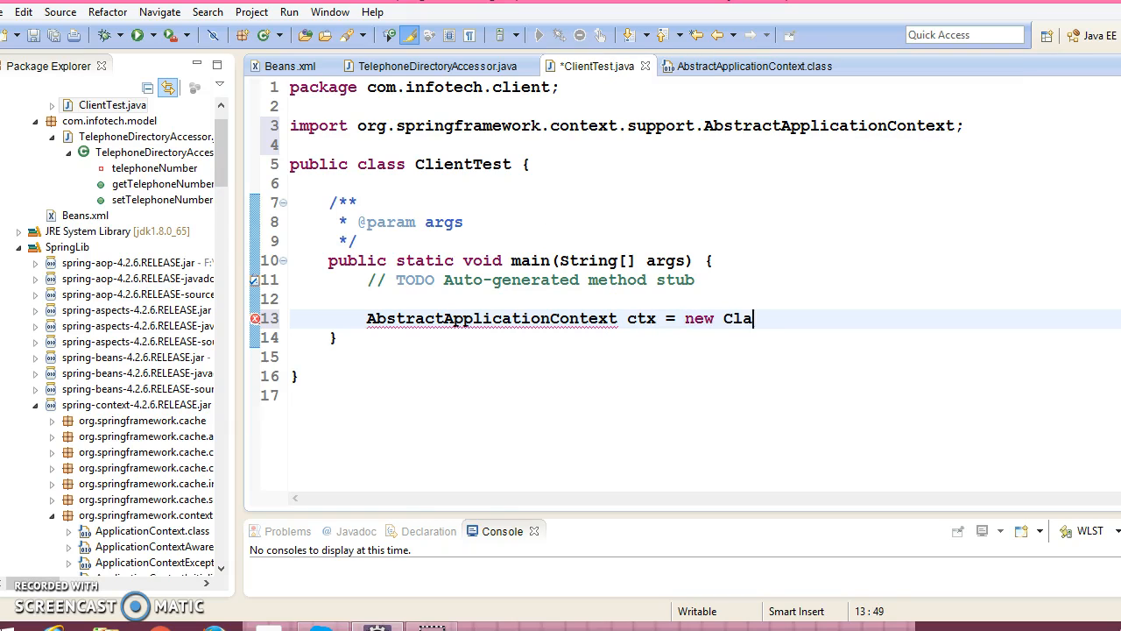
{"action": "type", "text": "ssPathXml"}
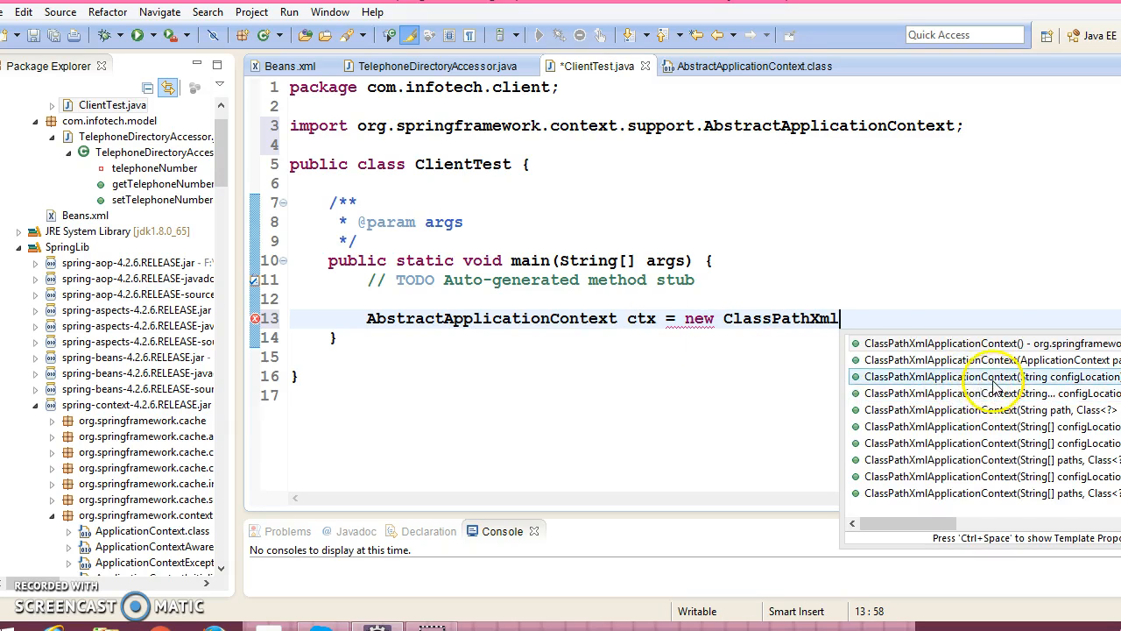
{"action": "left_click", "coordinate": [963, 376]}
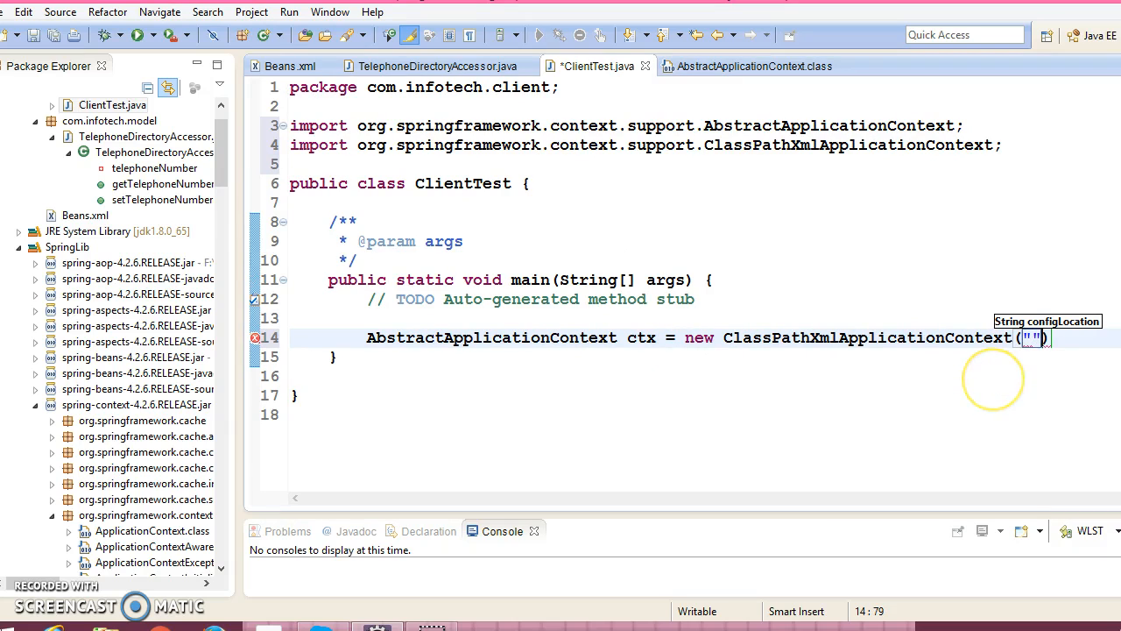
{"action": "type", "text": "Beans"}
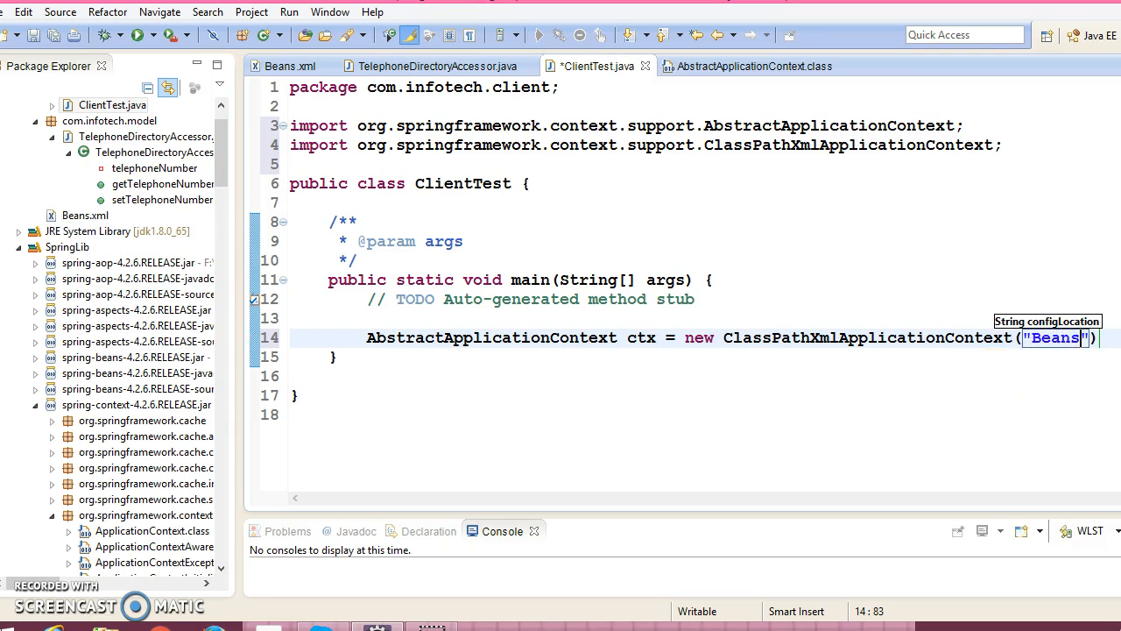
{"action": "type", "text": ".xml"}
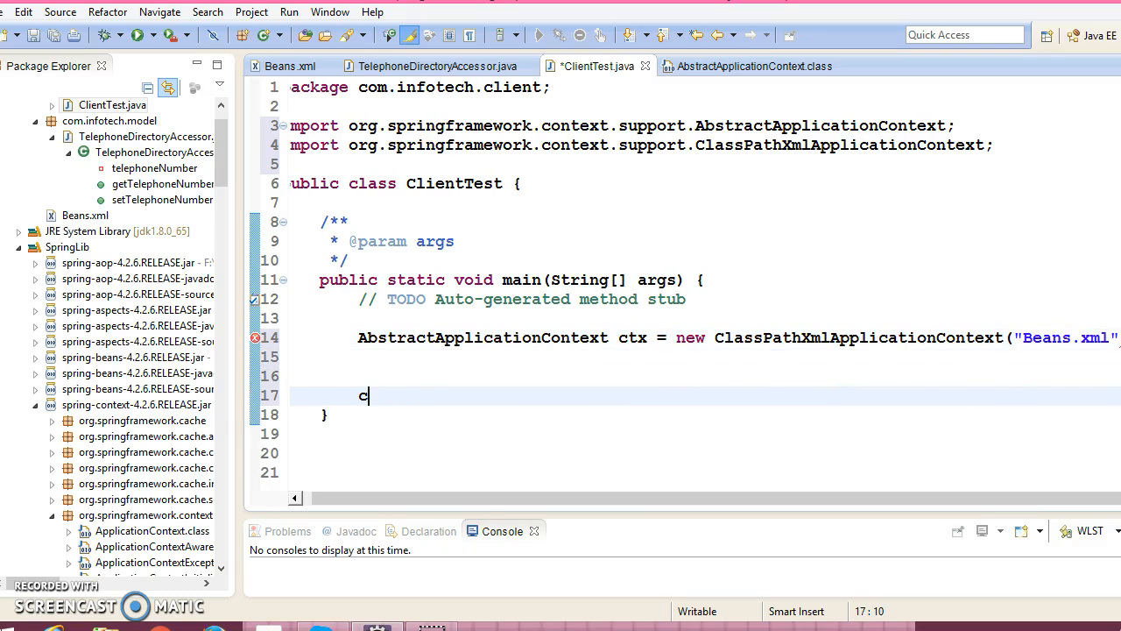
Add ctx.close() and fetch the telephoneDirectoryAccessor bean with ctx.getBean before it.
{"action": "type", "text": "tx.close();"}
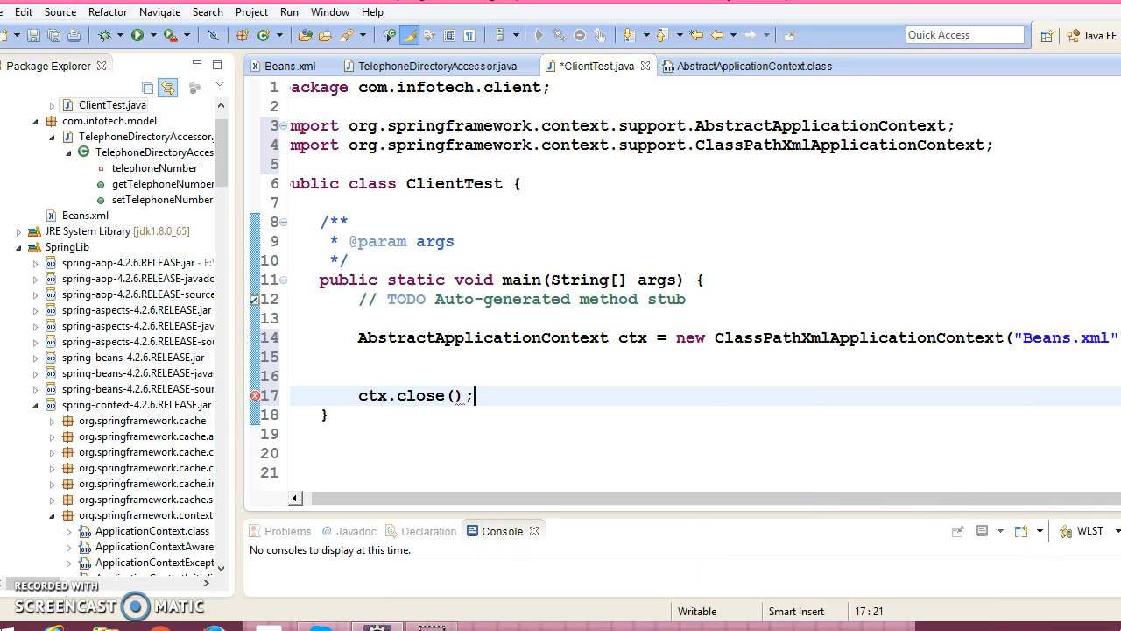
{"action": "double_click", "coordinate": [631, 337]}
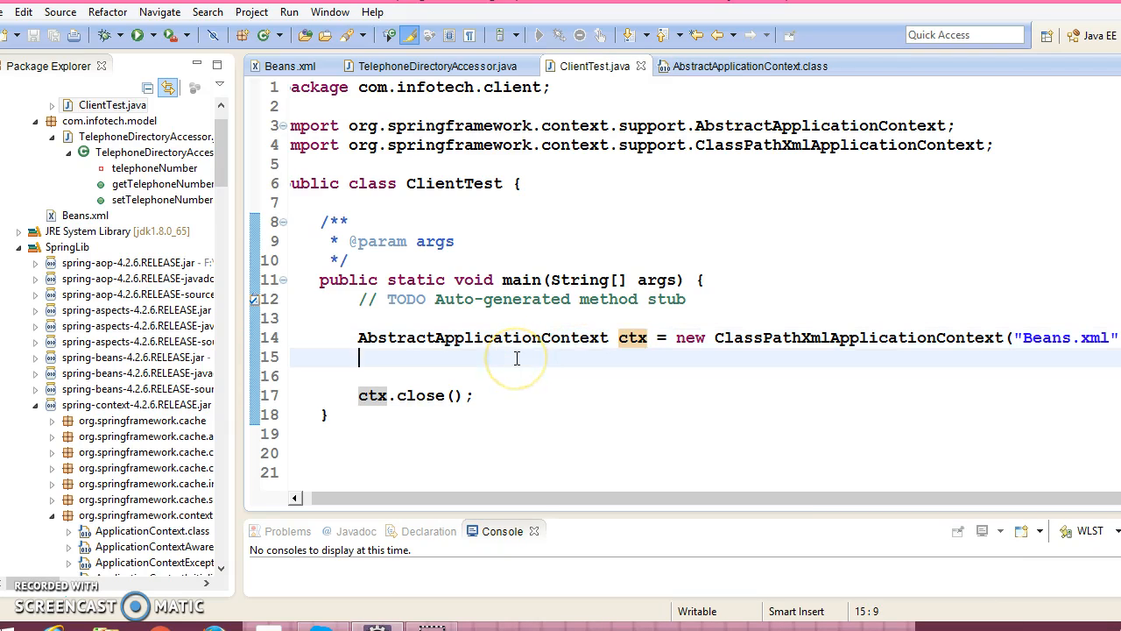
{"action": "type", "text": "ctx.g"}
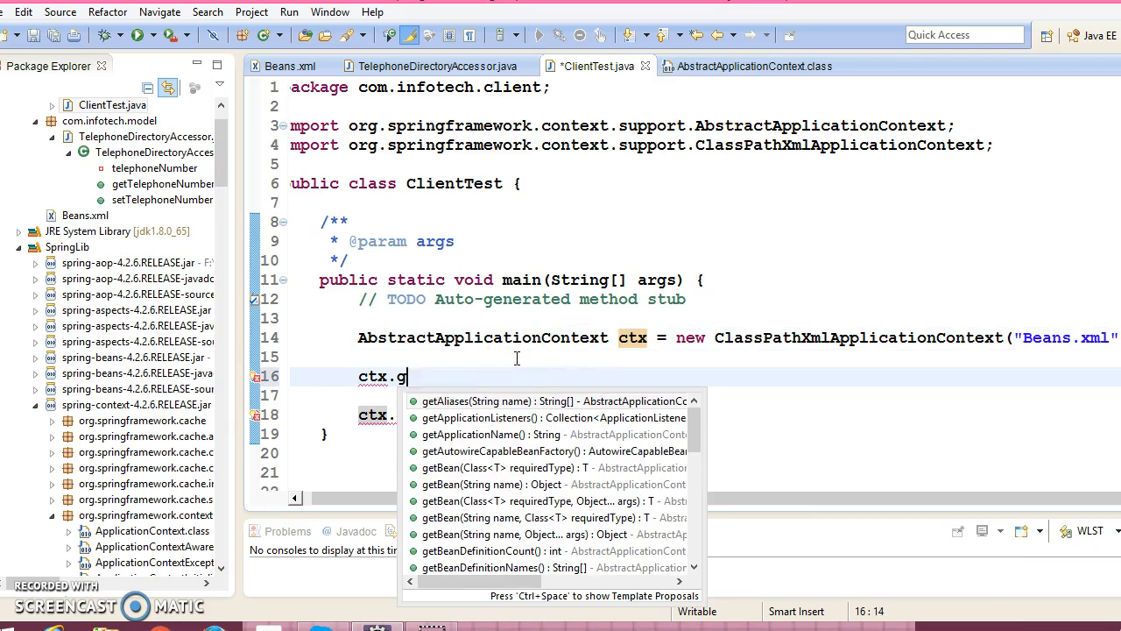
{"action": "type", "text": "etBean(\"\", requiredType"}
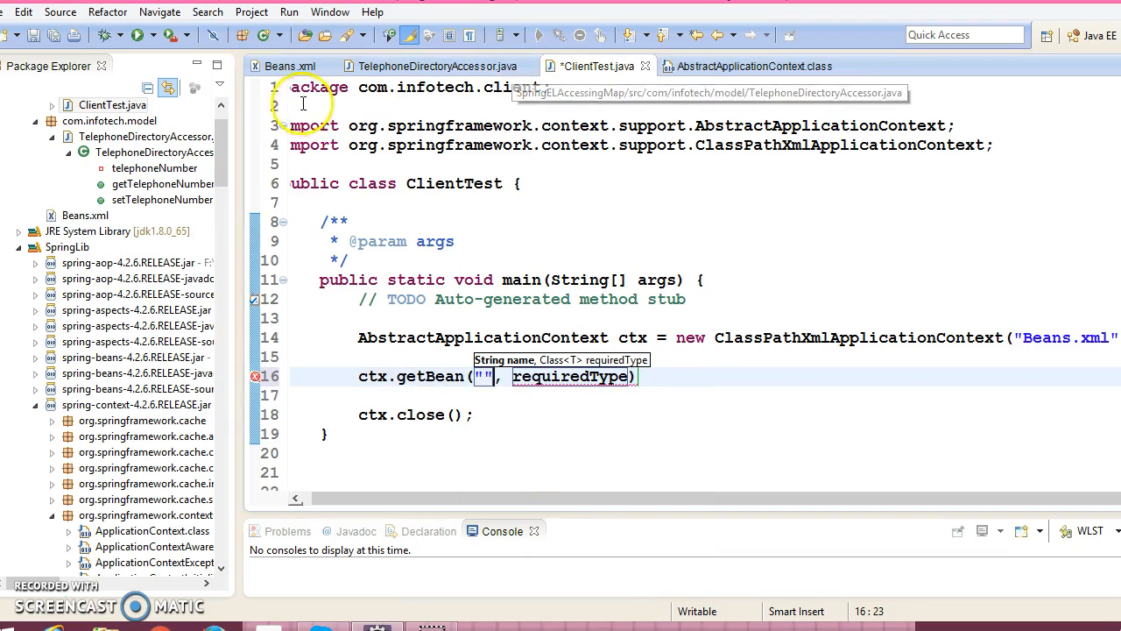
{"action": "left_click", "coordinate": [289, 66]}
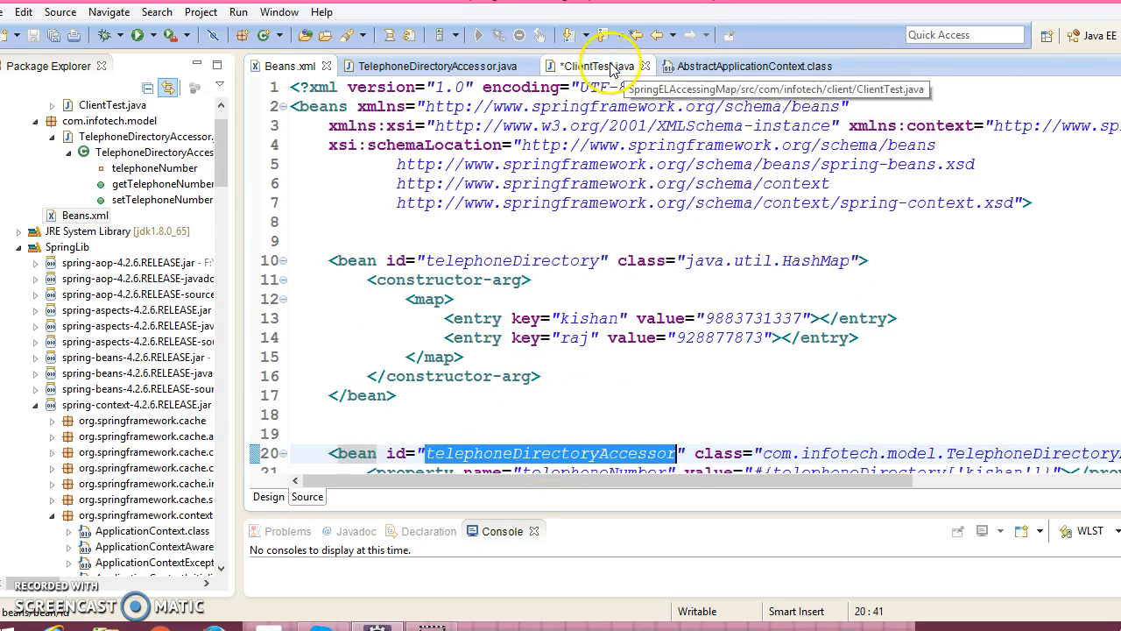
{"action": "left_click", "coordinate": [600, 66]}
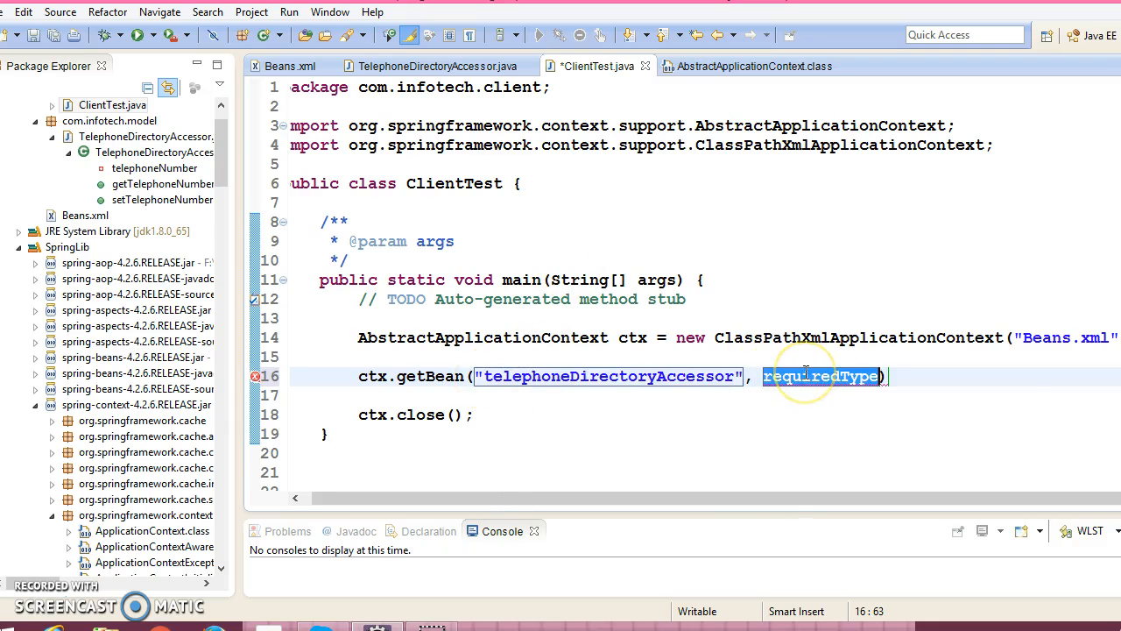
{"action": "type", "text": "telephoneDirectoryAccessor"}
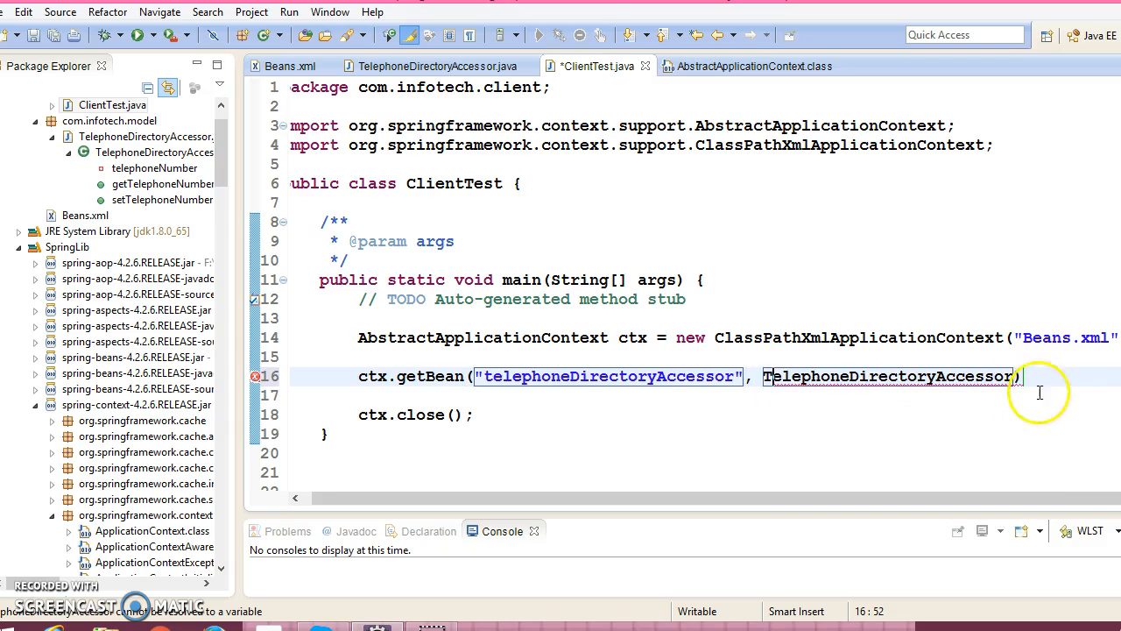
{"action": "type", "text": ".class"}
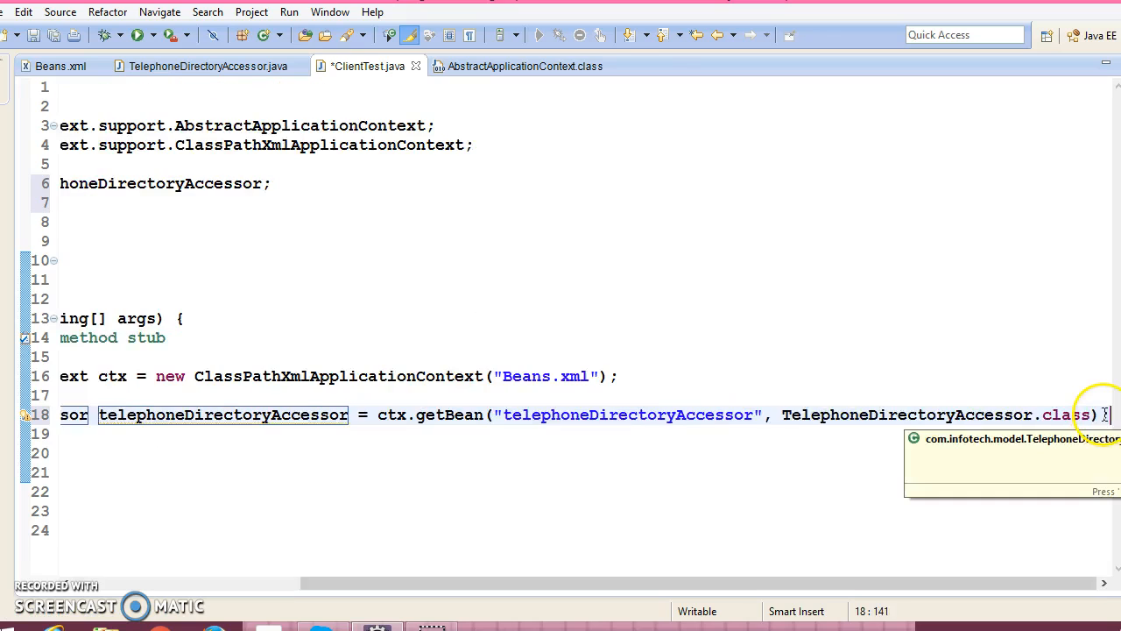
Add System.out.println("Kishan's contact no is:") to main.
{"action": "type", "text": "System.out.println(\"\");"}
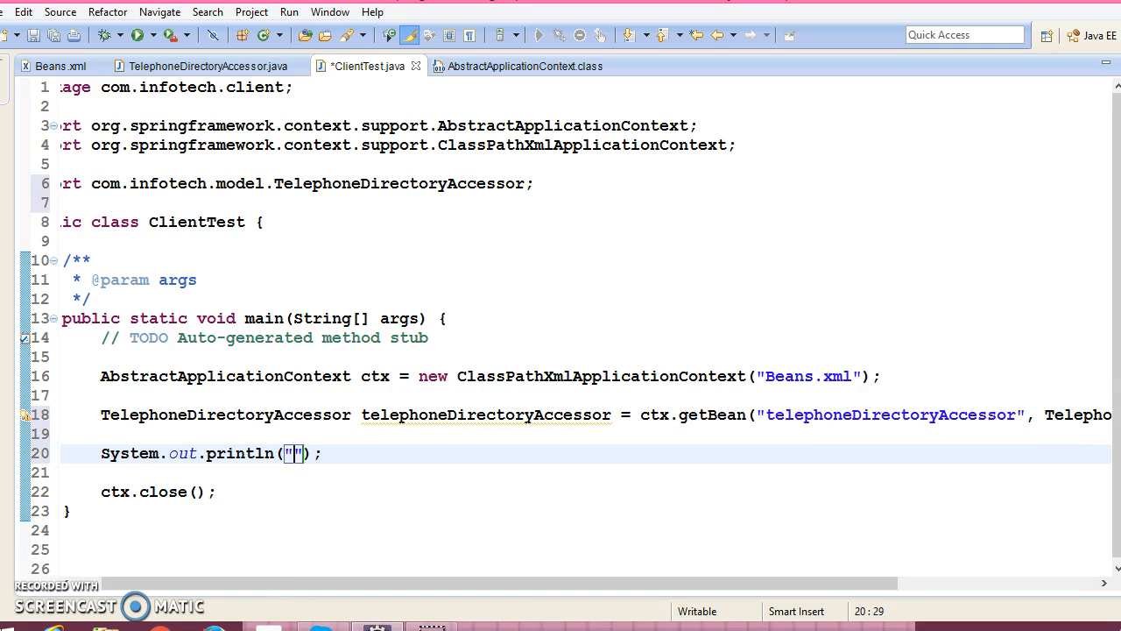
{"action": "type", "text": "Kis"}
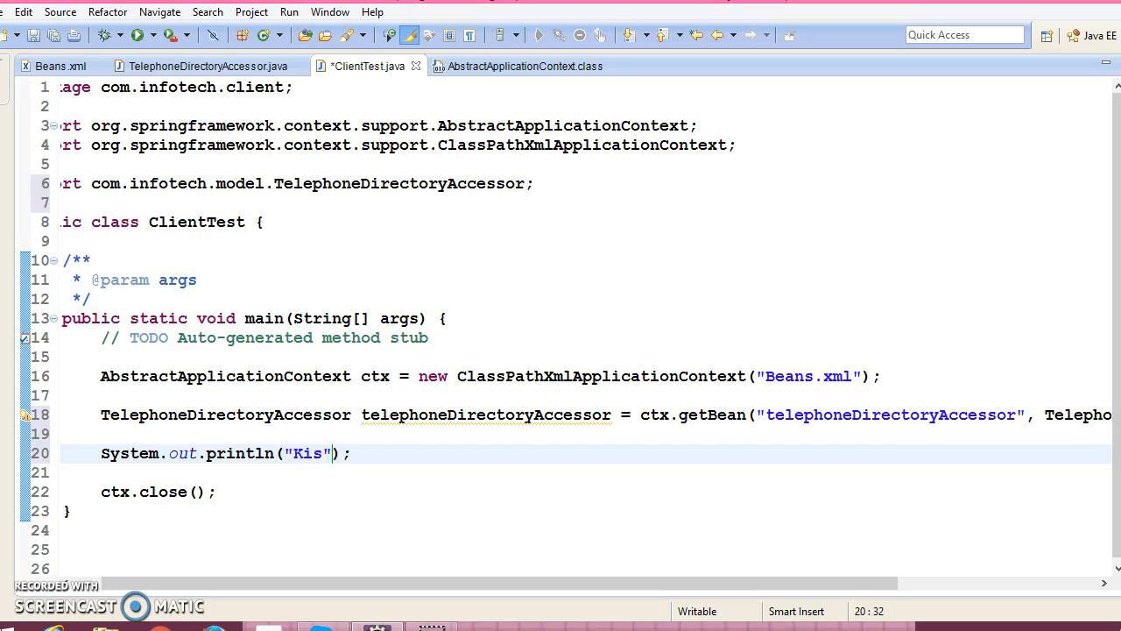
{"action": "type", "text": "han's"}
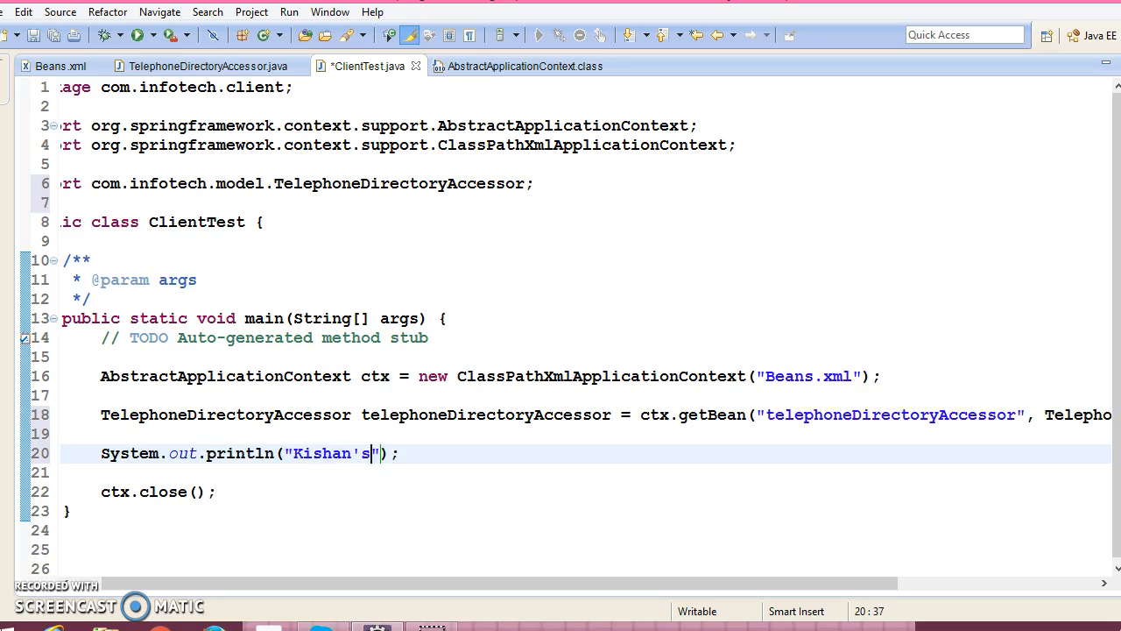
{"action": "type", "text": "pho"}
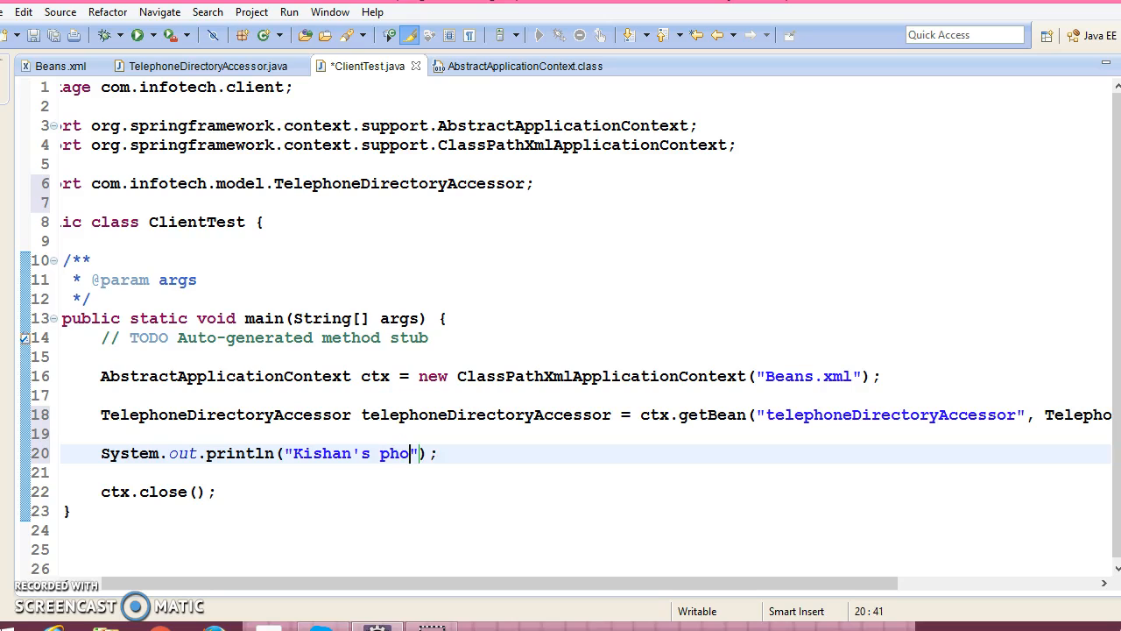
{"action": "type", "text": "contact n"}
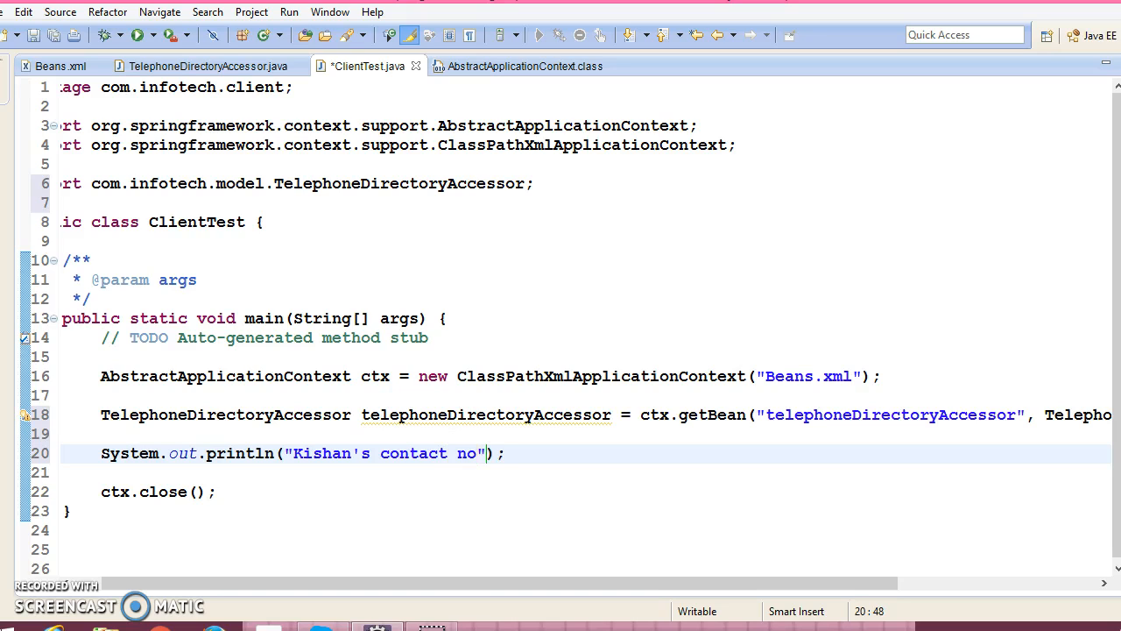
{"action": "type", "text": "is:"}
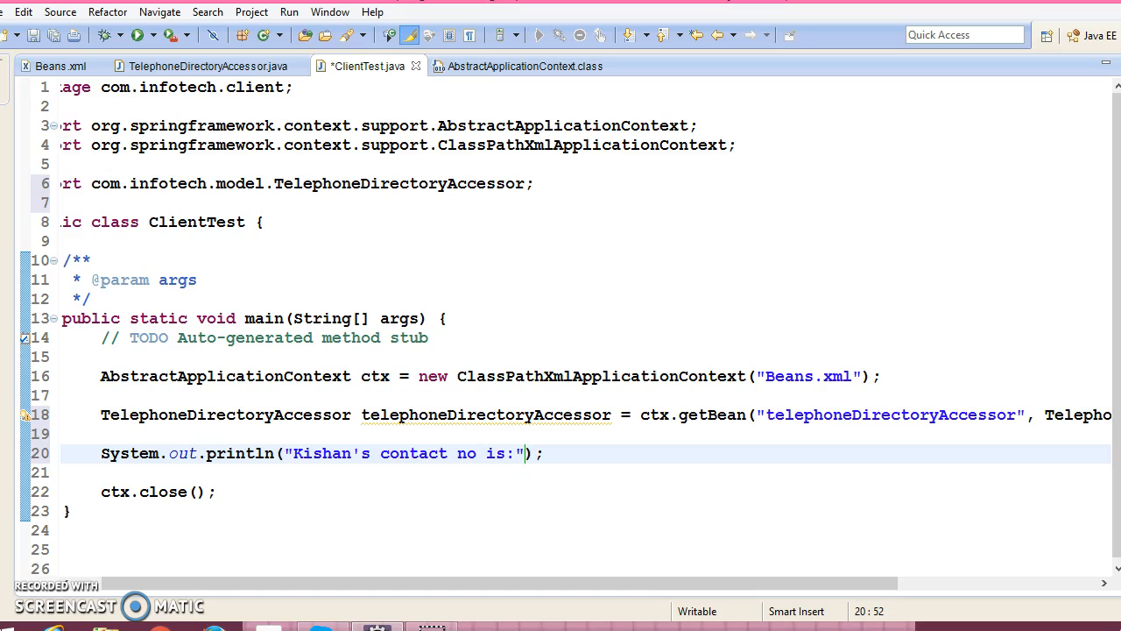
Print telephoneDirectoryAccessor.getTelephoneNumber() on the line after the label.
{"action": "left_click", "coordinate": [515, 415]}
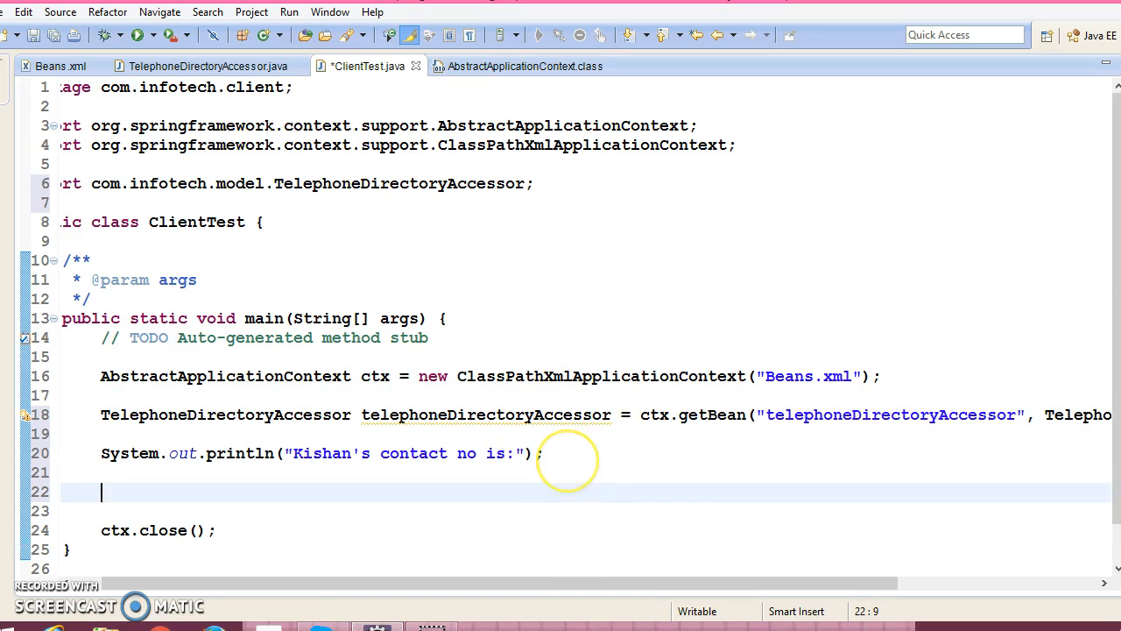
{"action": "type", "text": "System.out.println();"}
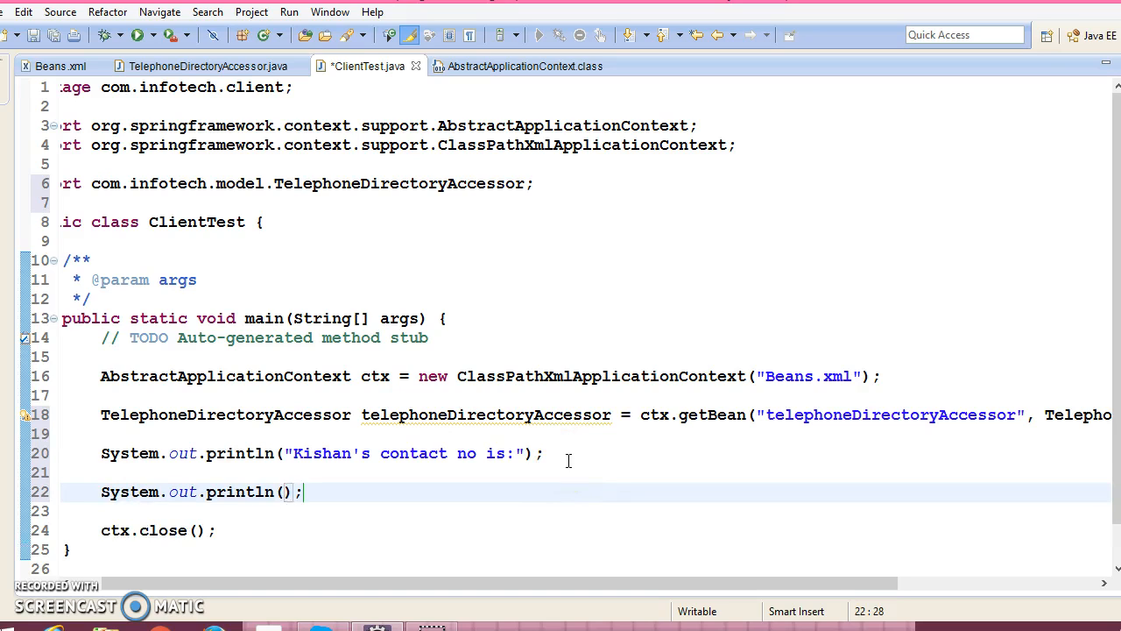
{"action": "type", "text": "telephoneDirectoryAccessor.getTelephoneNumber("}
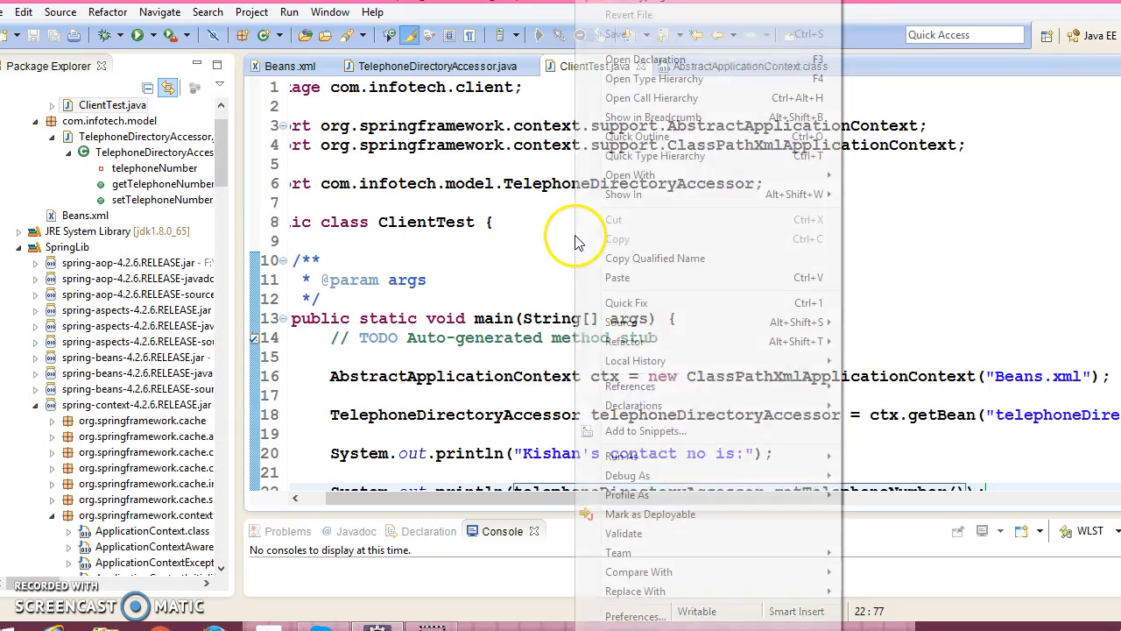
{"action": "mouse_move", "coordinate": [623, 456]}
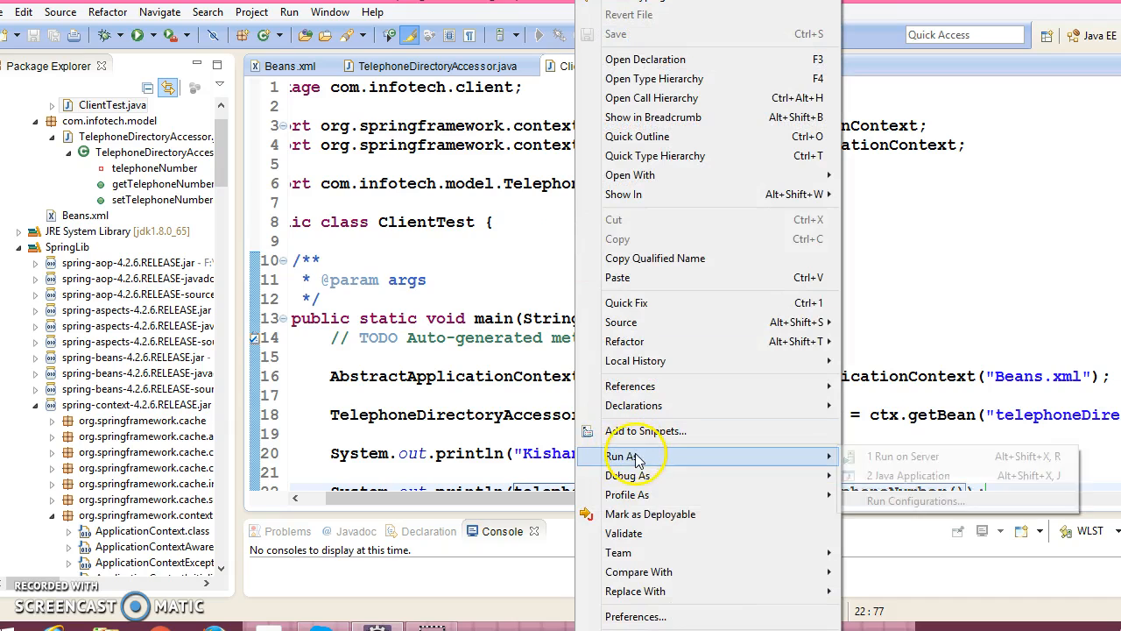
Launch ClientTest through Run As > Java Application.
{"action": "left_click", "coordinate": [908, 475]}
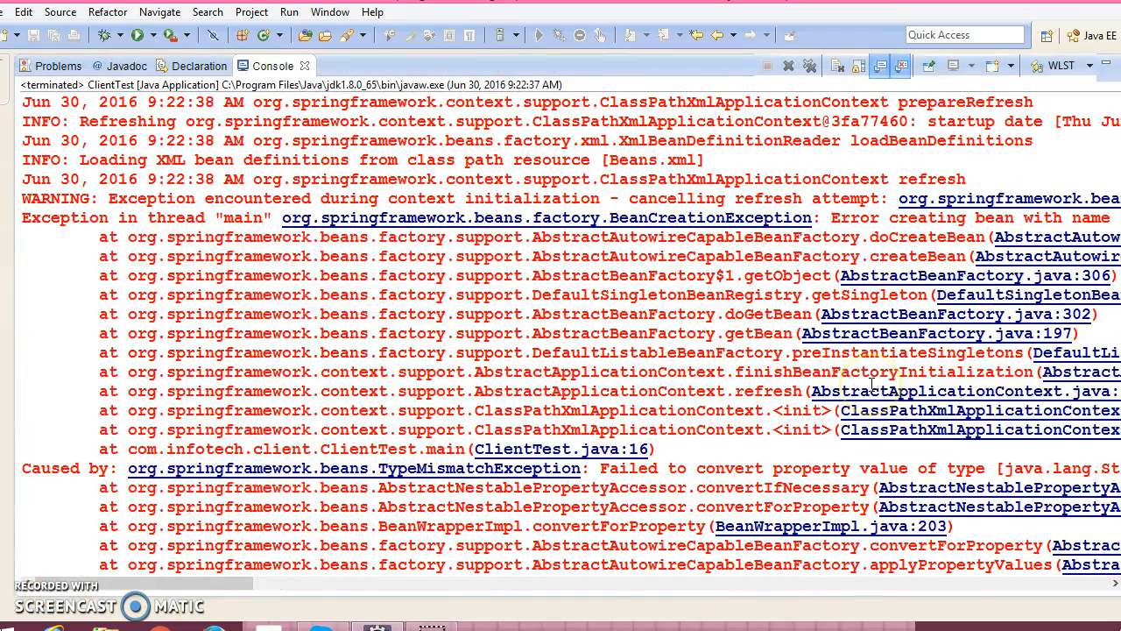
{"action": "scroll", "scroll_direction": "right", "scroll_amount": 3}
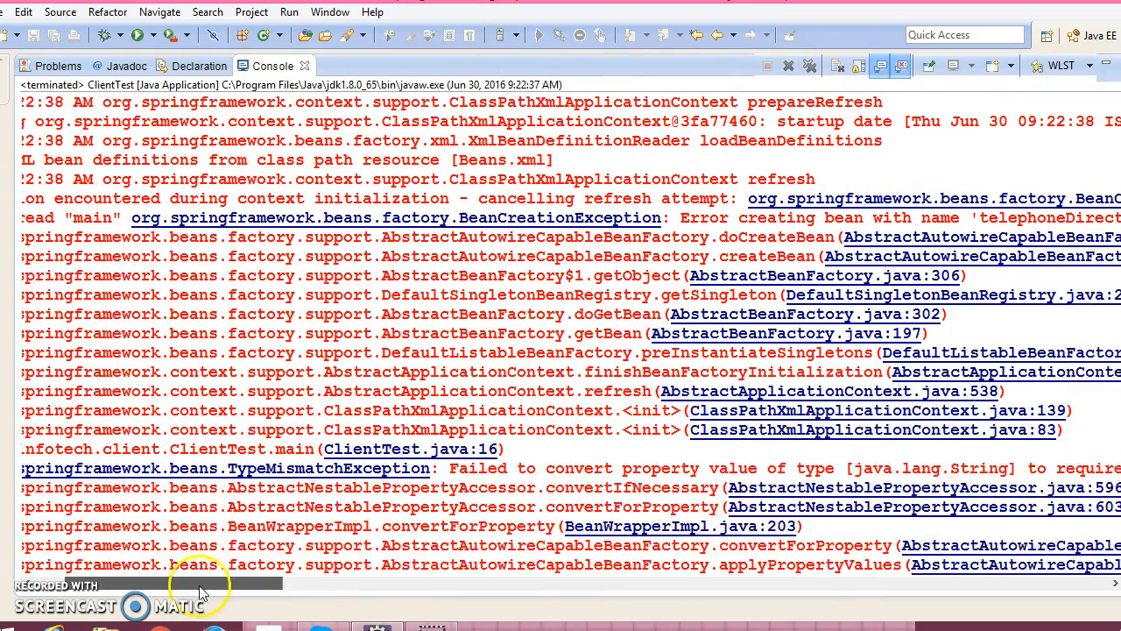
{"action": "scroll", "scroll_direction": "right", "scroll_amount": 3}
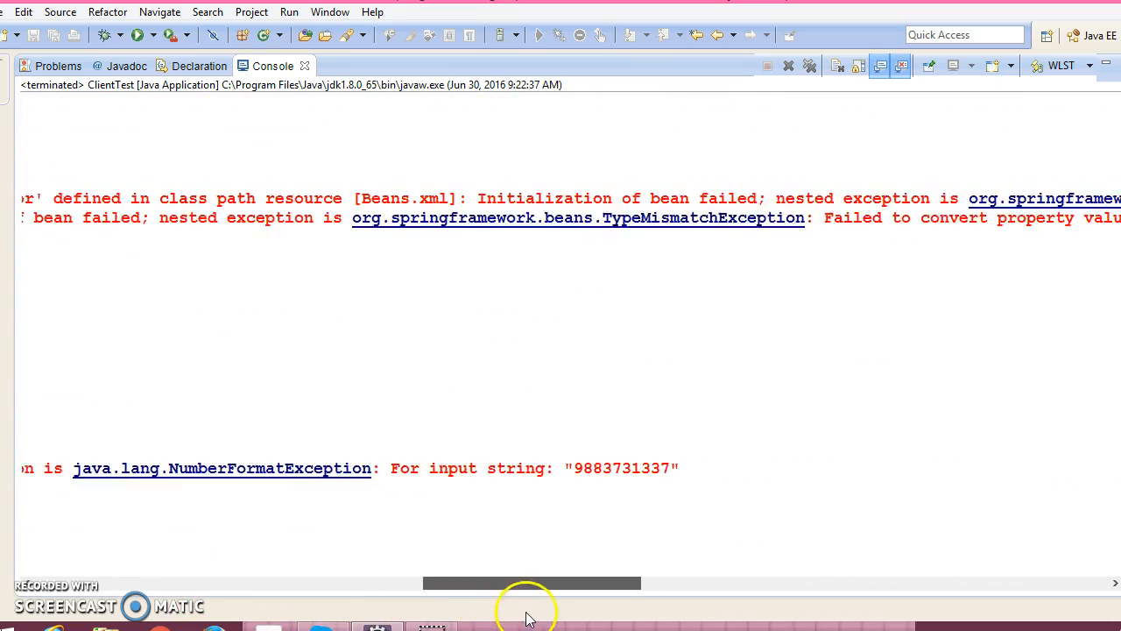
{"action": "scroll", "scroll_direction": "right", "scroll_amount": 3}
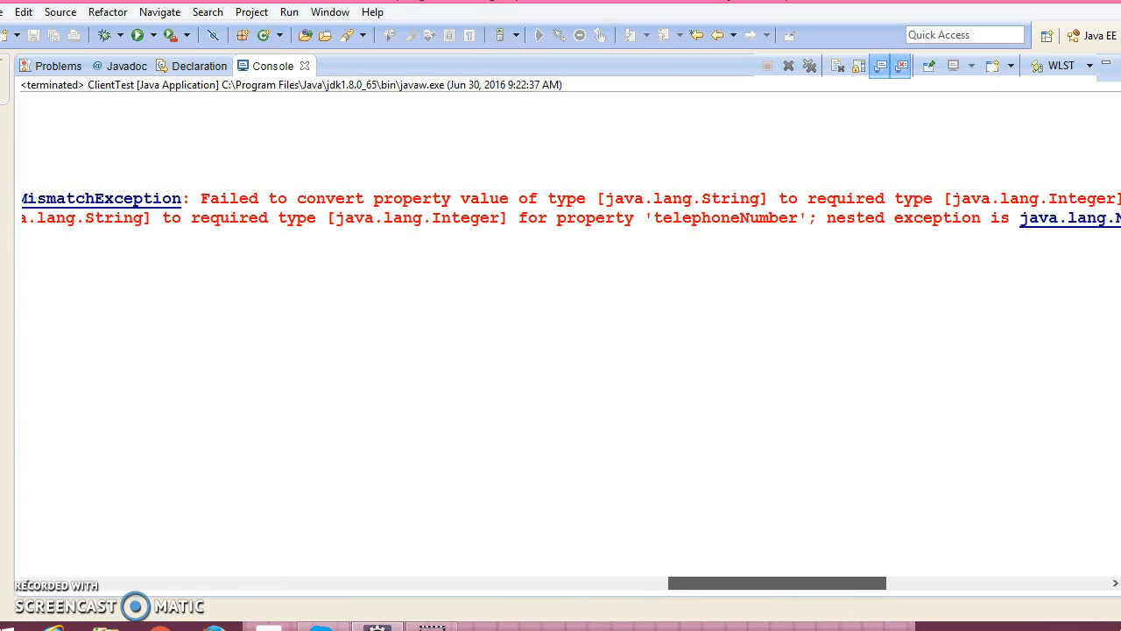
{"action": "scroll", "scroll_direction": "right", "scroll_amount": 3}
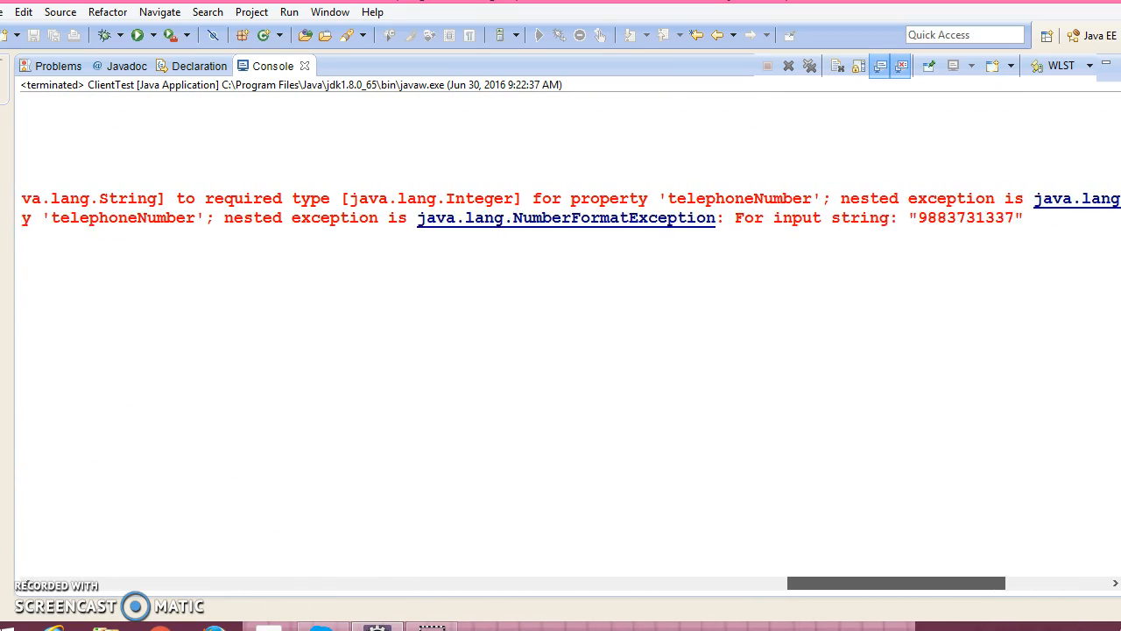
{"action": "scroll", "scroll_direction": "right", "scroll_amount": 3}
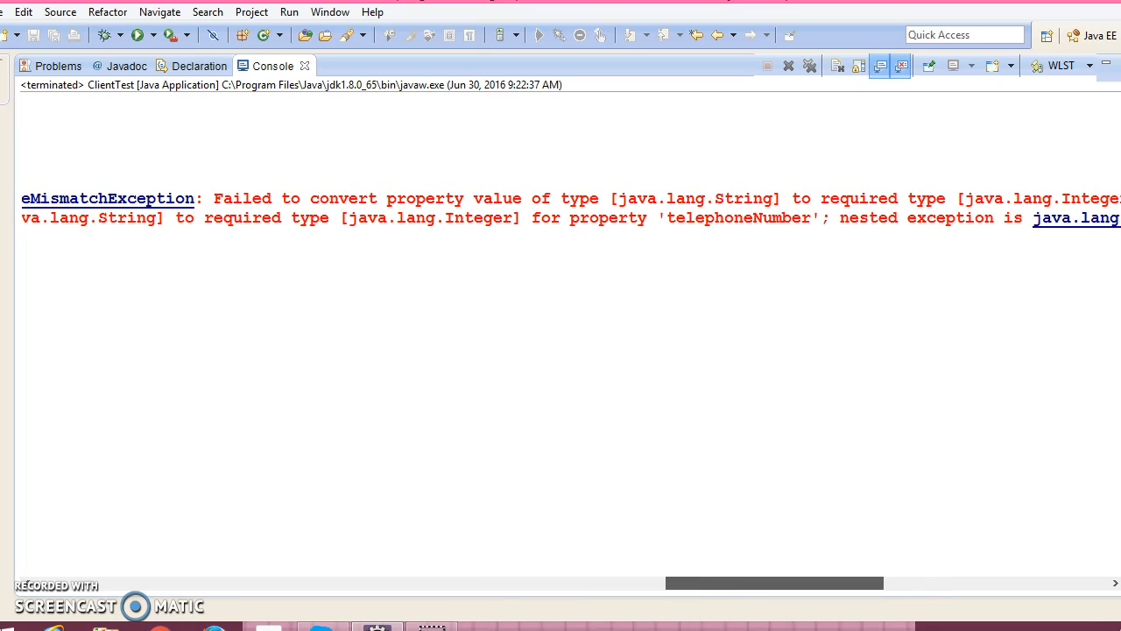
{"action": "scroll", "scroll_direction": "right", "scroll_amount": 3}
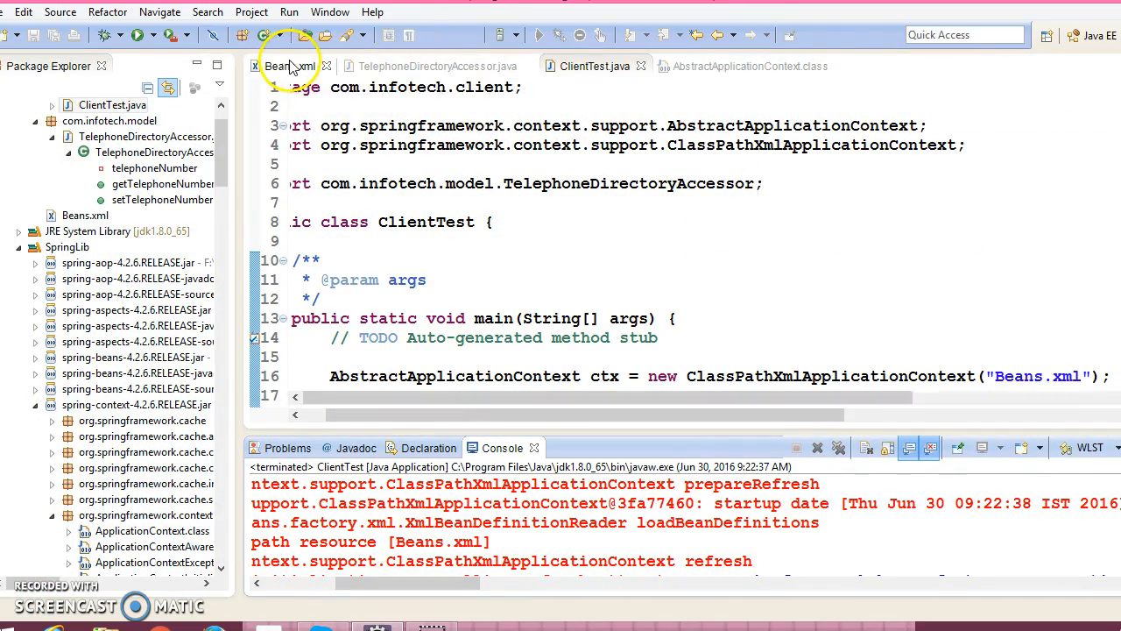
{"action": "left_click", "coordinate": [289, 66]}
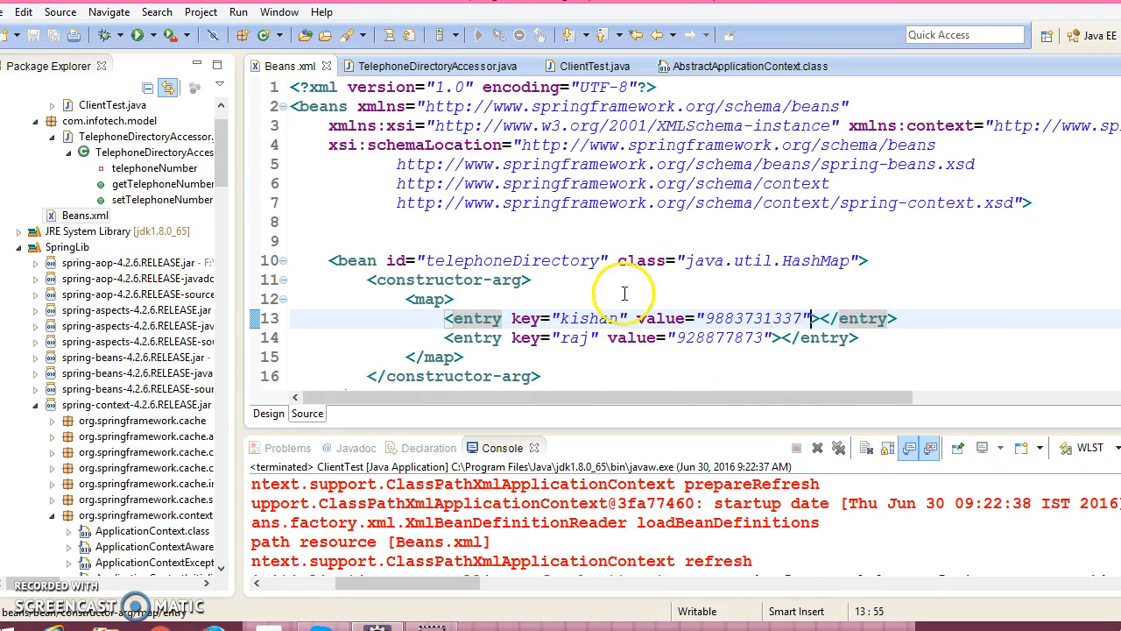
{"action": "scroll", "scroll_direction": "down", "scroll_amount": 3}
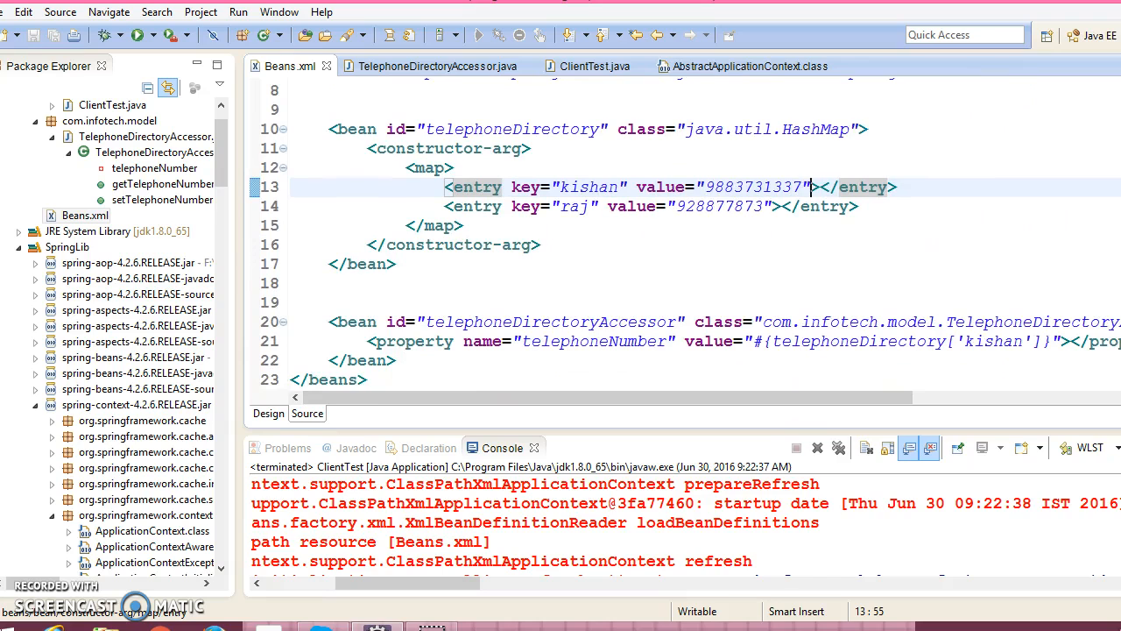
{"action": "double_click", "coordinate": [752, 186]}
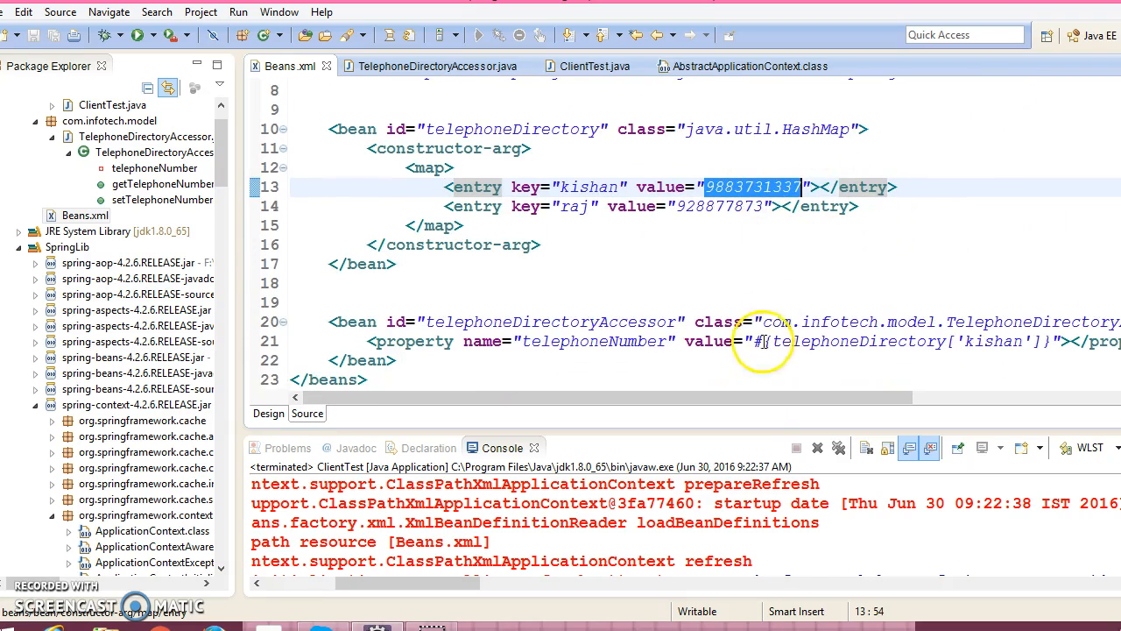
{"action": "scroll", "scroll_direction": "right", "scroll_amount": 3}
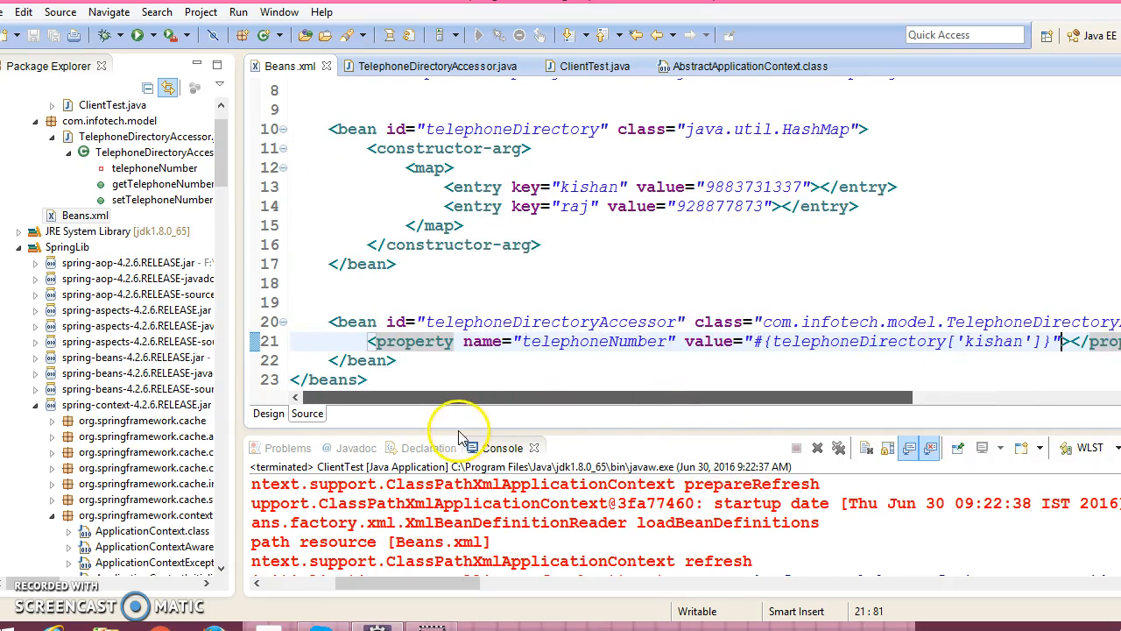
{"action": "mouse_move", "coordinate": [550, 154]}
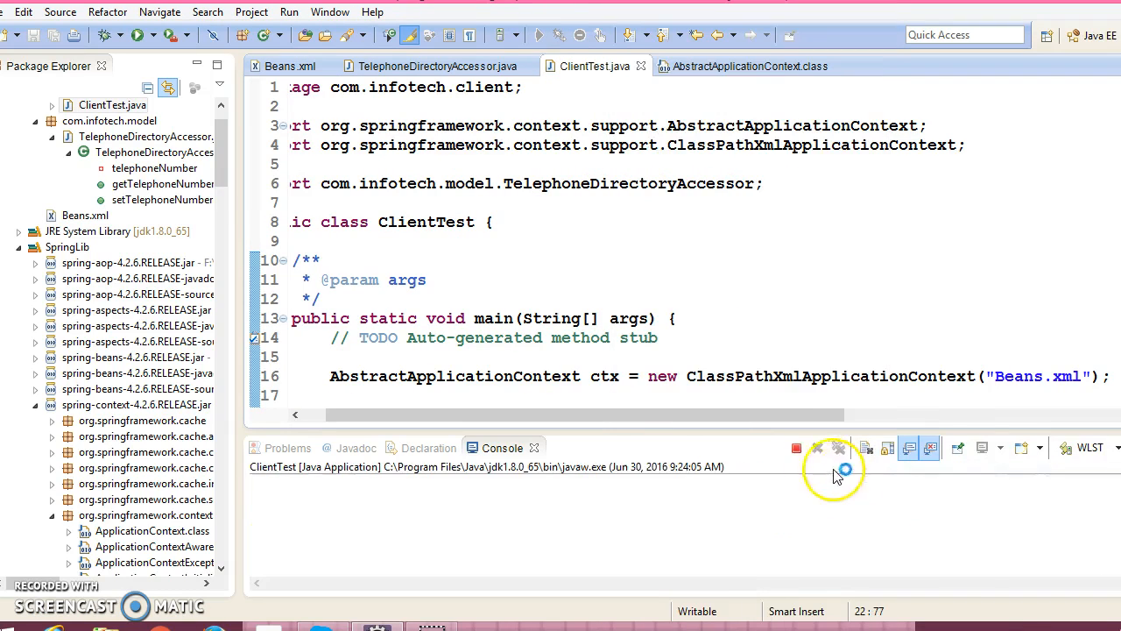
View the new ClientTest run's Spring startup log in the Console.
{"action": "left_click", "coordinate": [137, 35]}
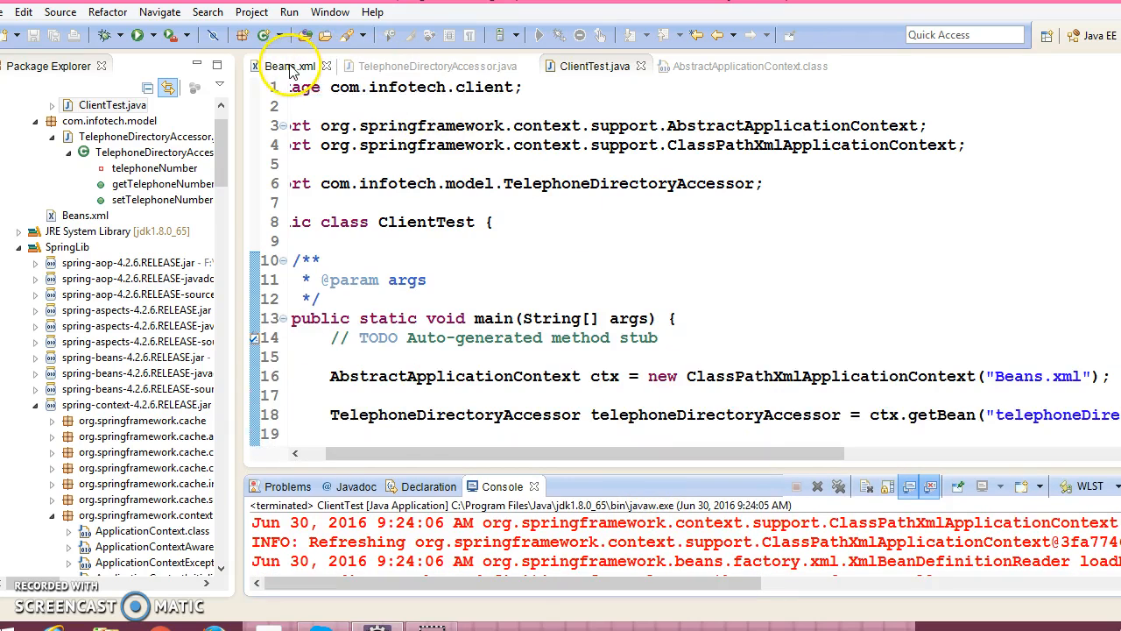
Show Beans.xml, highlighting the #{telephoneDirectory['kishan']} expression and telephoneNumber property name.
{"action": "left_click", "coordinate": [289, 66]}
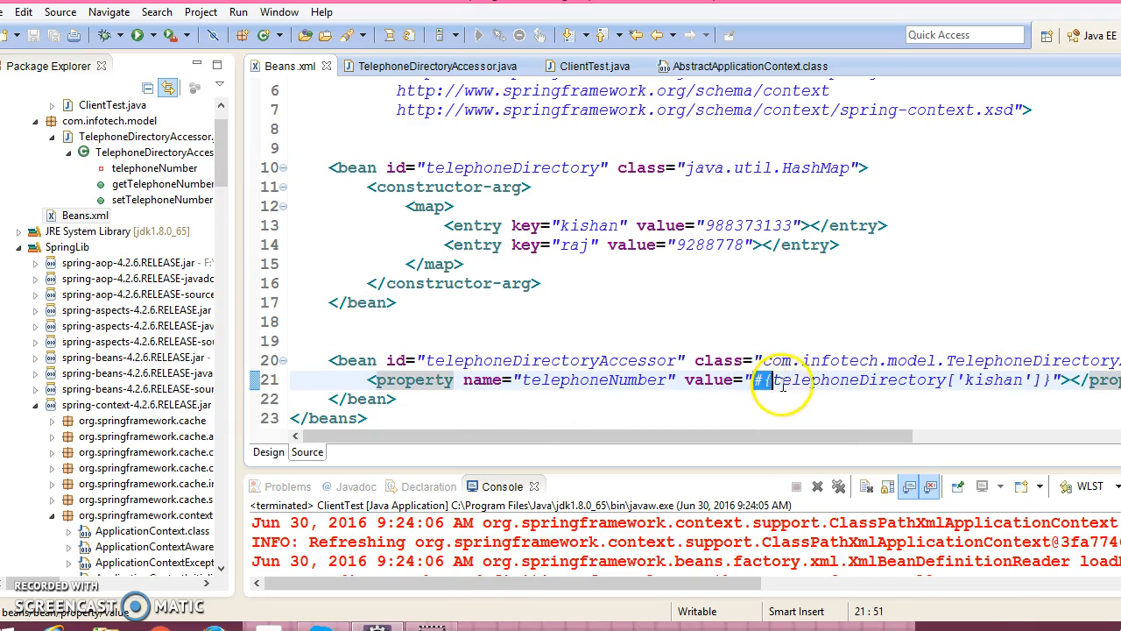
{"action": "left_click_drag", "start_coordinate": [771, 379], "coordinate": [1052, 379]}
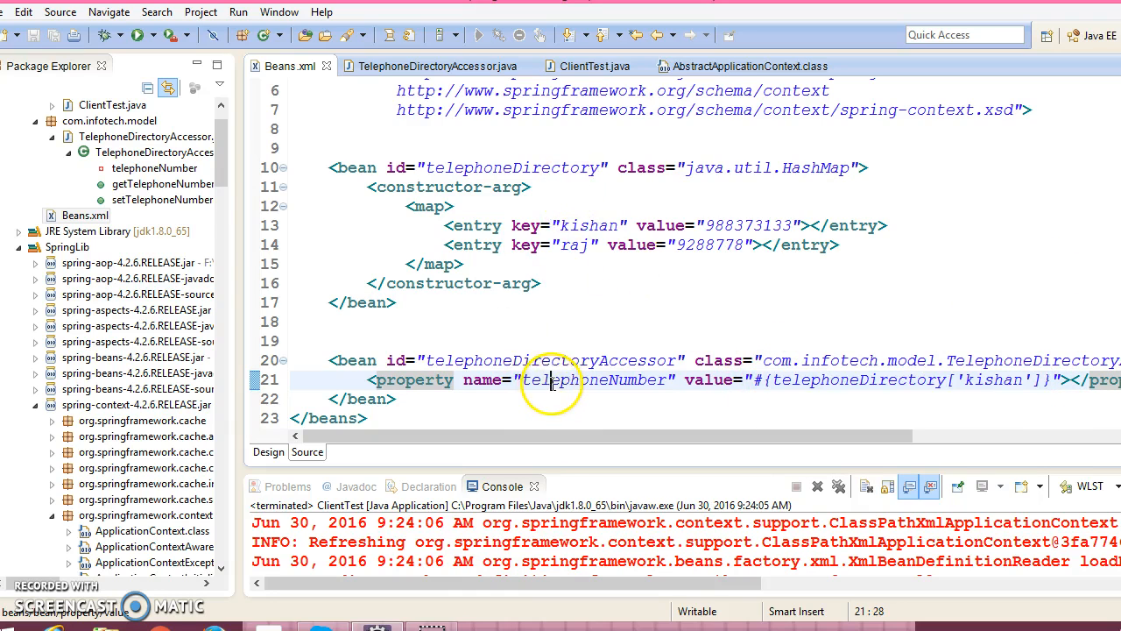
{"action": "double_click", "coordinate": [594, 380]}
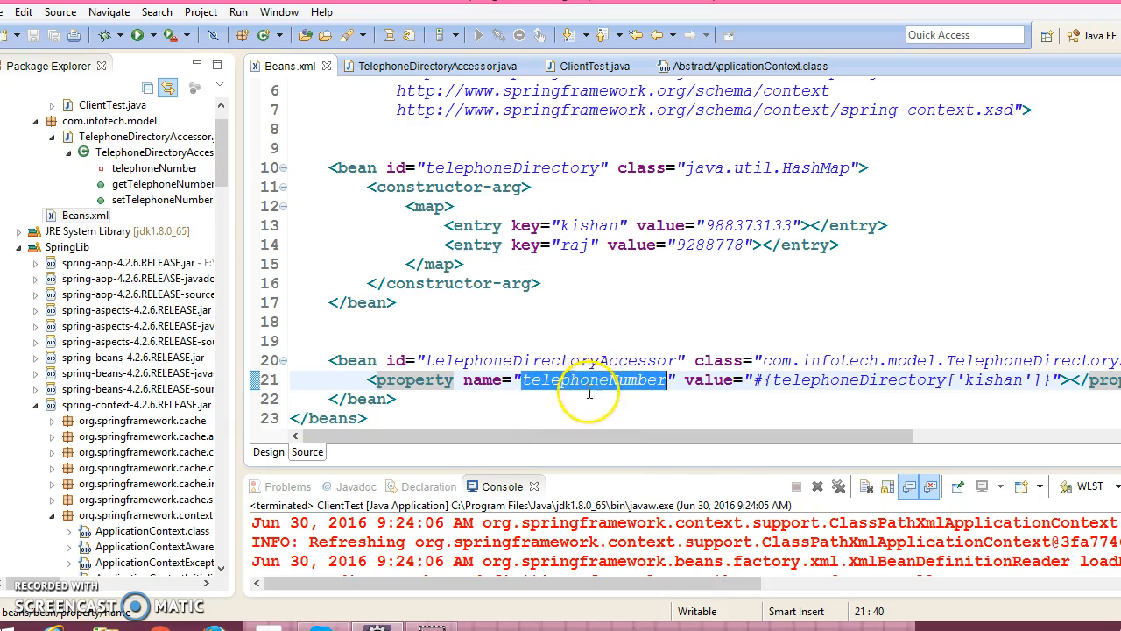
{"action": "mouse_move", "coordinate": [933, 408]}
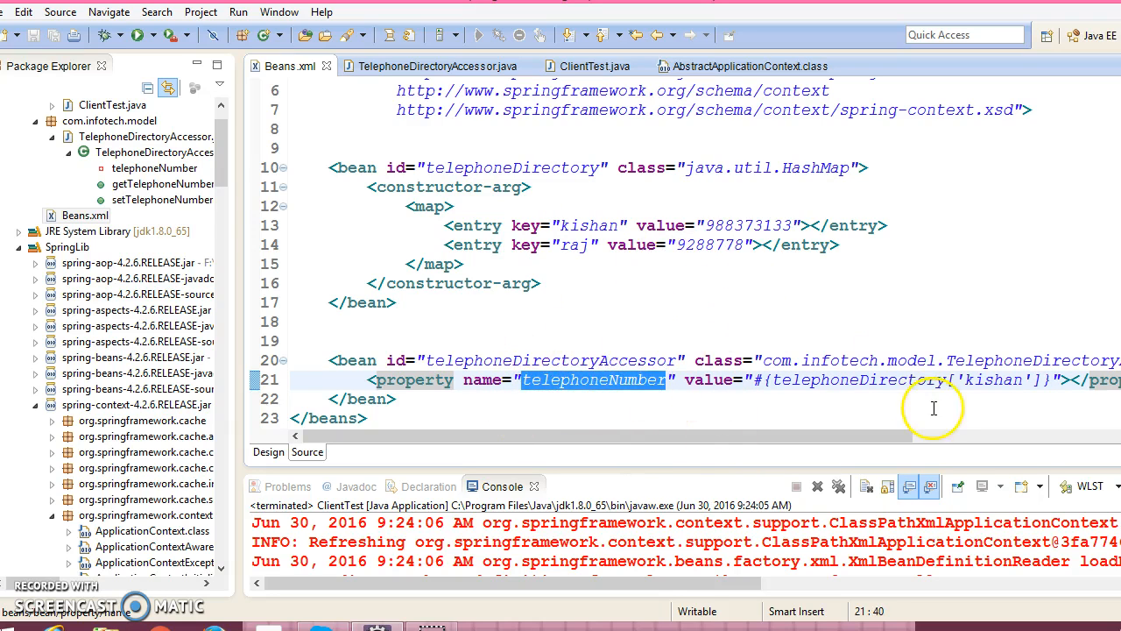
{"action": "mouse_move", "coordinate": [763, 137]}
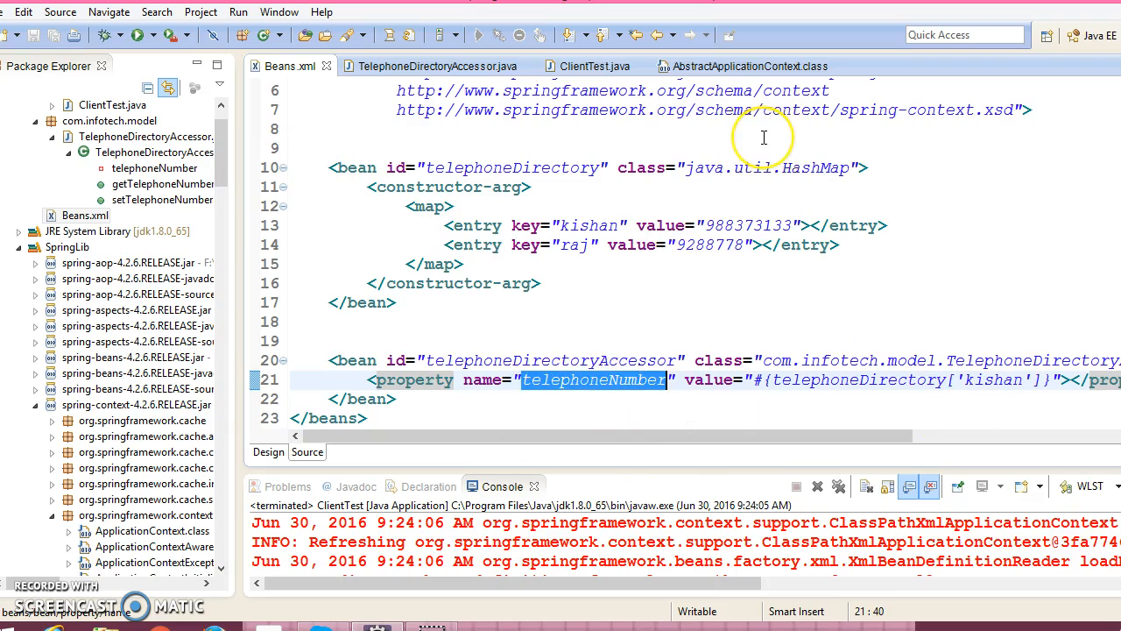